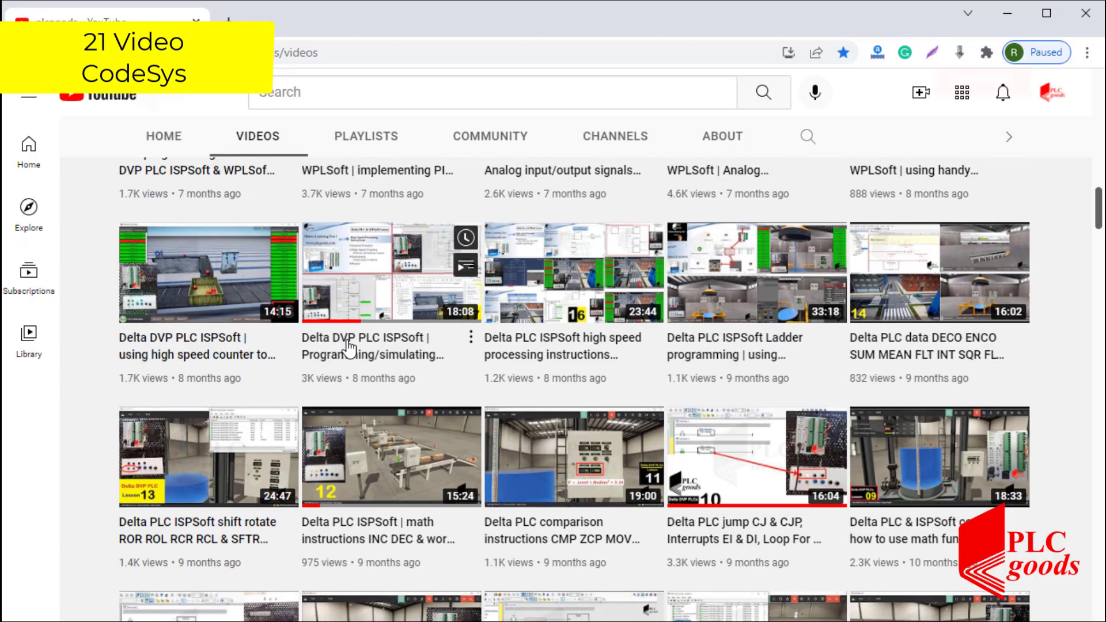
- Browse the PLC channel's uploaded videos, then subscribe and turn on notifications
{"action": "scroll", "scroll_direction": "down", "scroll_amount": 3}
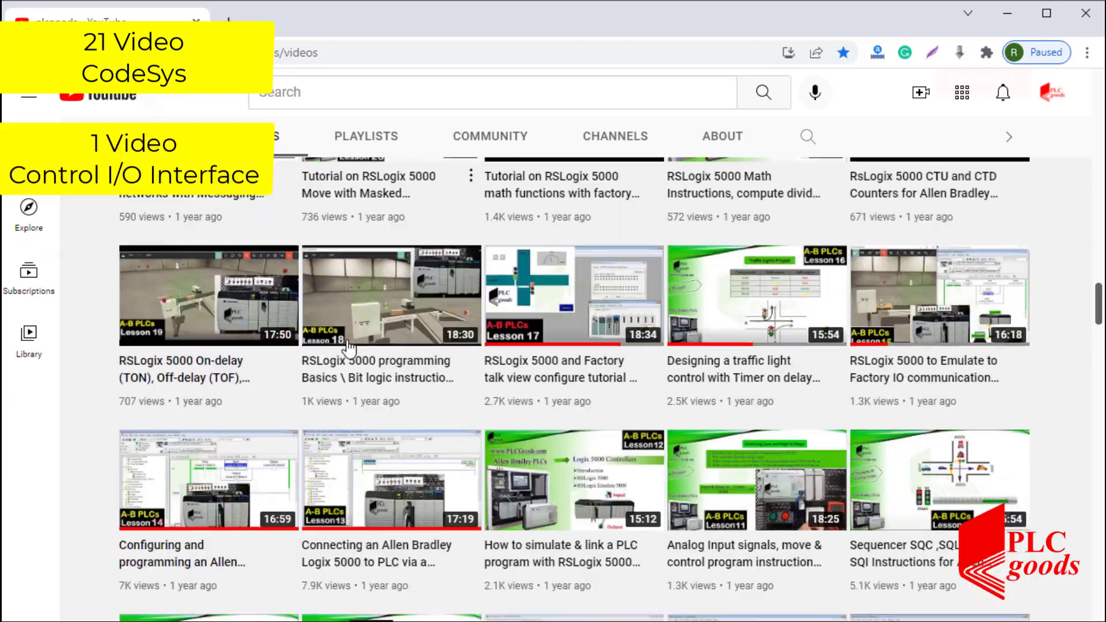
{"action": "scroll", "scroll_direction": "down", "scroll_amount": 3}
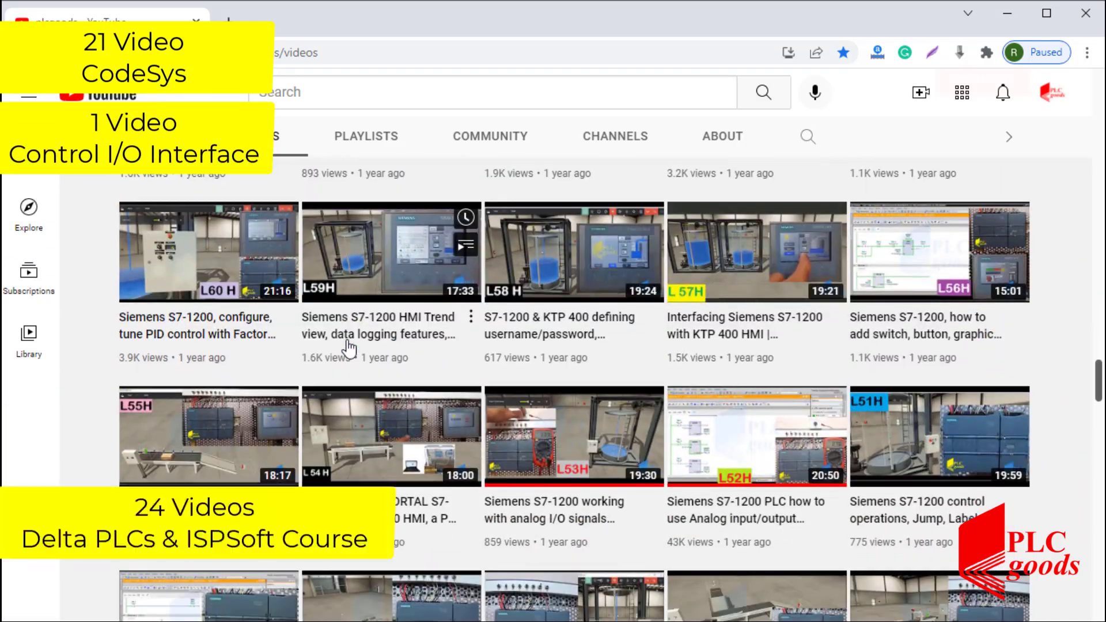
{"action": "scroll", "scroll_direction": "down", "scroll_amount": 3}
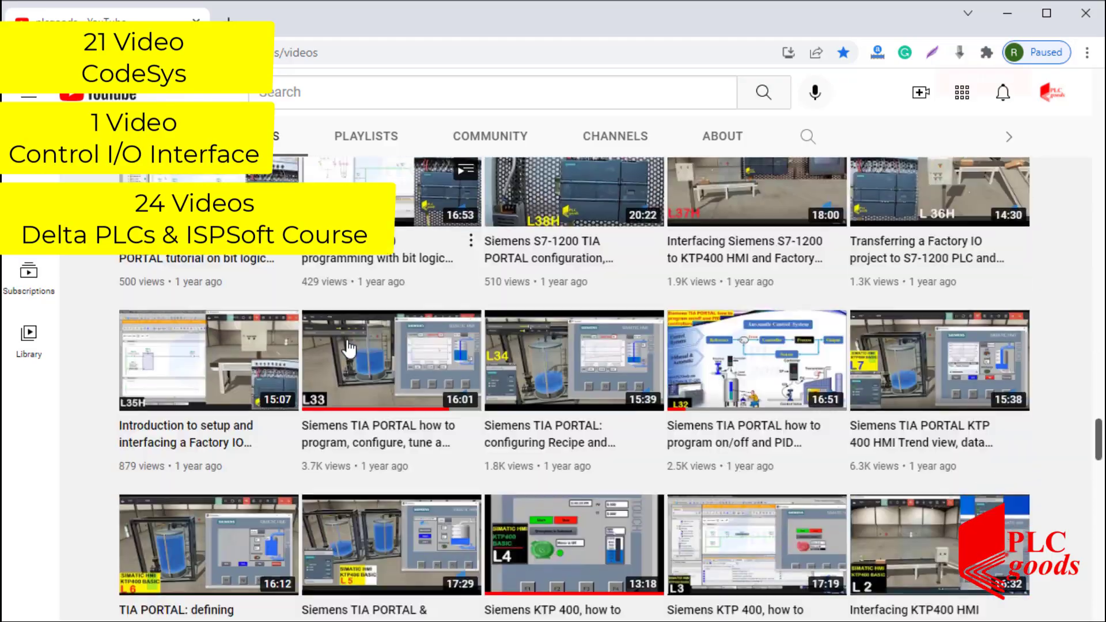
{"action": "scroll", "scroll_direction": "down", "scroll_amount": 3}
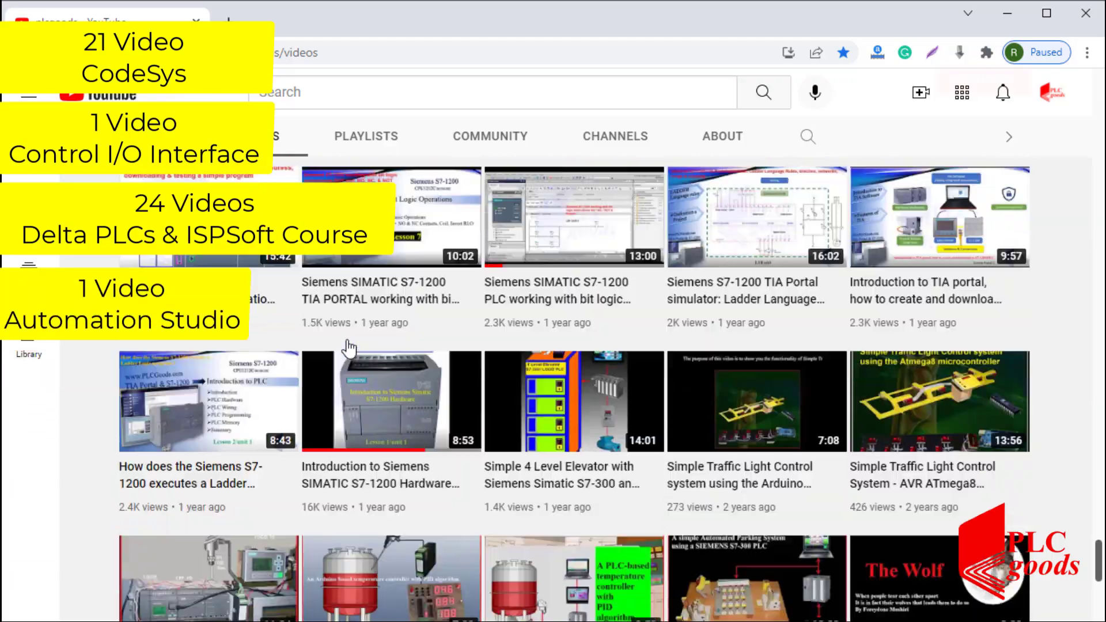
{"action": "scroll", "scroll_direction": "down", "scroll_amount": 3}
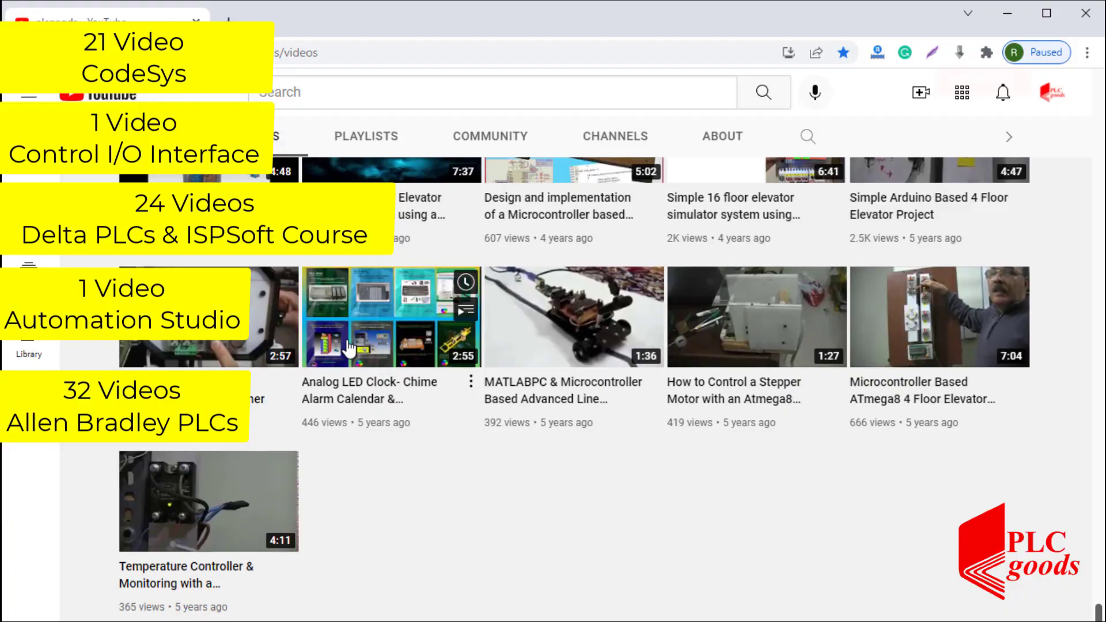
{"action": "scroll", "scroll_direction": "down", "scroll_amount": 3}
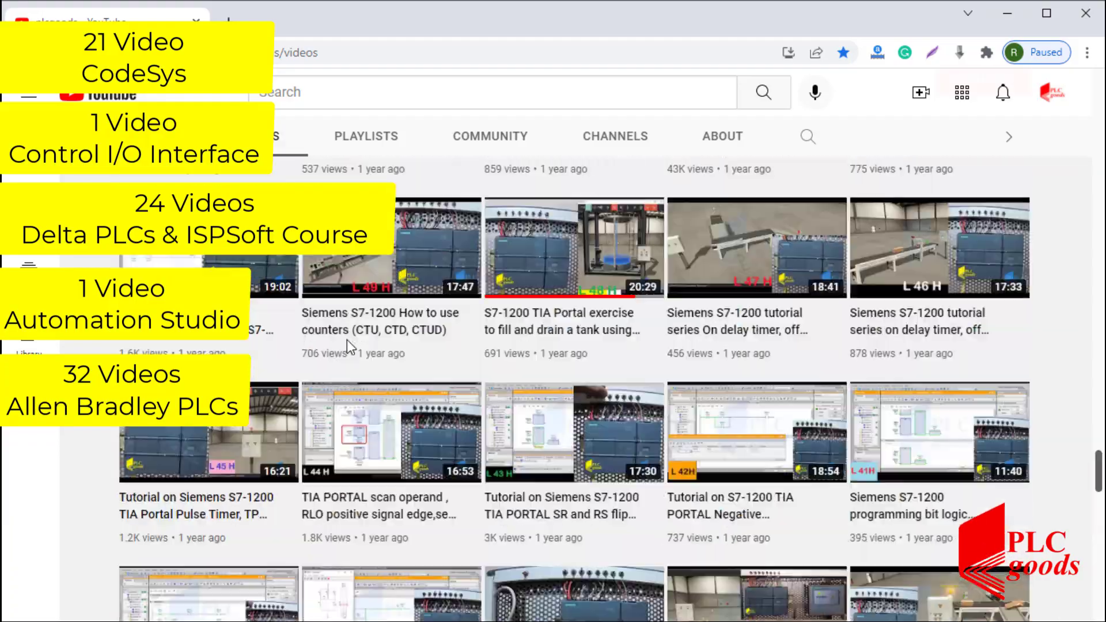
{"action": "scroll", "scroll_direction": "down", "scroll_amount": 3}
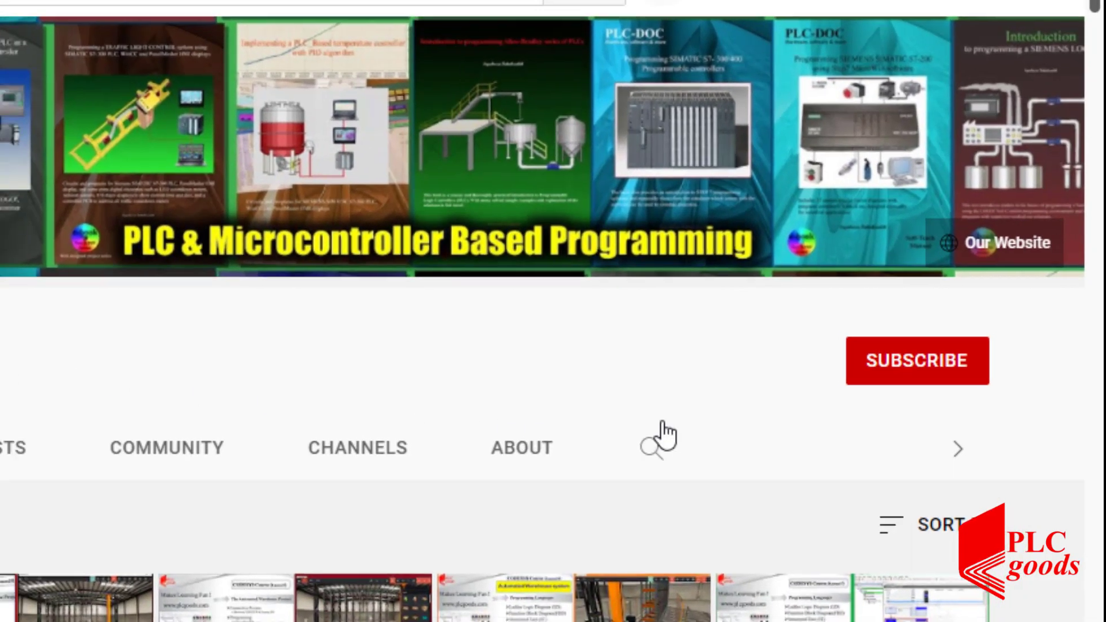
{"action": "left_click", "coordinate": [917, 361]}
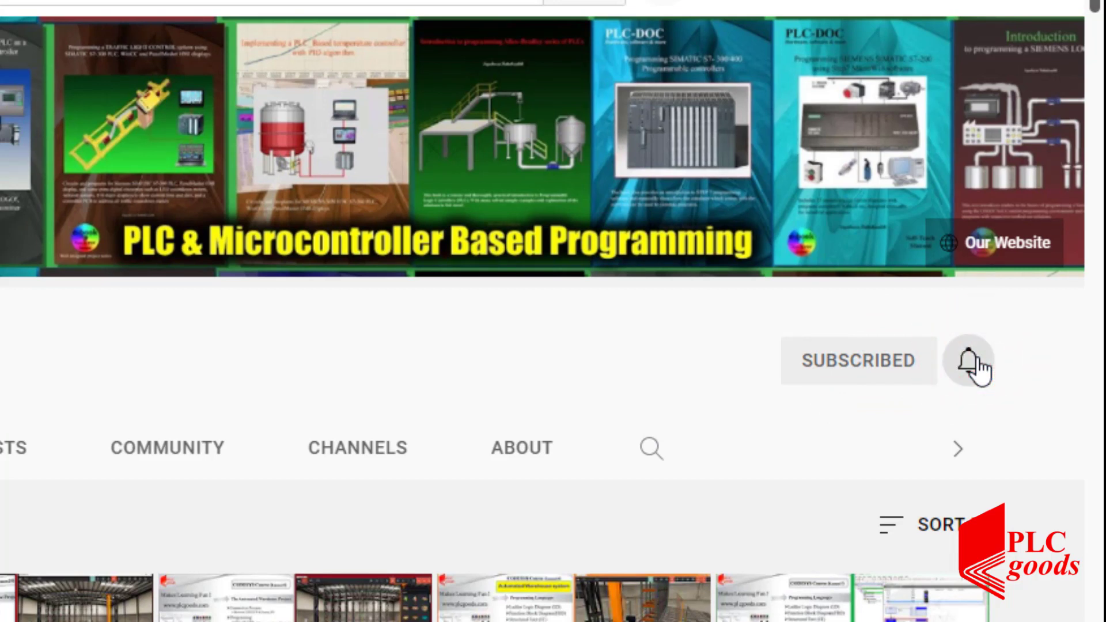
{"action": "left_click", "coordinate": [968, 360]}
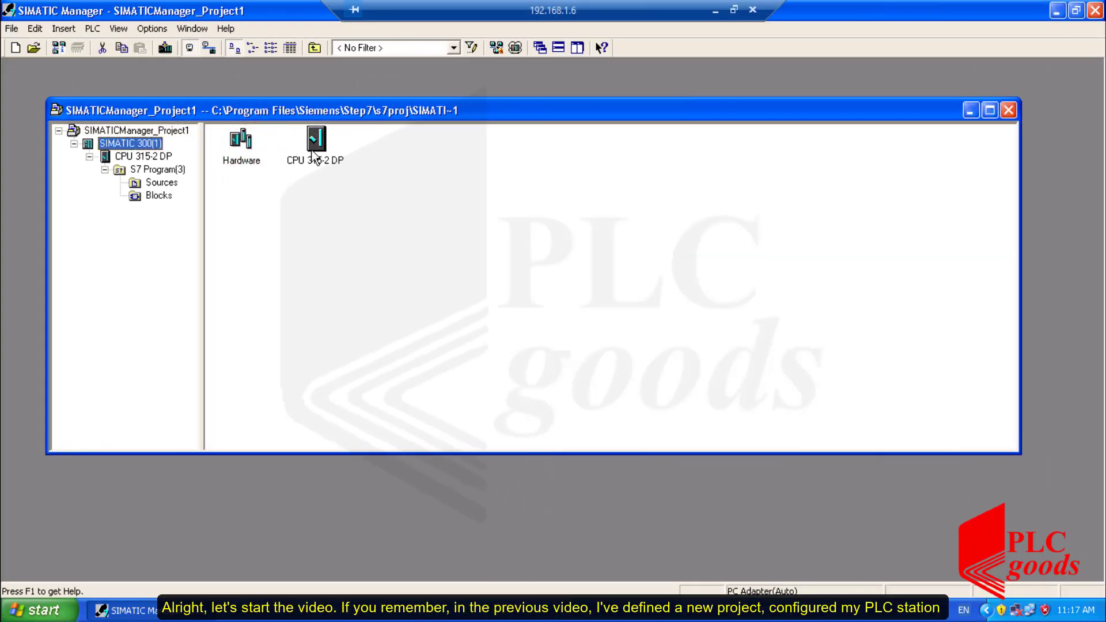
- Expand CPU 315-2 DP > S7 Program(3) > Blocks and open OB1 in the editor
{"action": "left_click", "coordinate": [140, 156]}
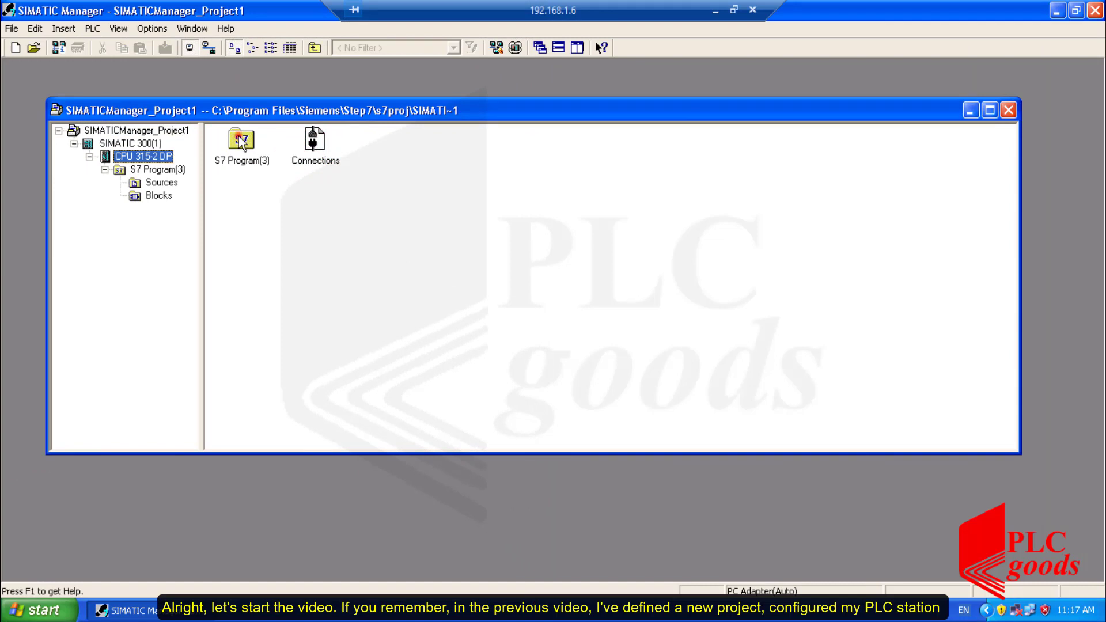
{"action": "left_click", "coordinate": [141, 170]}
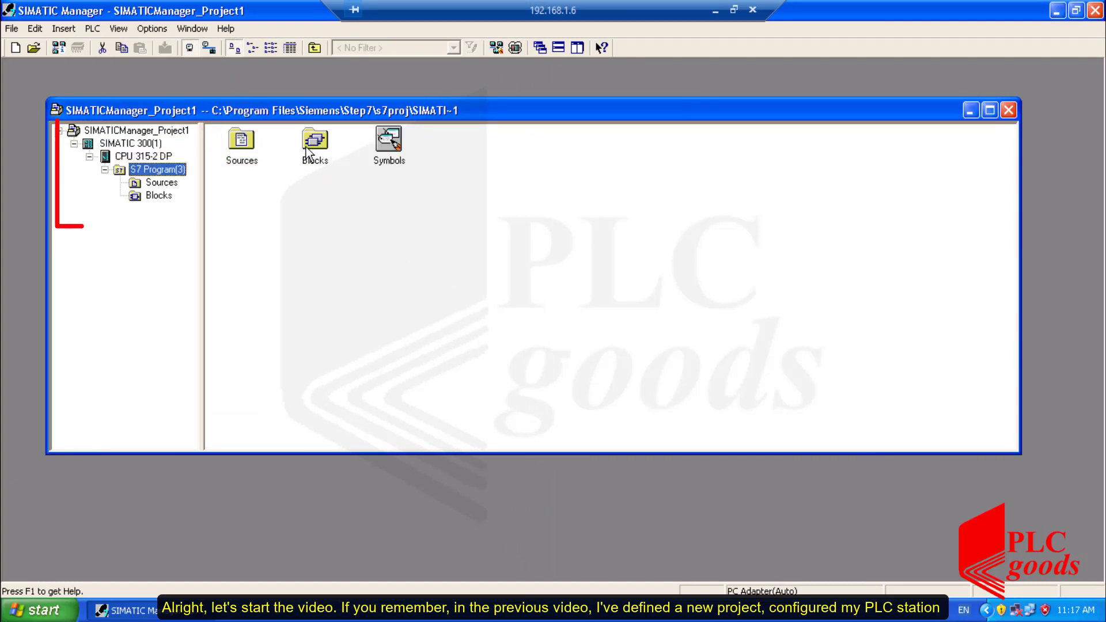
{"action": "left_click", "coordinate": [158, 196]}
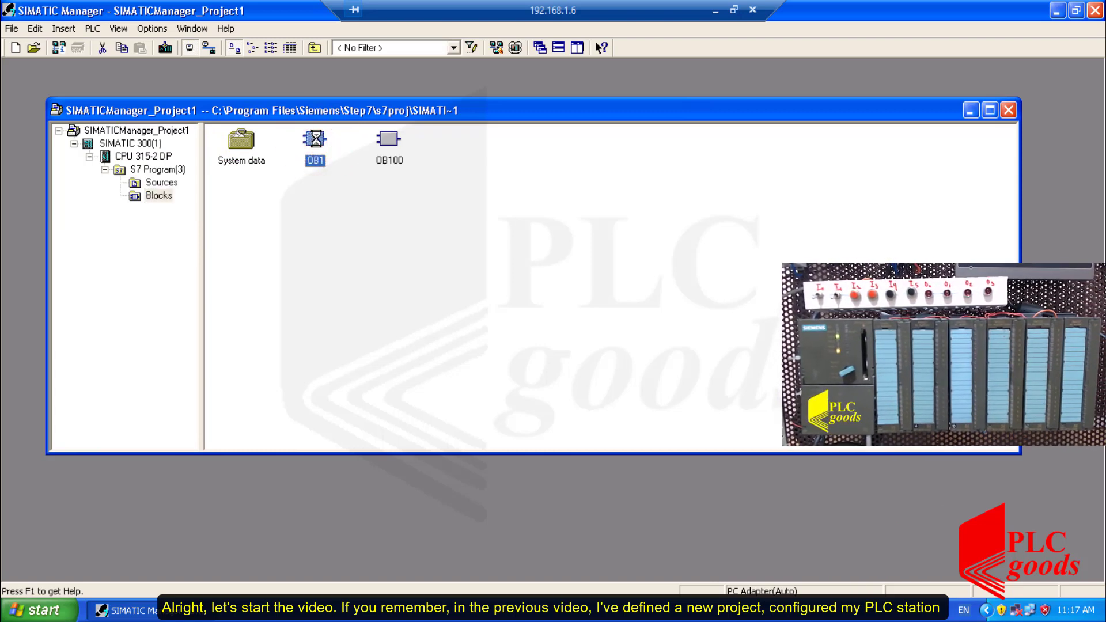
{"action": "double_click", "coordinate": [313, 140]}
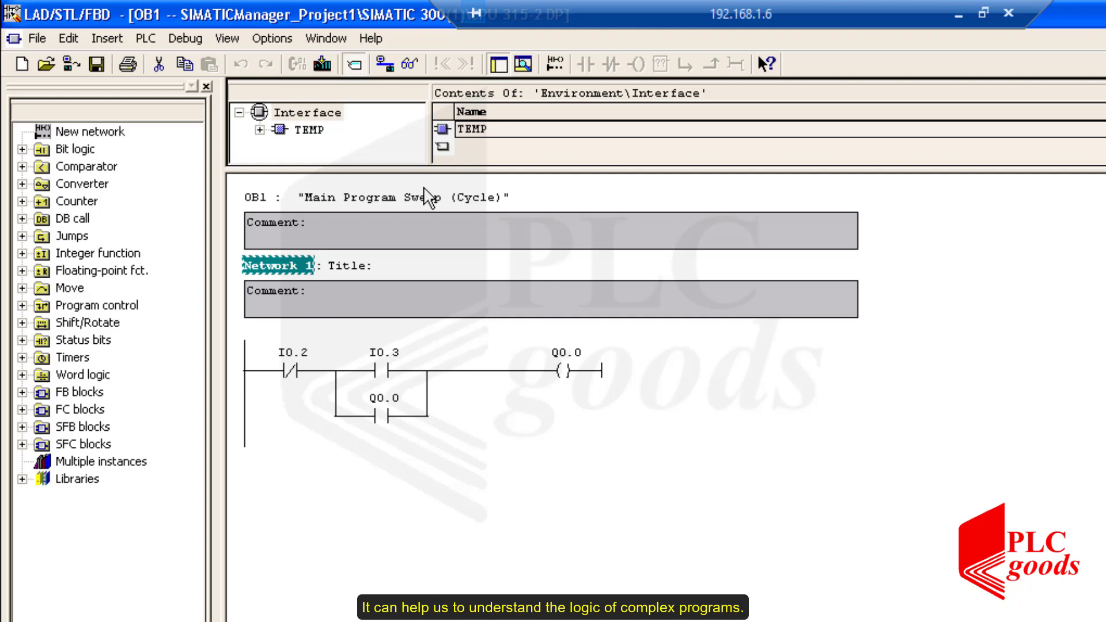
{"action": "mouse_move", "coordinate": [313, 358]}
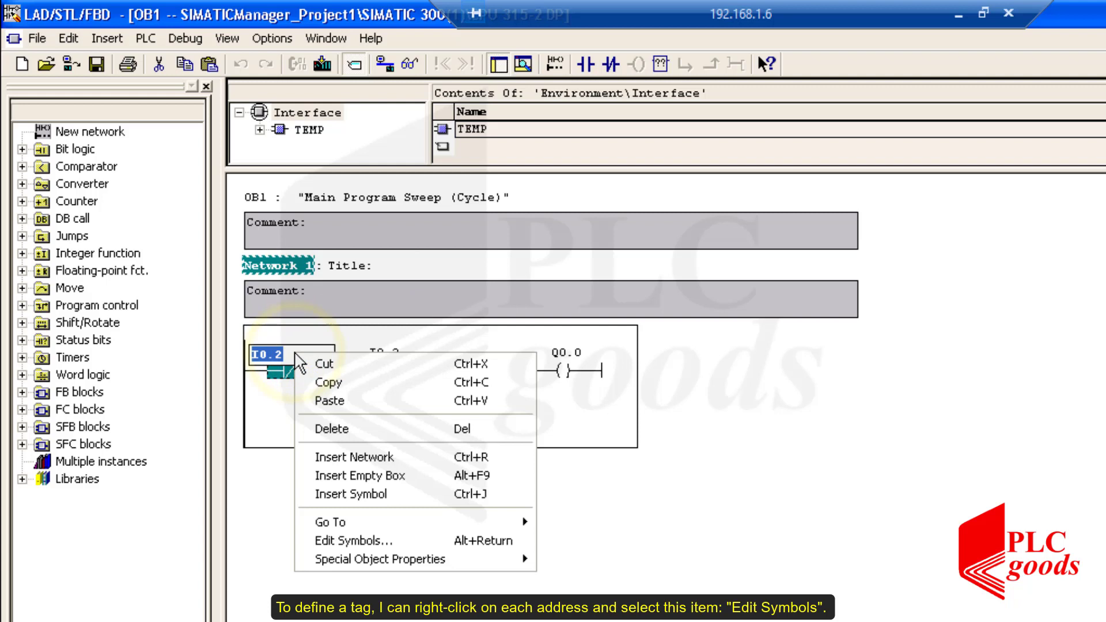
{"action": "mouse_move", "coordinate": [354, 546]}
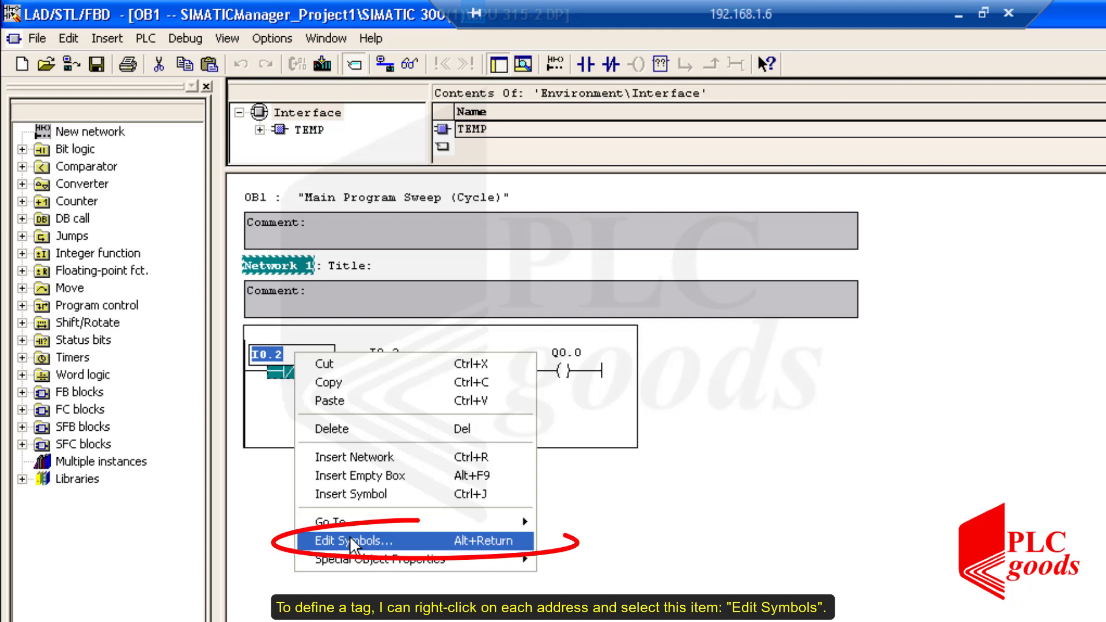
- Define the symbol 'Stop' for input I0.2
{"action": "left_click", "coordinate": [353, 541]}
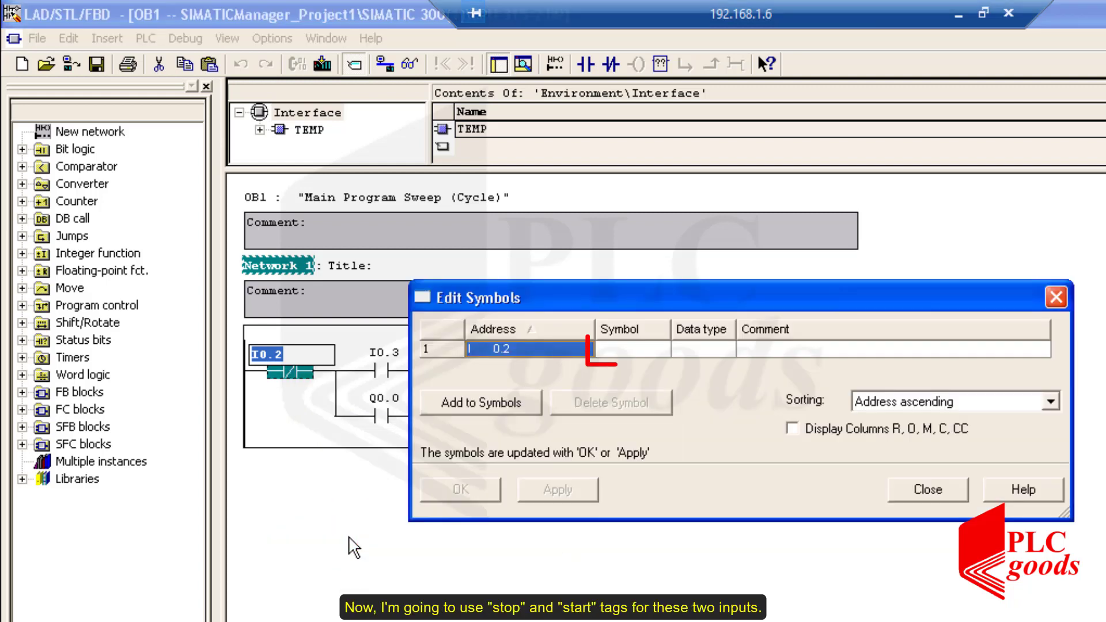
{"action": "left_click", "coordinate": [629, 350]}
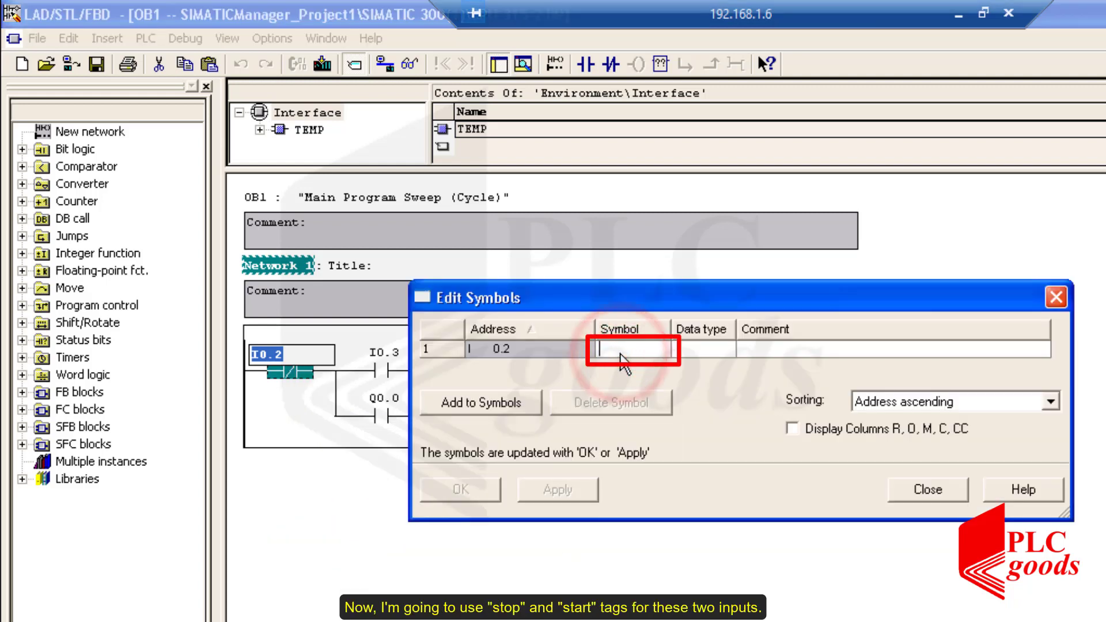
{"action": "type", "text": "Stop"}
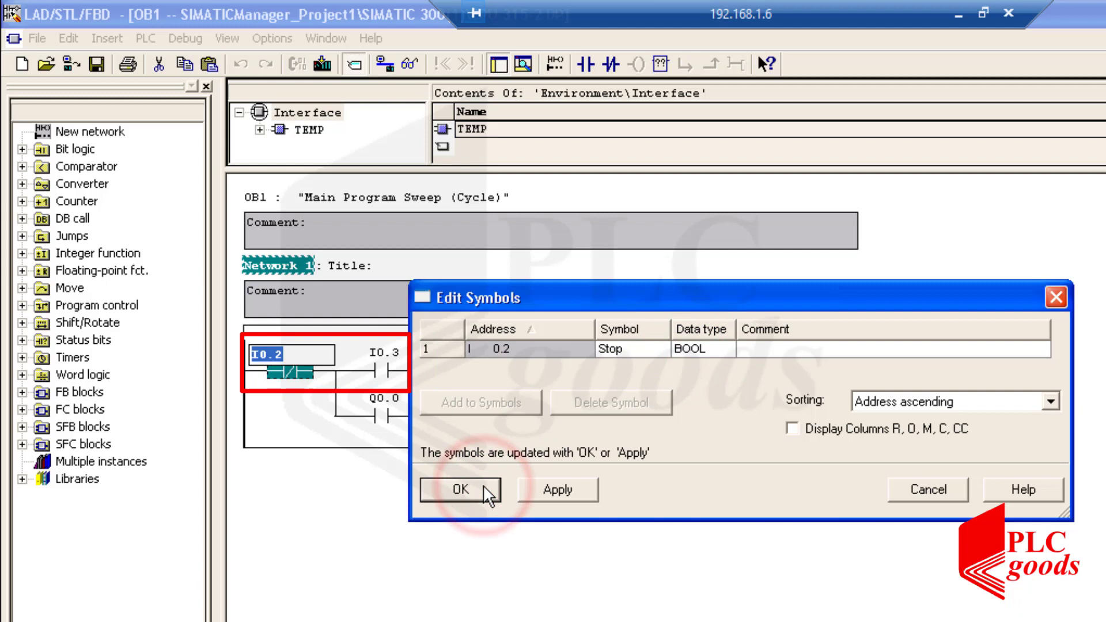
{"action": "left_click", "coordinate": [458, 489]}
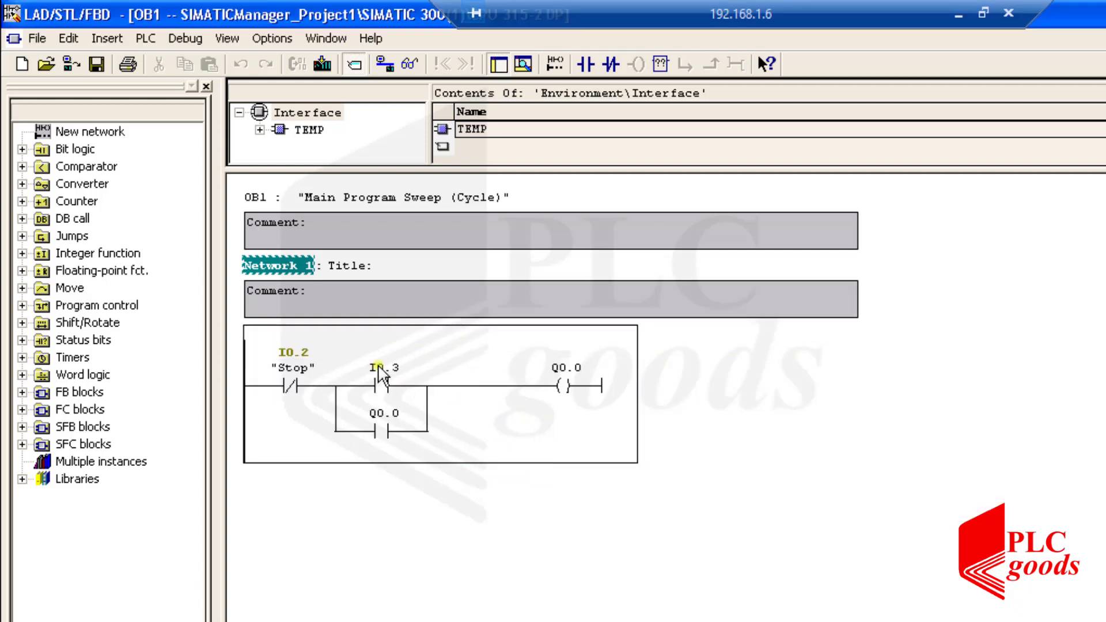
- Define the symbol 'Start' for input I0.3
{"action": "right_click", "coordinate": [381, 378]}
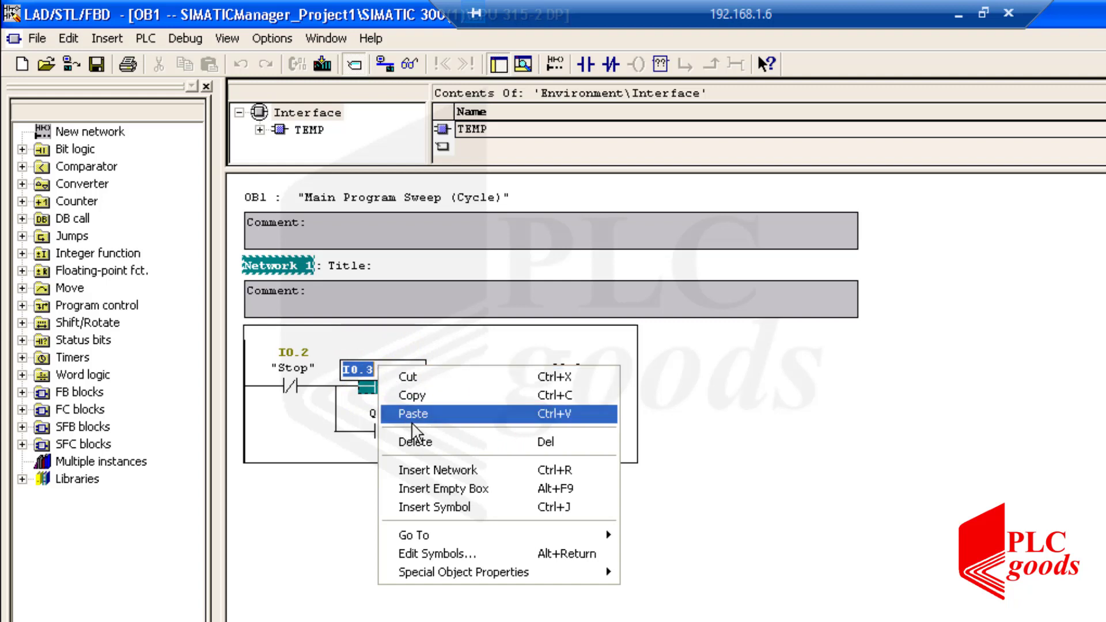
{"action": "left_click", "coordinate": [435, 554]}
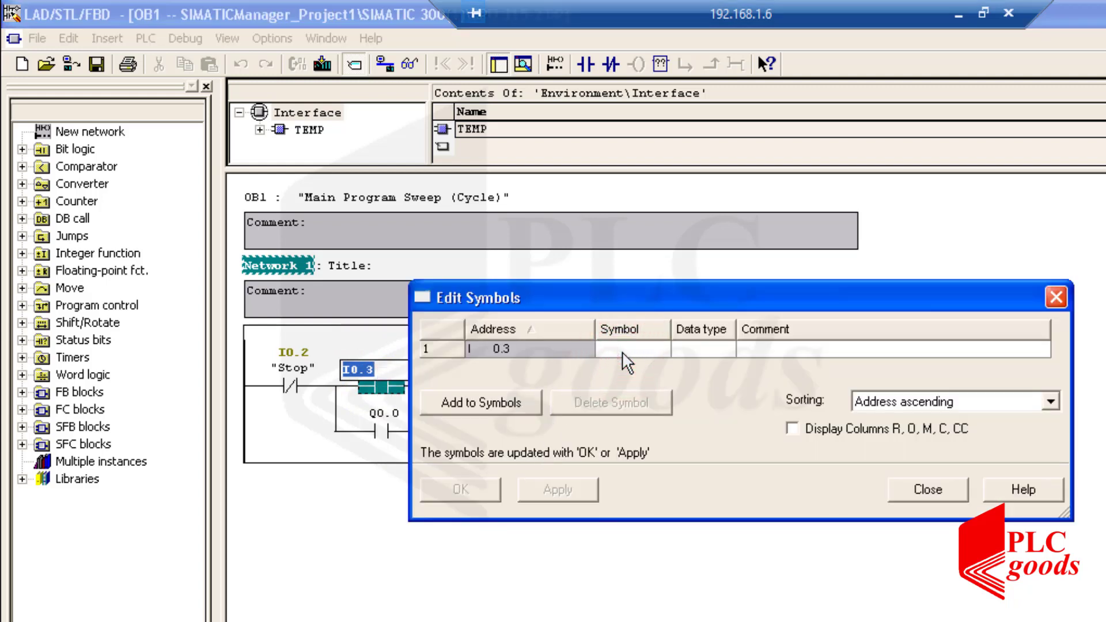
{"action": "type", "text": "Start"}
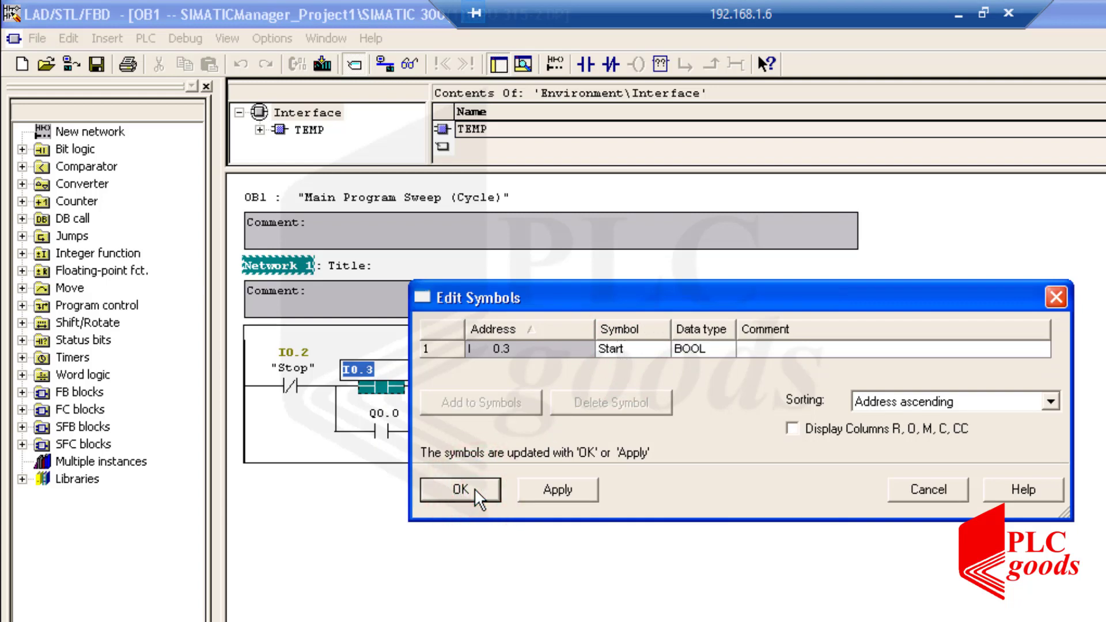
{"action": "left_click", "coordinate": [461, 489]}
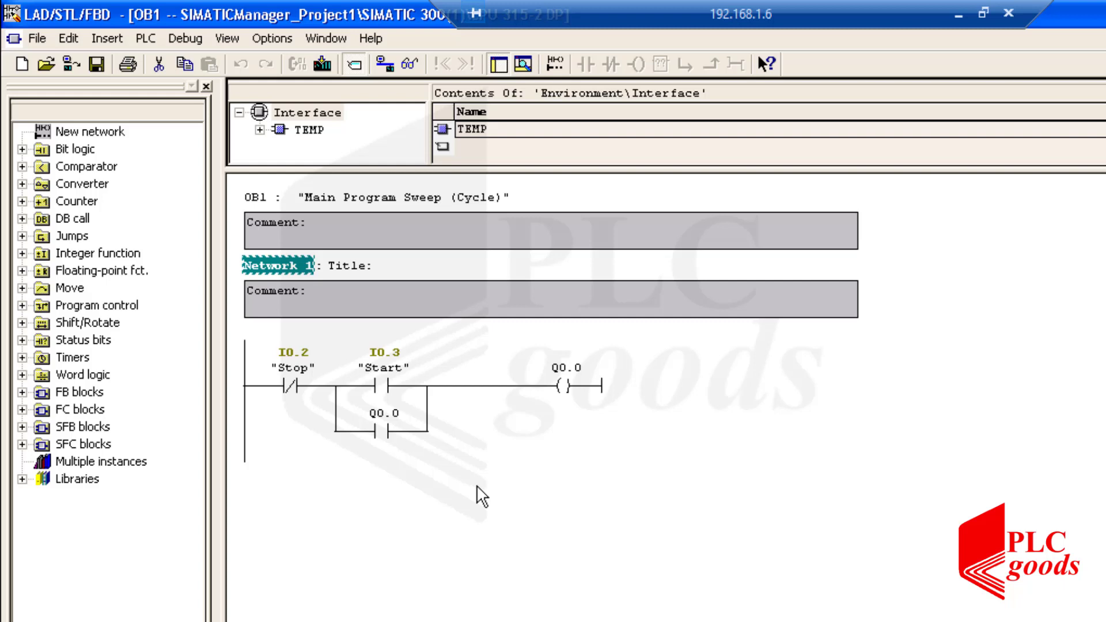
- Add the symbol 'Output' with address Q 0.0 to the program's symbol table
{"action": "left_click", "coordinate": [271, 38]}
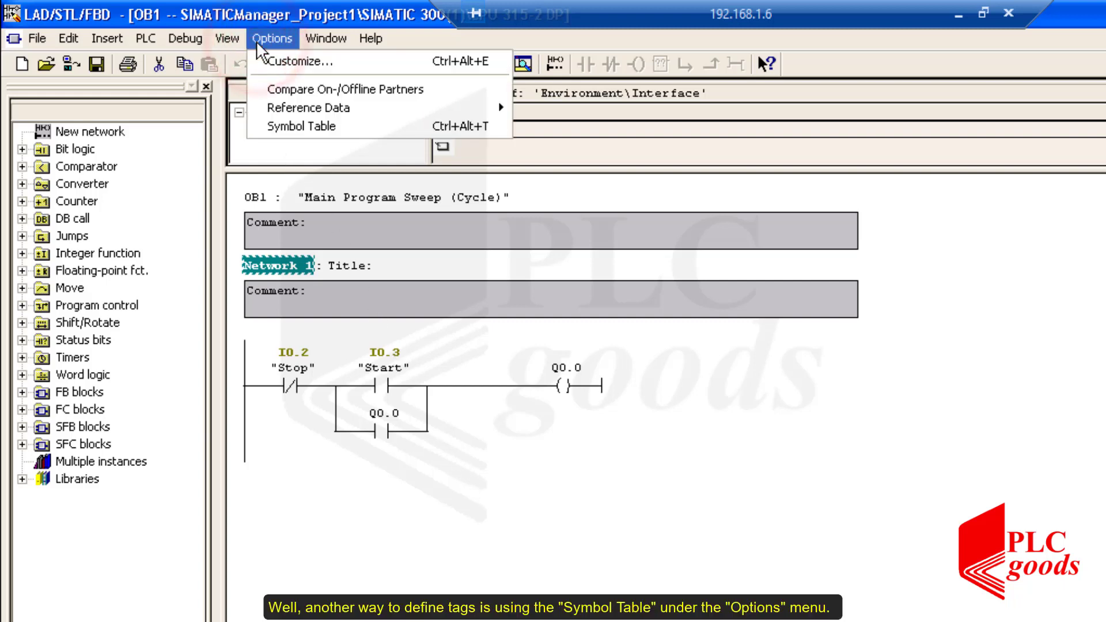
{"action": "mouse_move", "coordinate": [314, 129]}
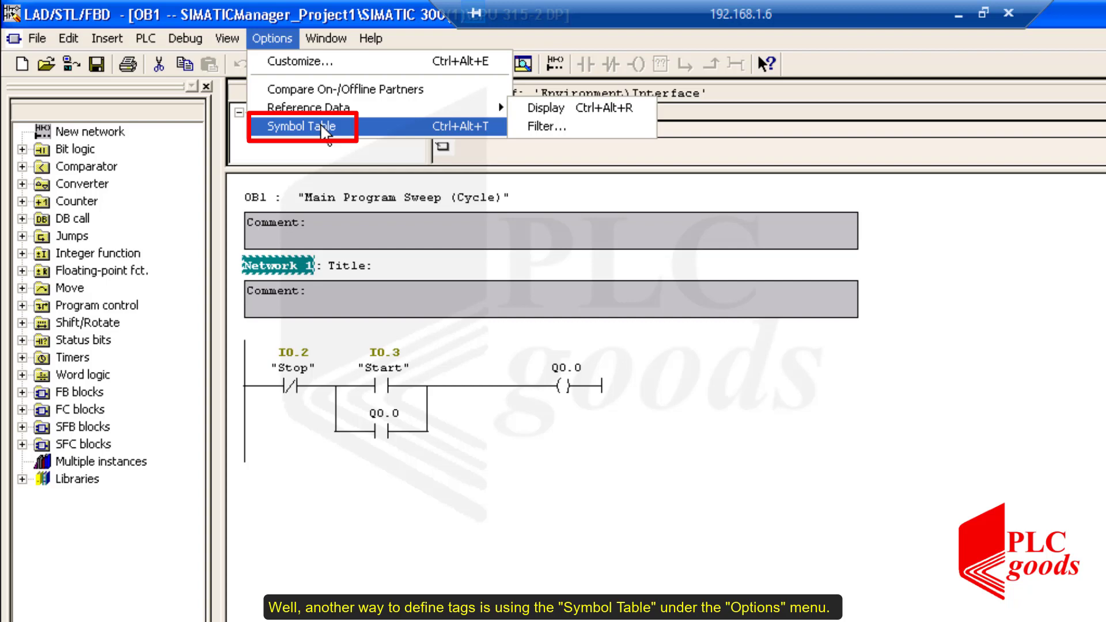
{"action": "left_click", "coordinate": [301, 126]}
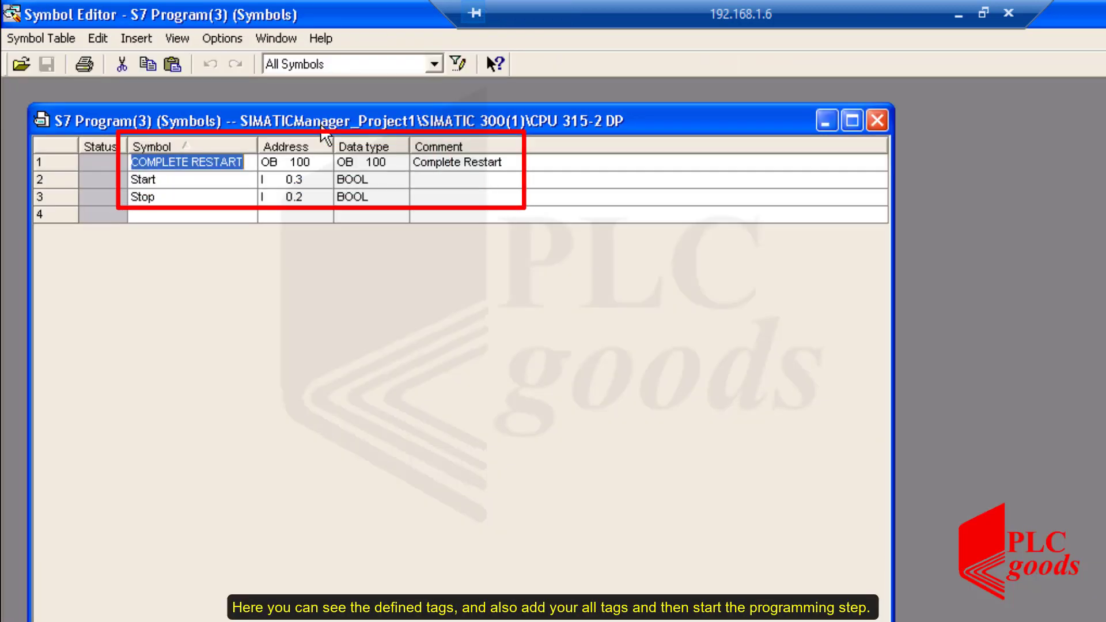
{"action": "mouse_move", "coordinate": [243, 203]}
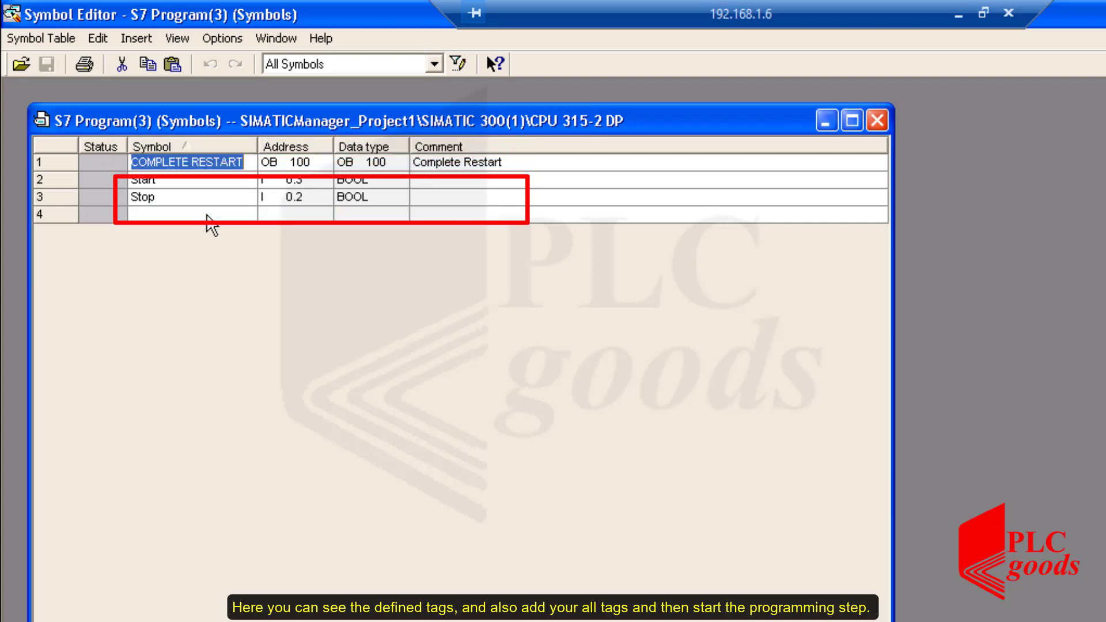
{"action": "left_click", "coordinate": [190, 214]}
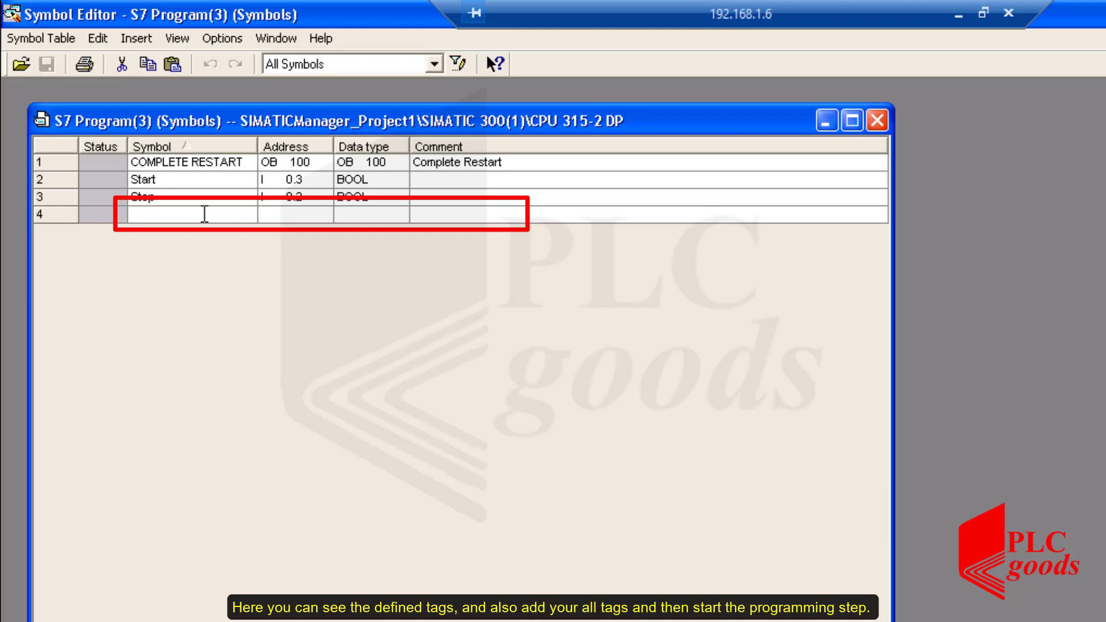
{"action": "type", "text": "Out"}
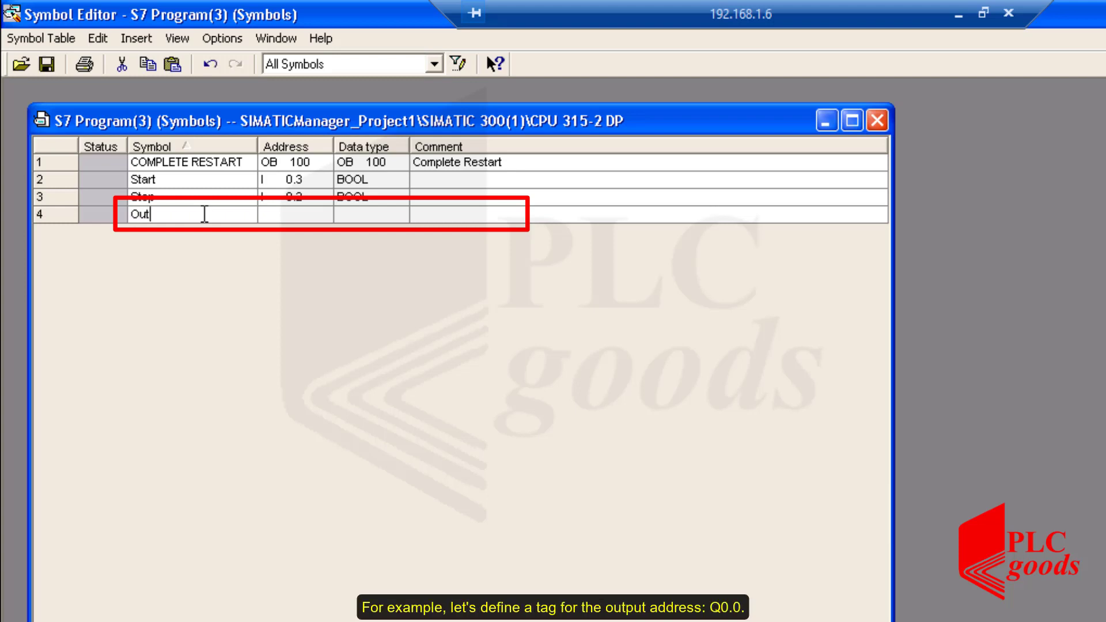
{"action": "type", "text": "put"}
{"action": "left_click", "coordinate": [295, 215]}
{"action": "type", "text": "I 0.3"}
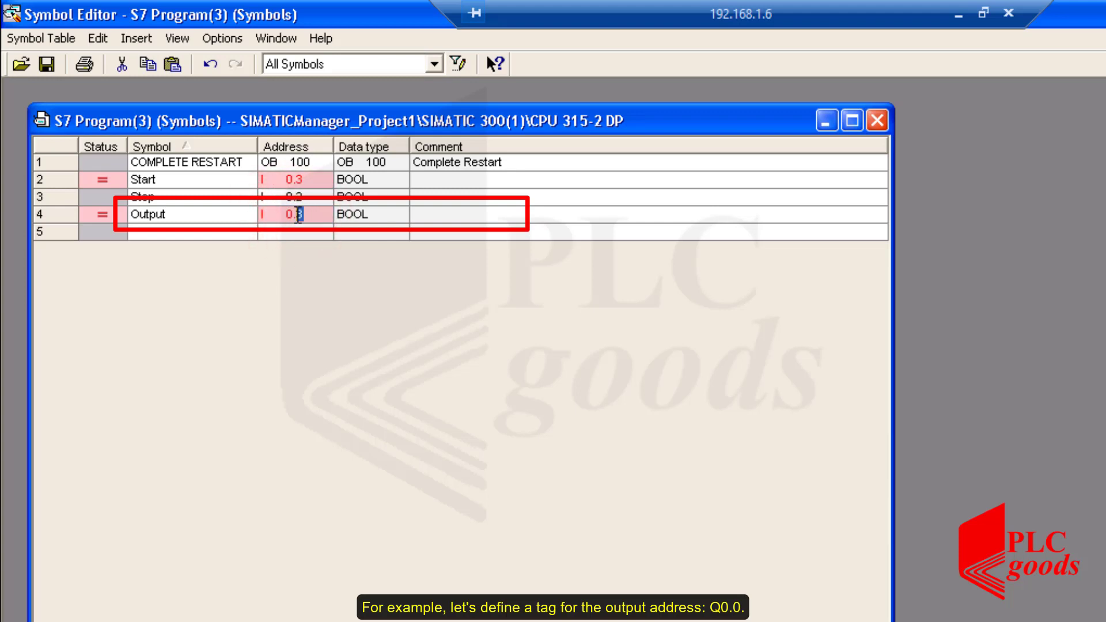
{"action": "type", "text": "Q"}
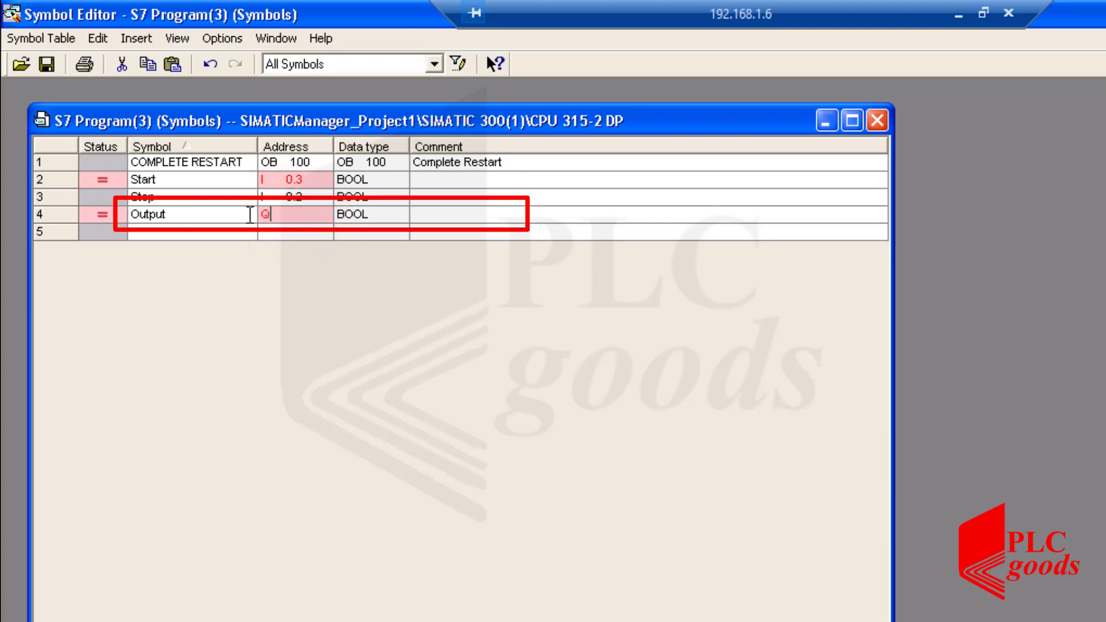
{"action": "type", "text": "0.0"}
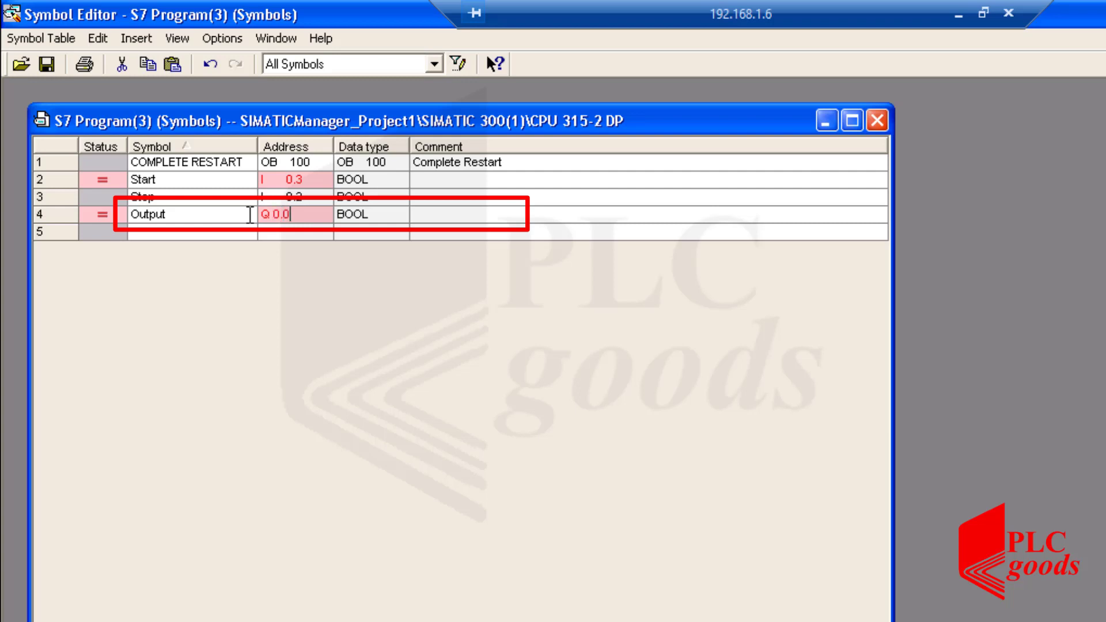
{"action": "key", "text": "Enter"}
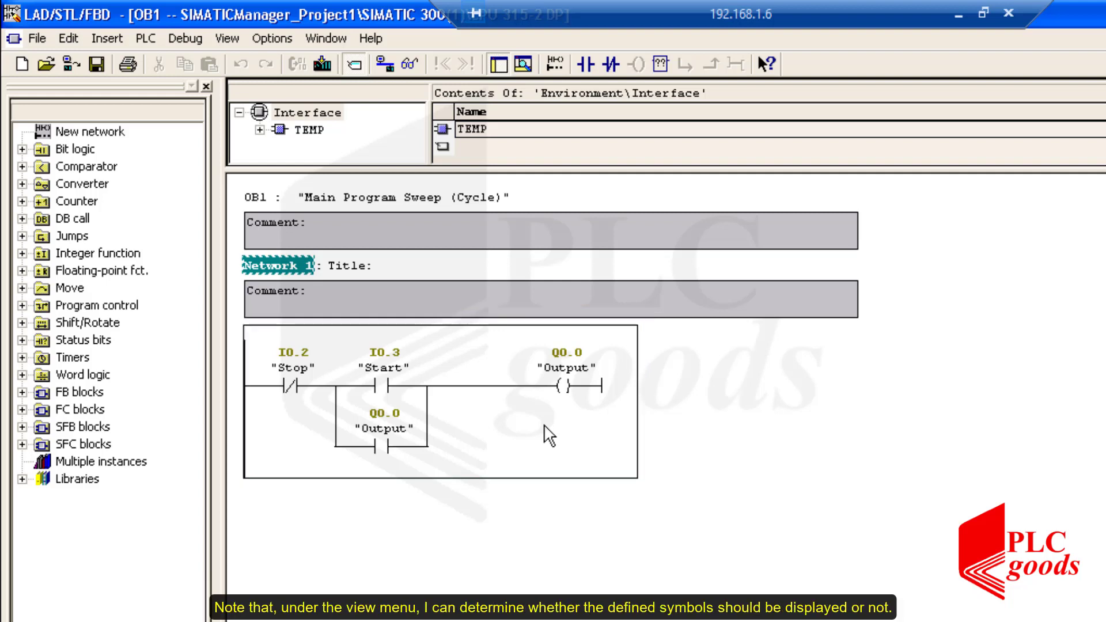
- Turn off symbolic representation and symbol information so OB1 shows plain addresses
{"action": "left_click", "coordinate": [226, 38]}
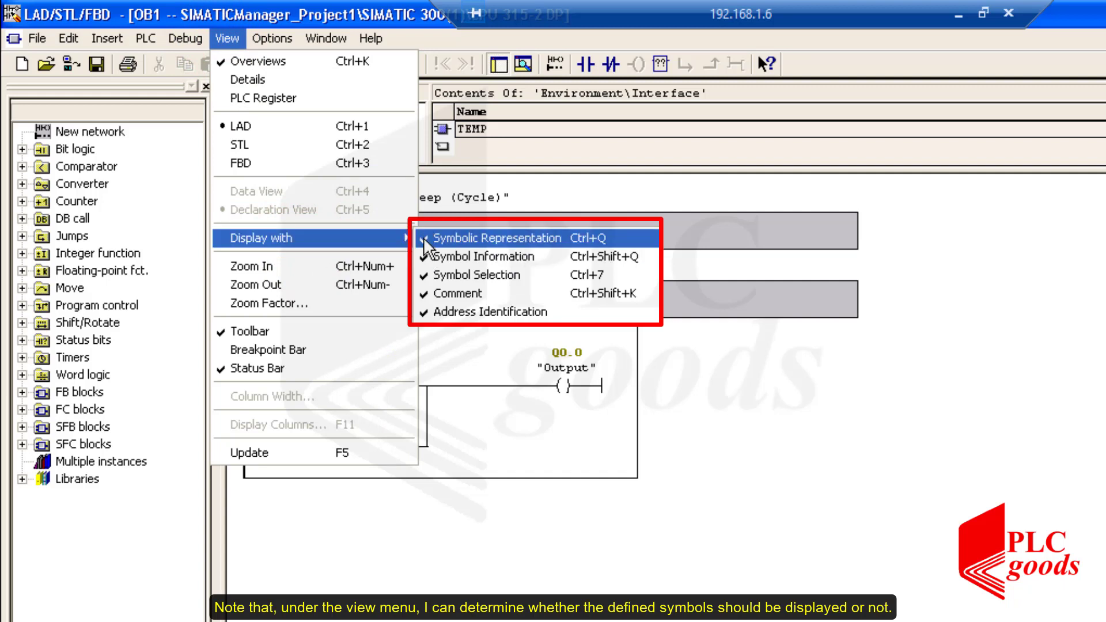
{"action": "left_click", "coordinate": [497, 238]}
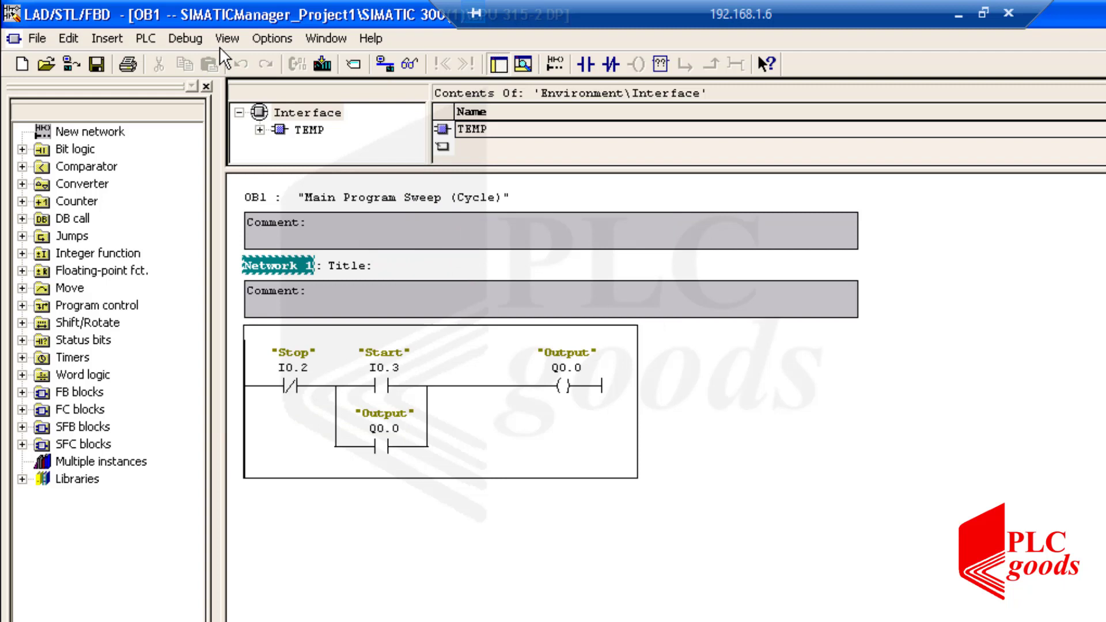
{"action": "left_click", "coordinate": [227, 38]}
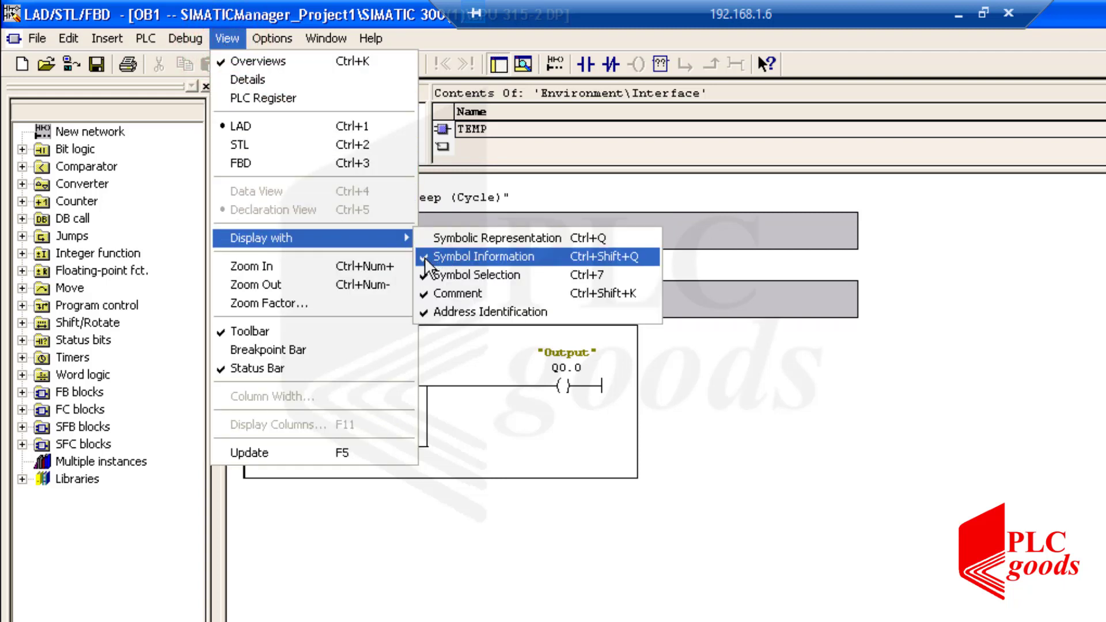
{"action": "left_click", "coordinate": [484, 257]}
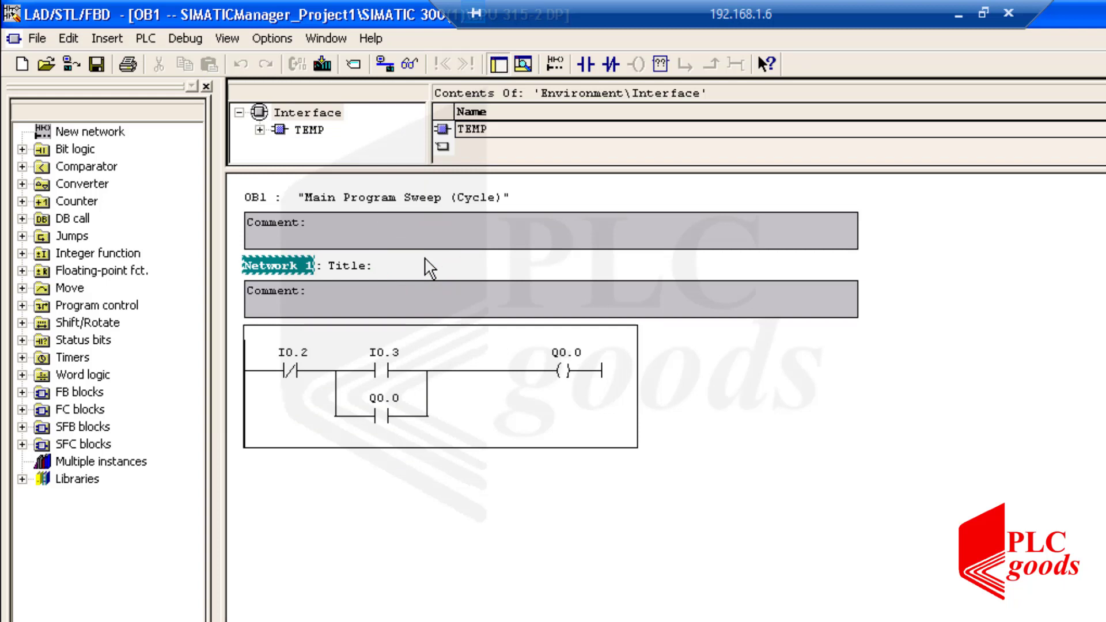
{"action": "left_click", "coordinate": [227, 38]}
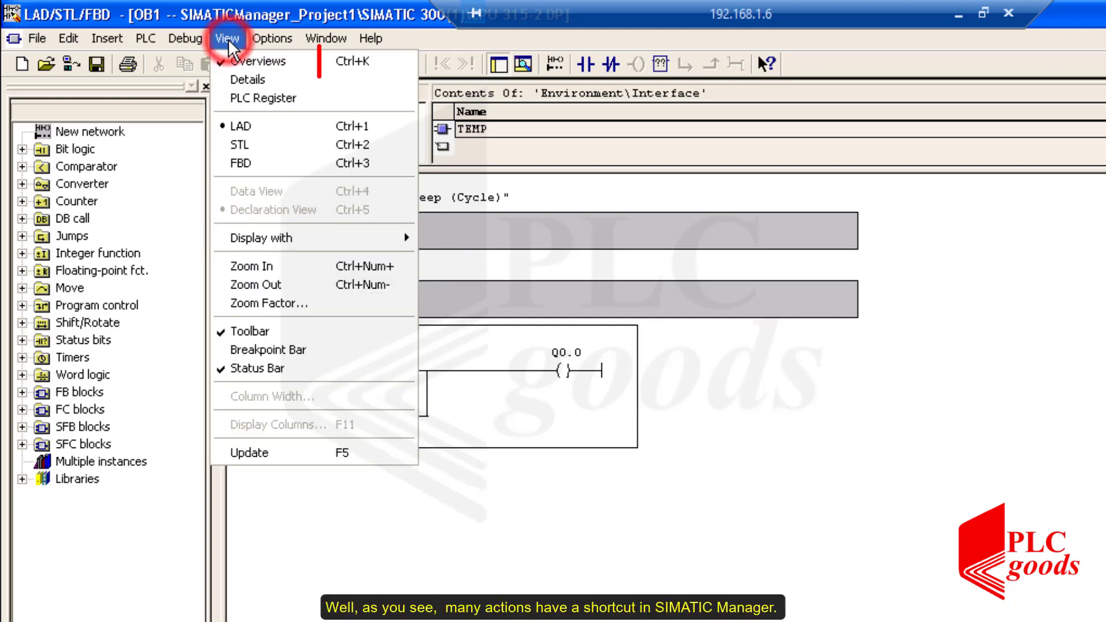
{"action": "mouse_move", "coordinate": [283, 238]}
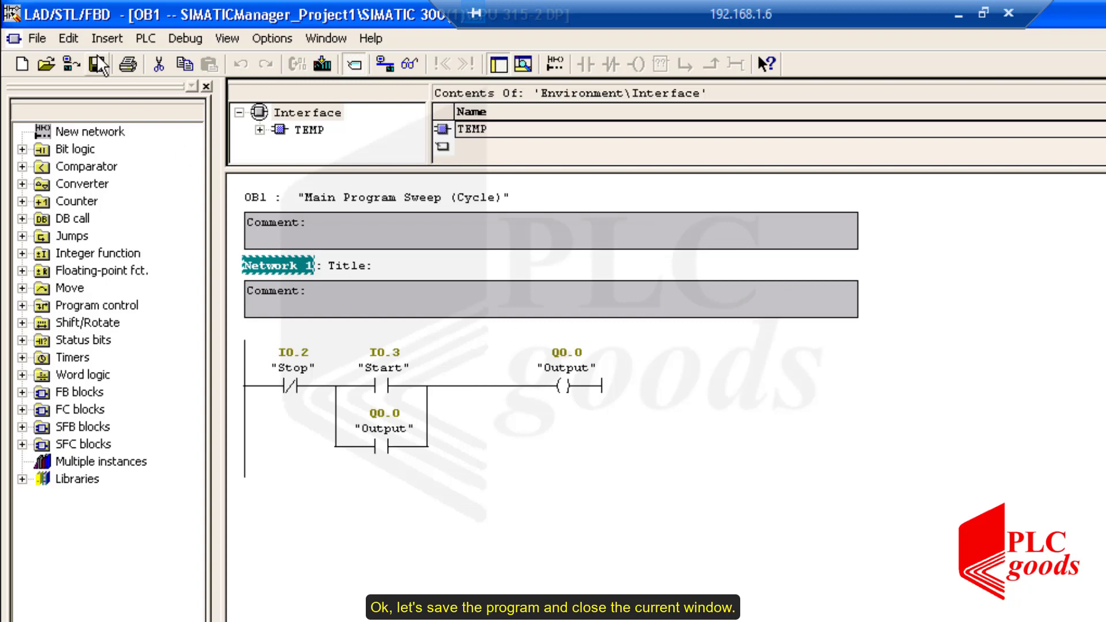
- Save OB1 and close the LAD/STL/FBD editor
{"action": "left_click", "coordinate": [108, 61]}
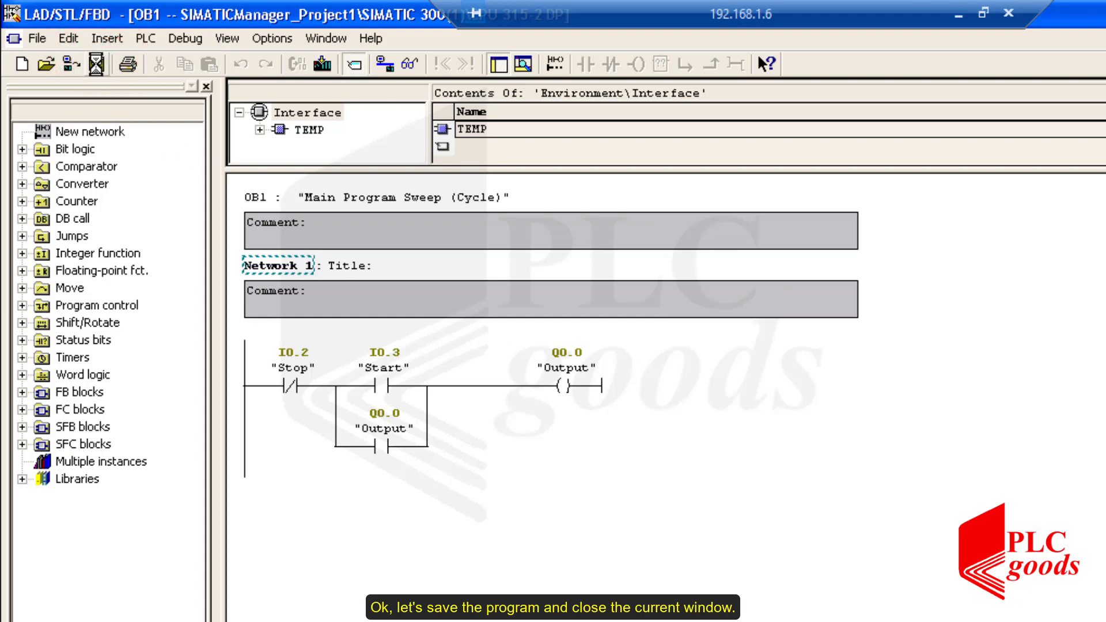
{"action": "left_click", "coordinate": [94, 62]}
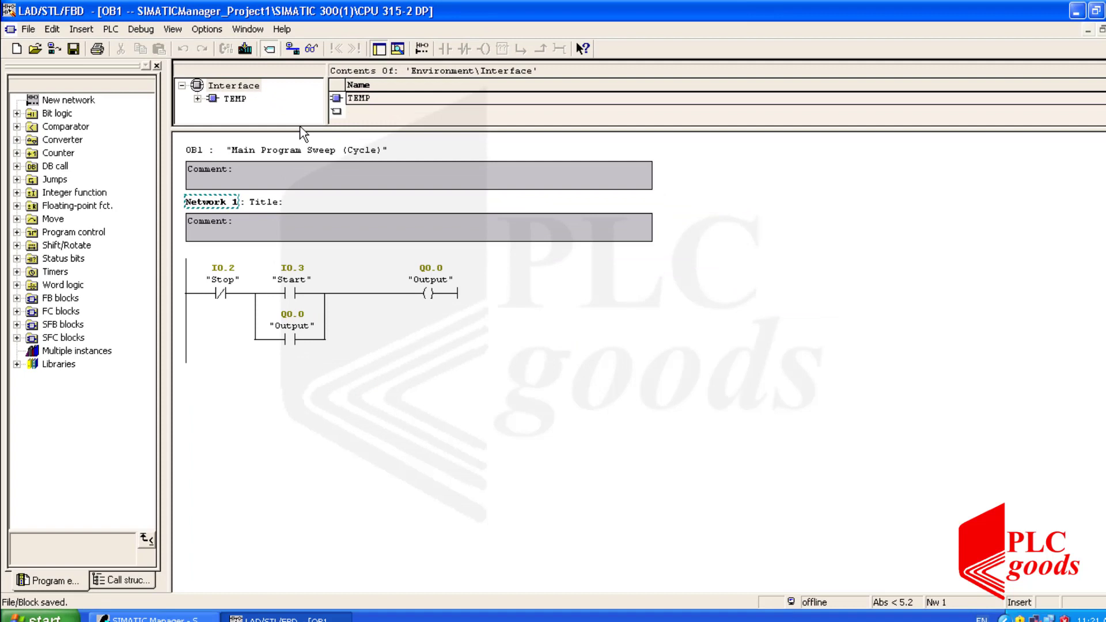
{"action": "left_click", "coordinate": [1095, 12]}
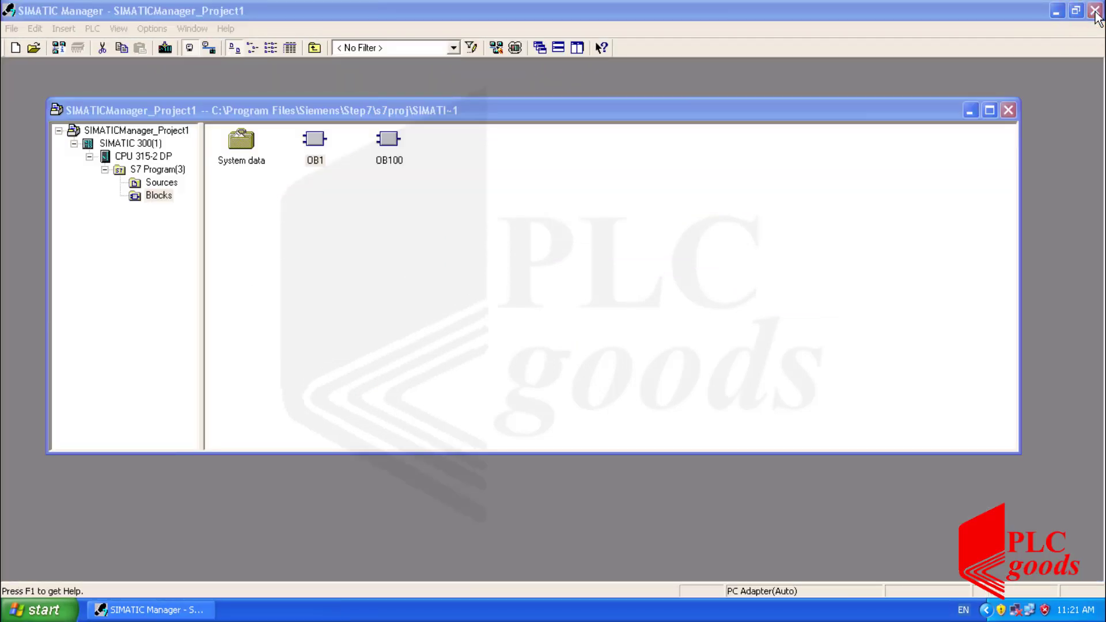
{"action": "mouse_move", "coordinate": [184, 169]}
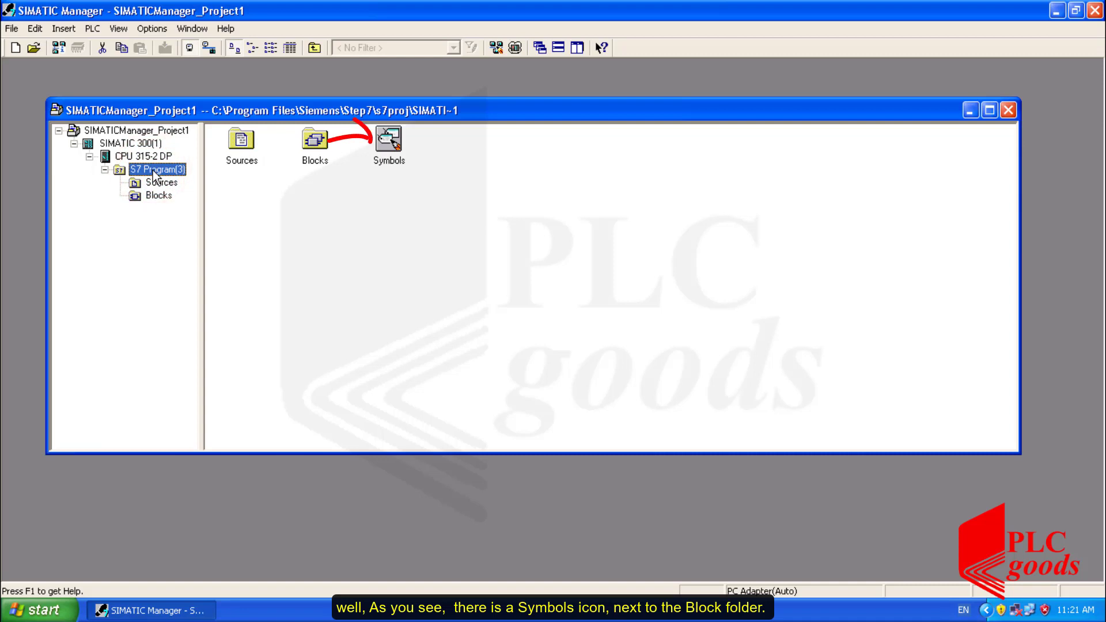
- Open the S7 program's Symbols object, then show the SIMATIC 300(1) station's contents
{"action": "left_click", "coordinate": [388, 141]}
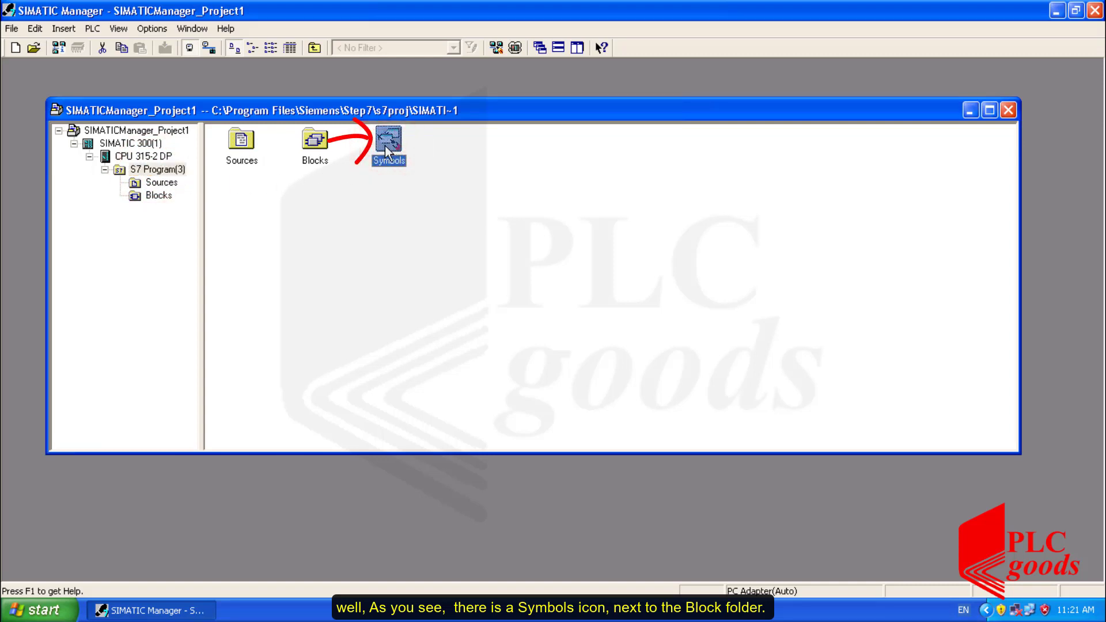
{"action": "double_click", "coordinate": [388, 141]}
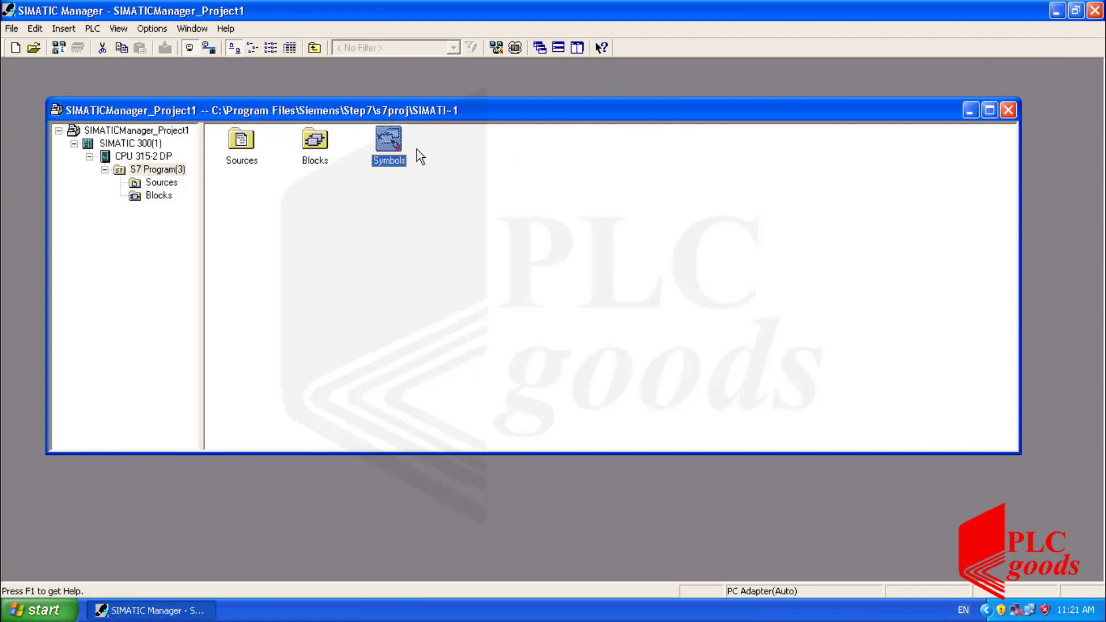
{"action": "left_click", "coordinate": [121, 142]}
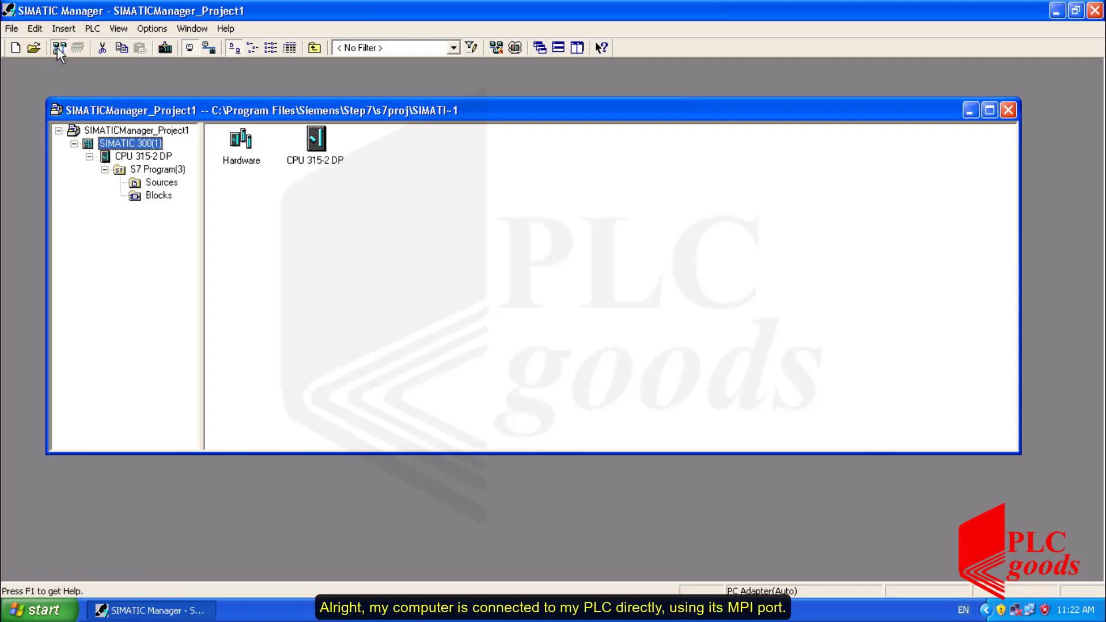
- Download the station to the PLC, replacing system data and overwriting all existing blocks
{"action": "left_click", "coordinate": [51, 47]}
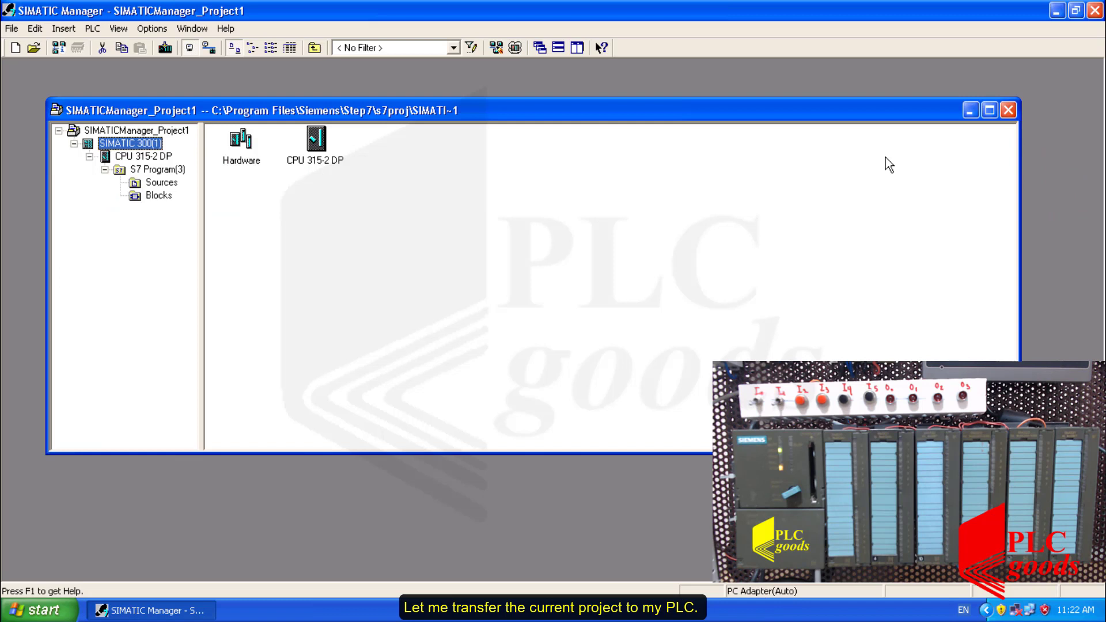
{"action": "mouse_move", "coordinate": [171, 48]}
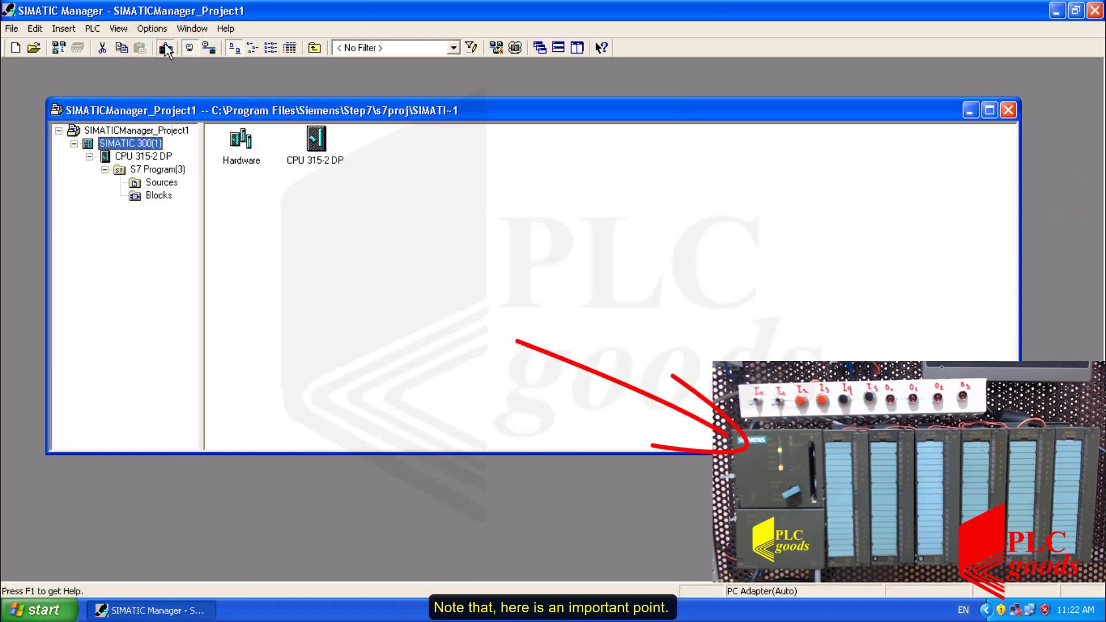
{"action": "left_click", "coordinate": [164, 48]}
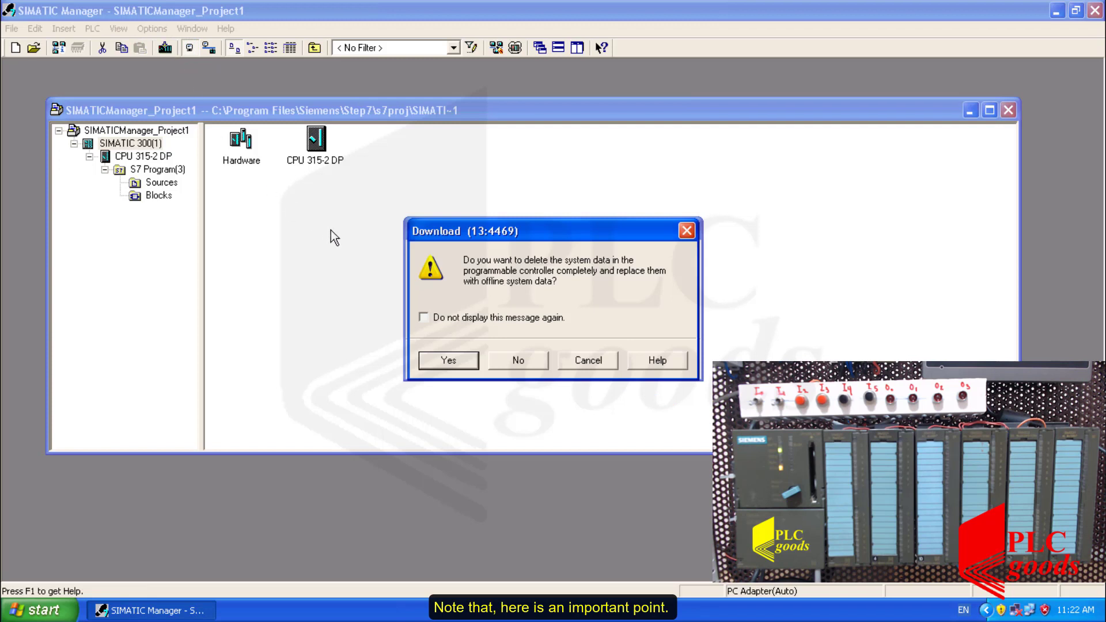
{"action": "left_click", "coordinate": [448, 360]}
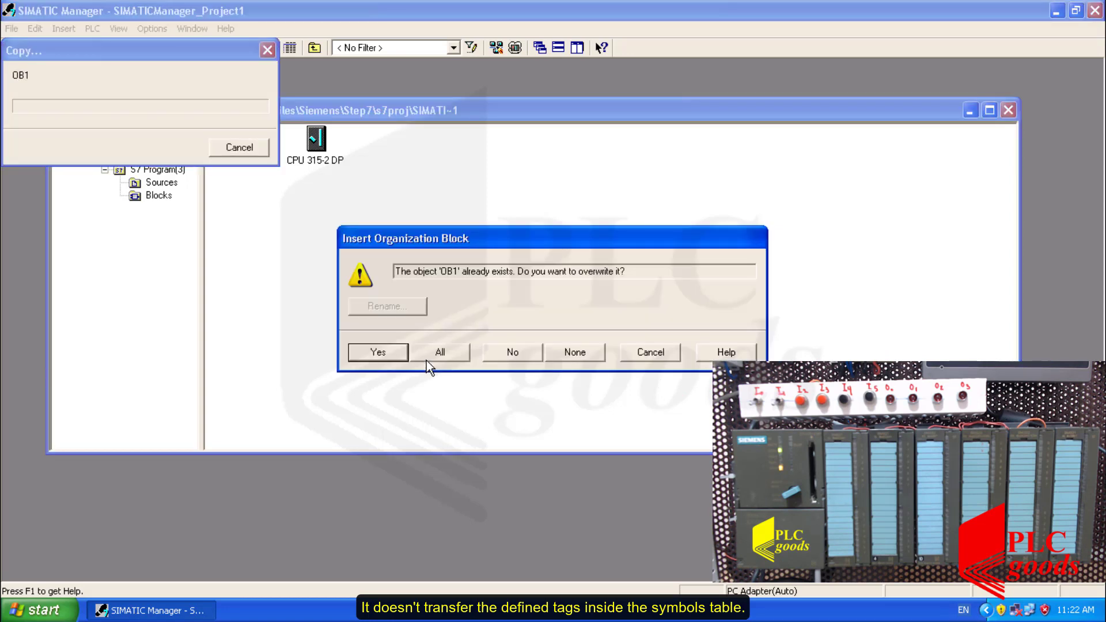
{"action": "left_click", "coordinate": [440, 351]}
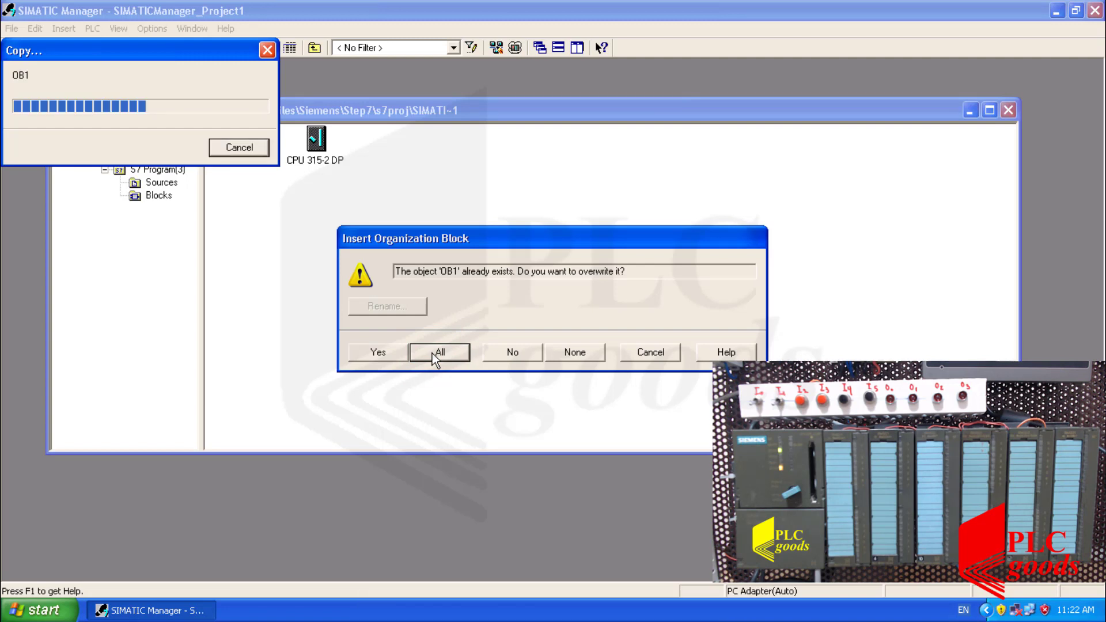
{"action": "left_click", "coordinate": [438, 352]}
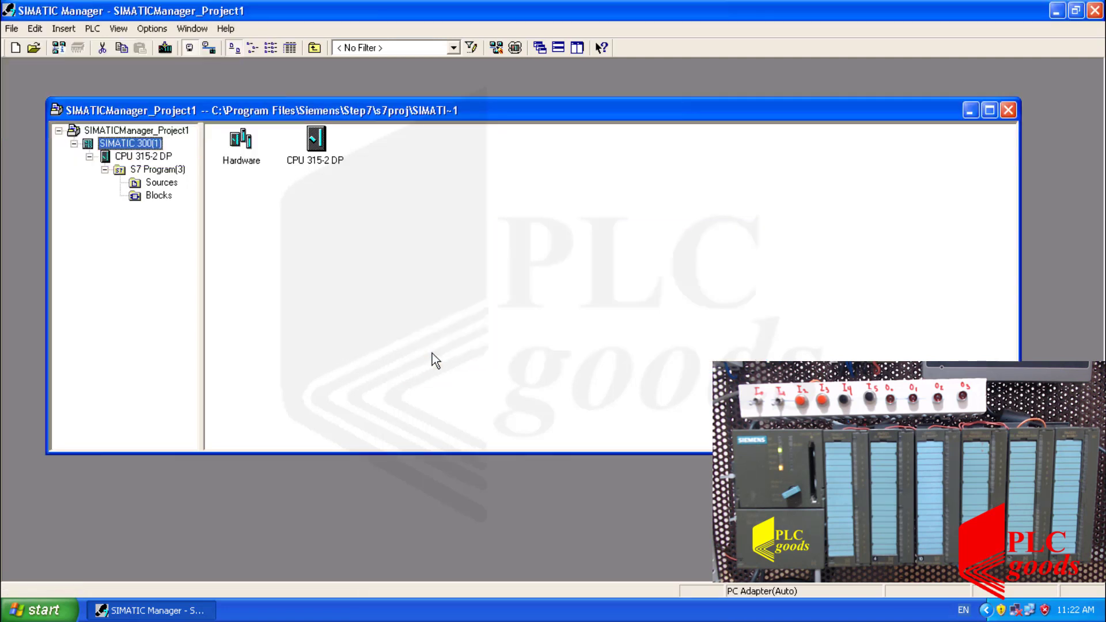
{"action": "left_click", "coordinate": [241, 138]}
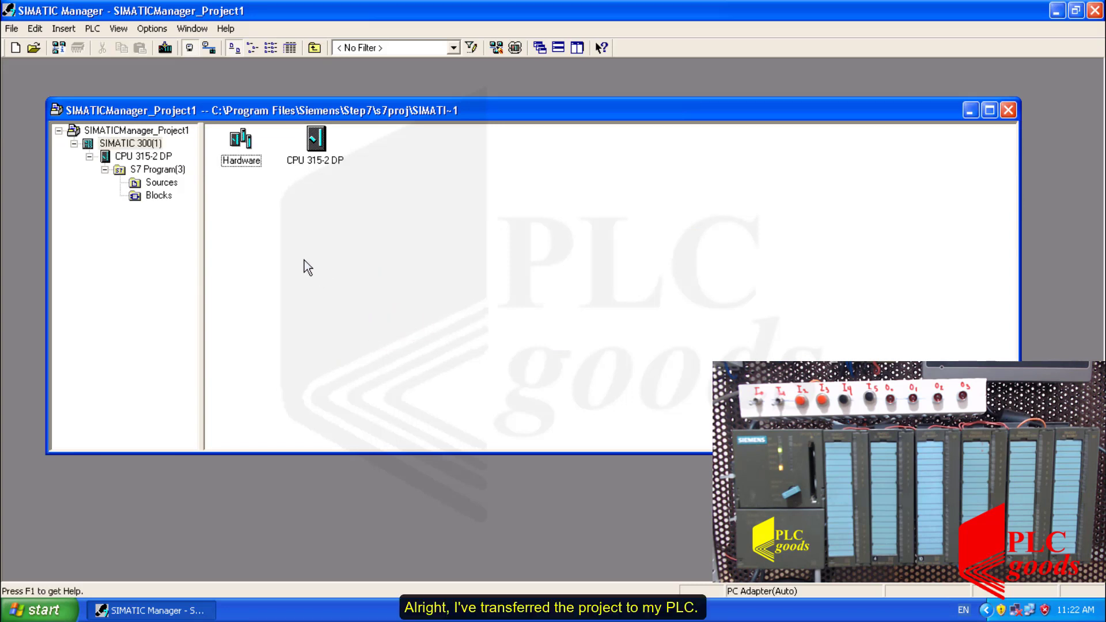
{"action": "left_click", "coordinate": [121, 156]}
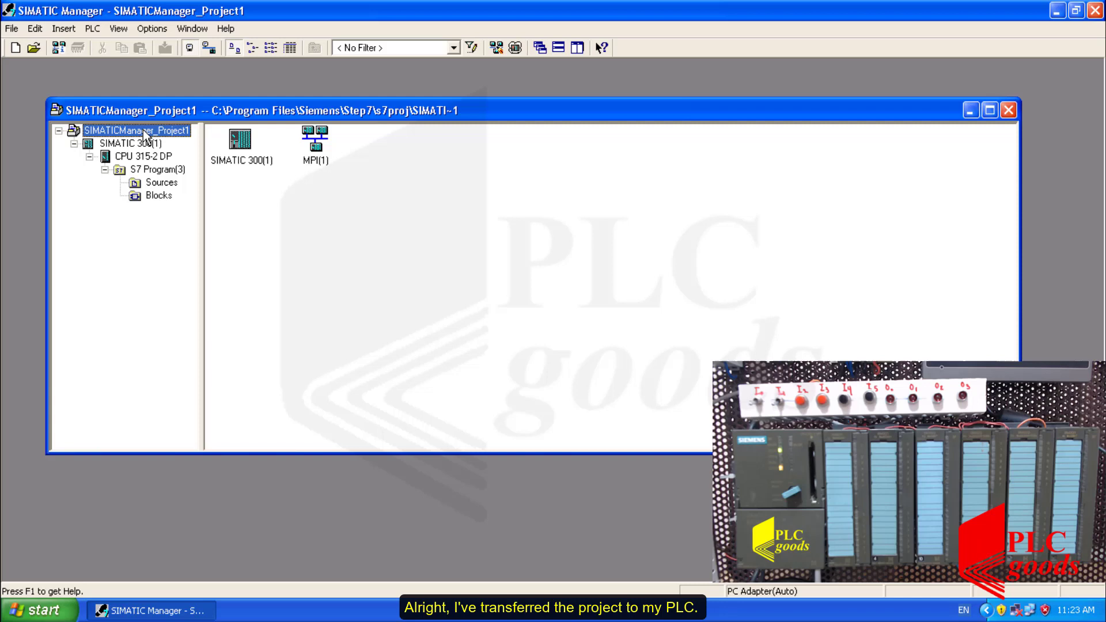
- Upload the station from the CPU at MPI address 2, accepting the address warning
{"action": "left_click", "coordinate": [92, 29]}
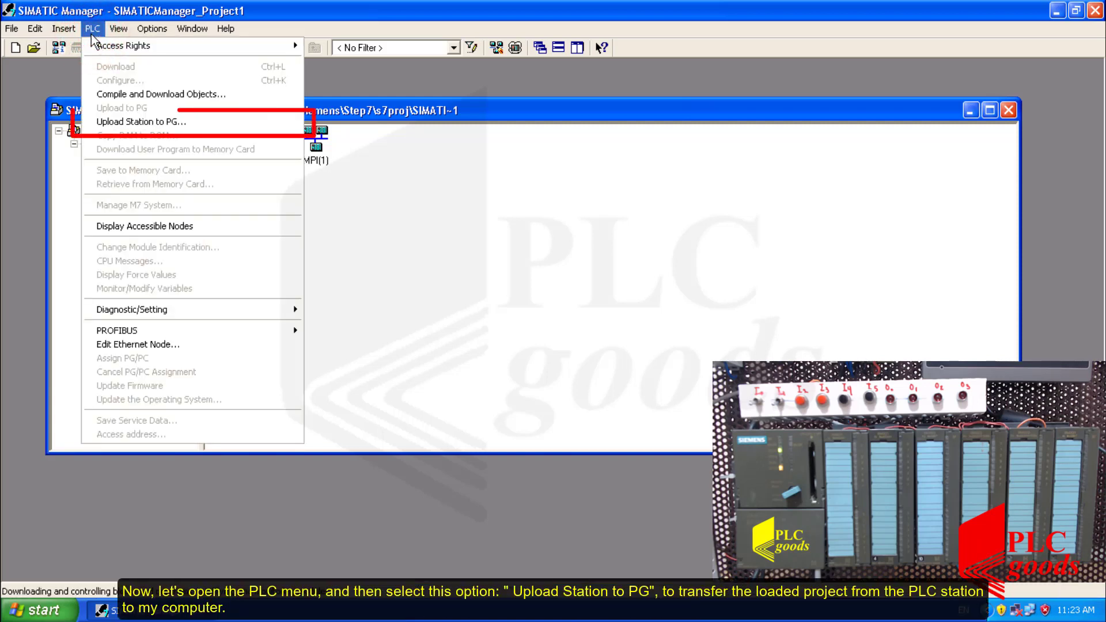
{"action": "mouse_move", "coordinate": [142, 121]}
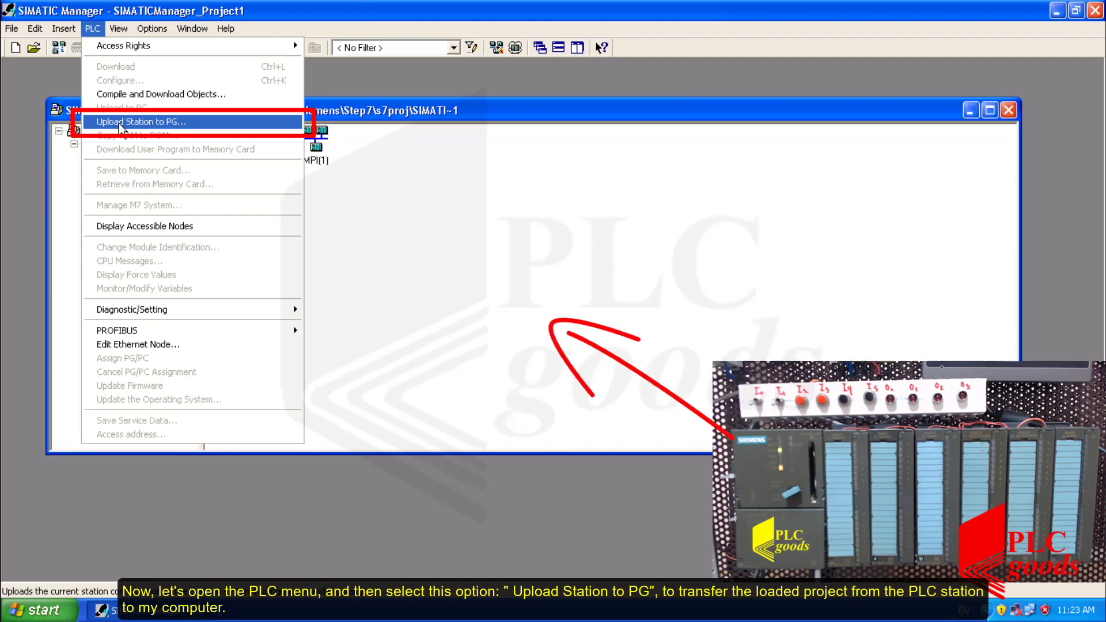
{"action": "left_click", "coordinate": [130, 122]}
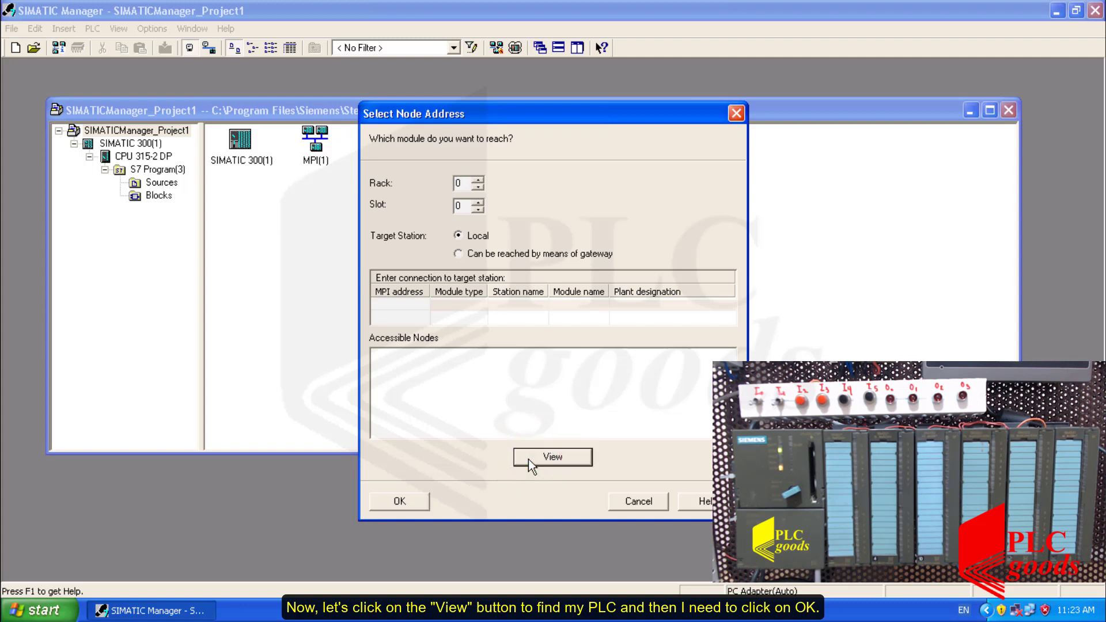
{"action": "left_click", "coordinate": [552, 457]}
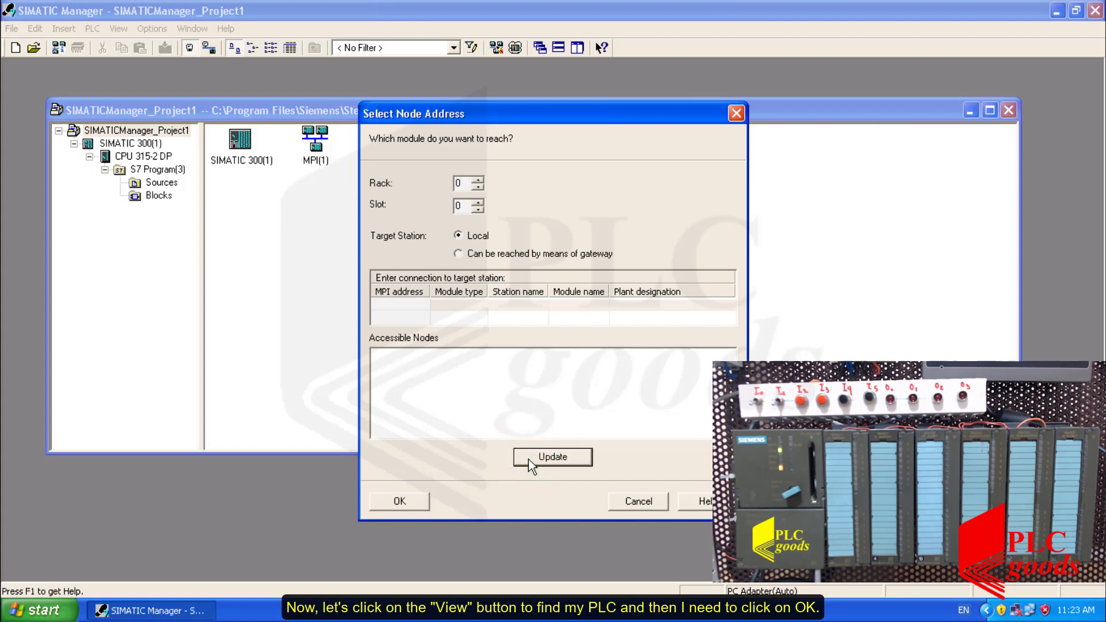
{"action": "left_click", "coordinate": [552, 457]}
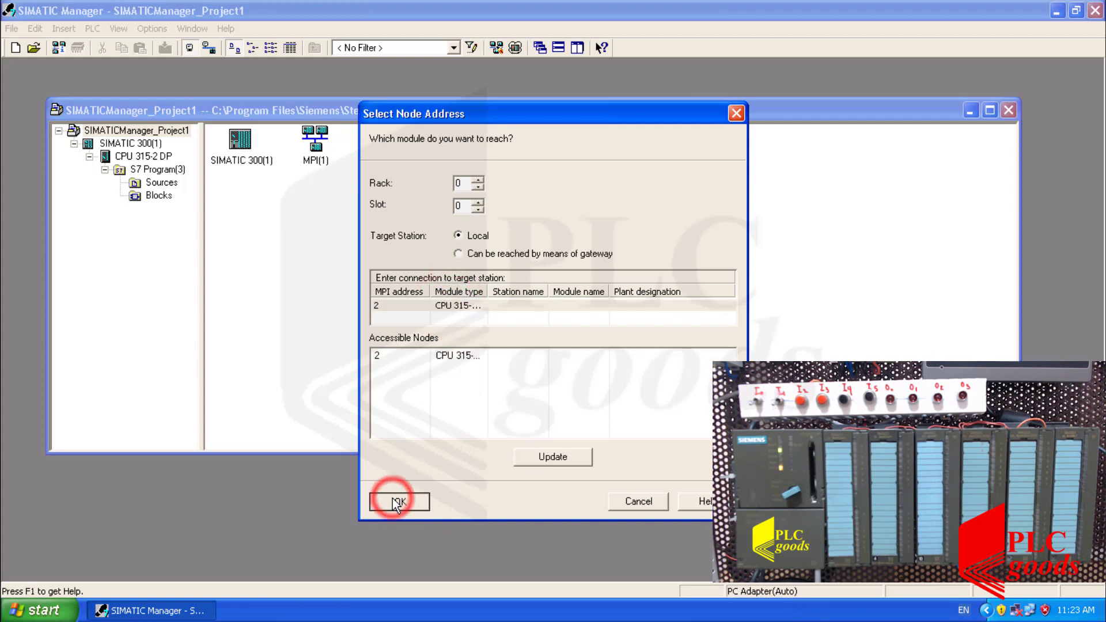
{"action": "left_click", "coordinate": [398, 502]}
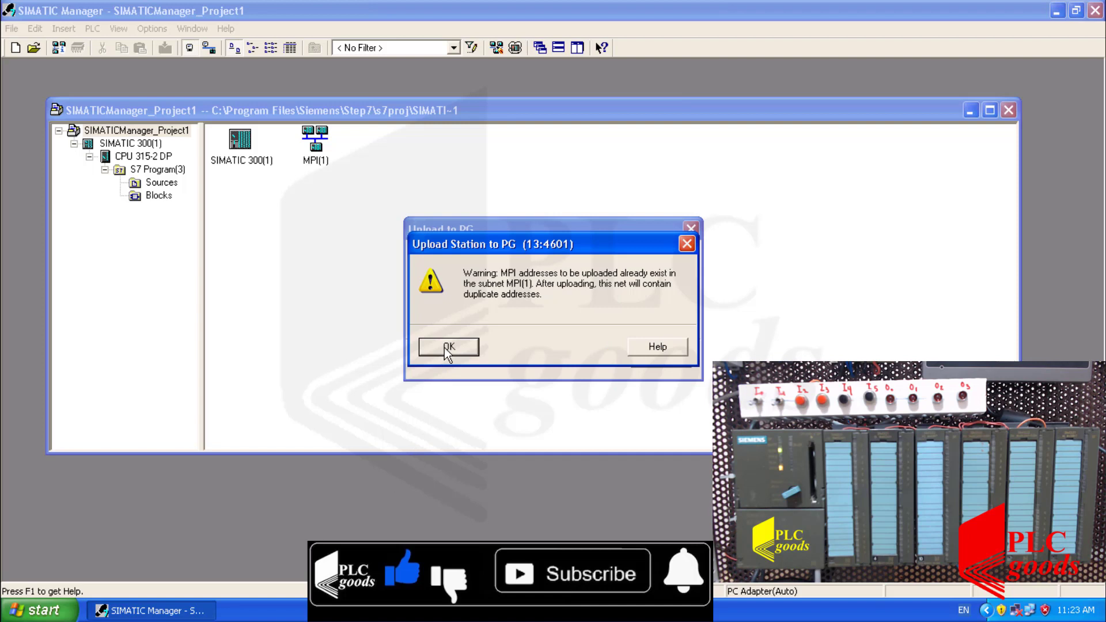
{"action": "left_click", "coordinate": [448, 346]}
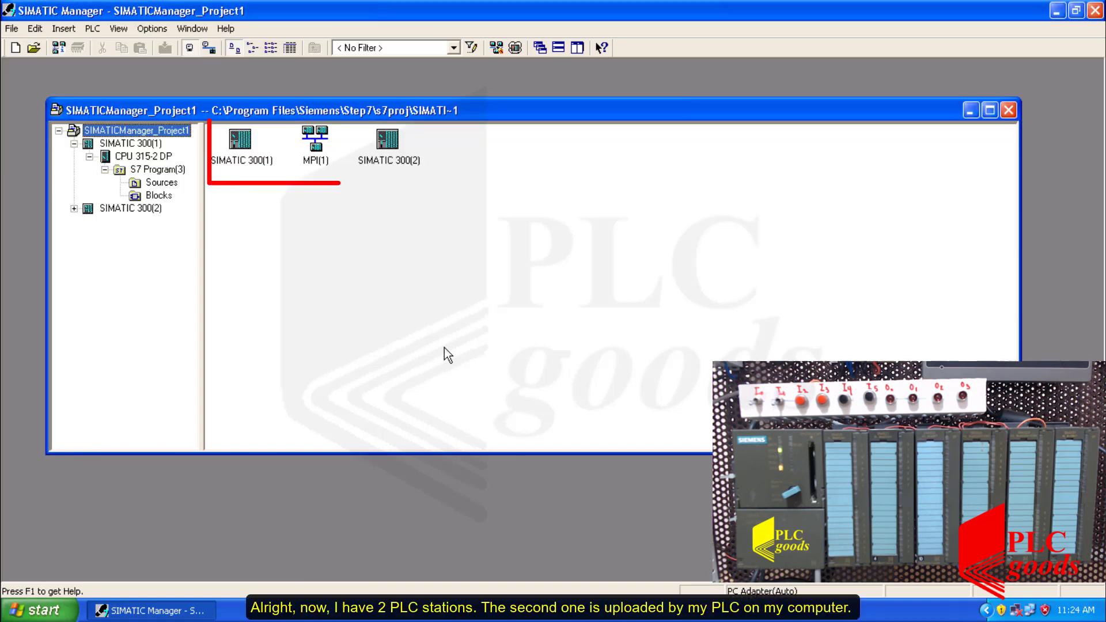
- Expand SIMATIC 300(2), list its Blocks folder, and open its OB1
{"action": "left_click", "coordinate": [388, 139]}
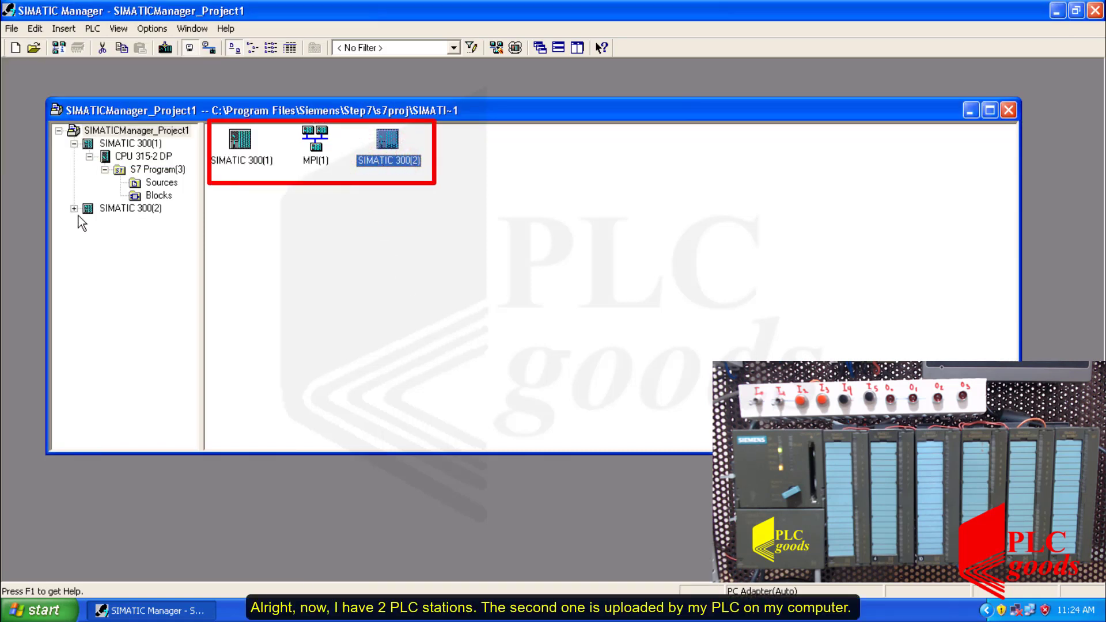
{"action": "left_click", "coordinate": [75, 208]}
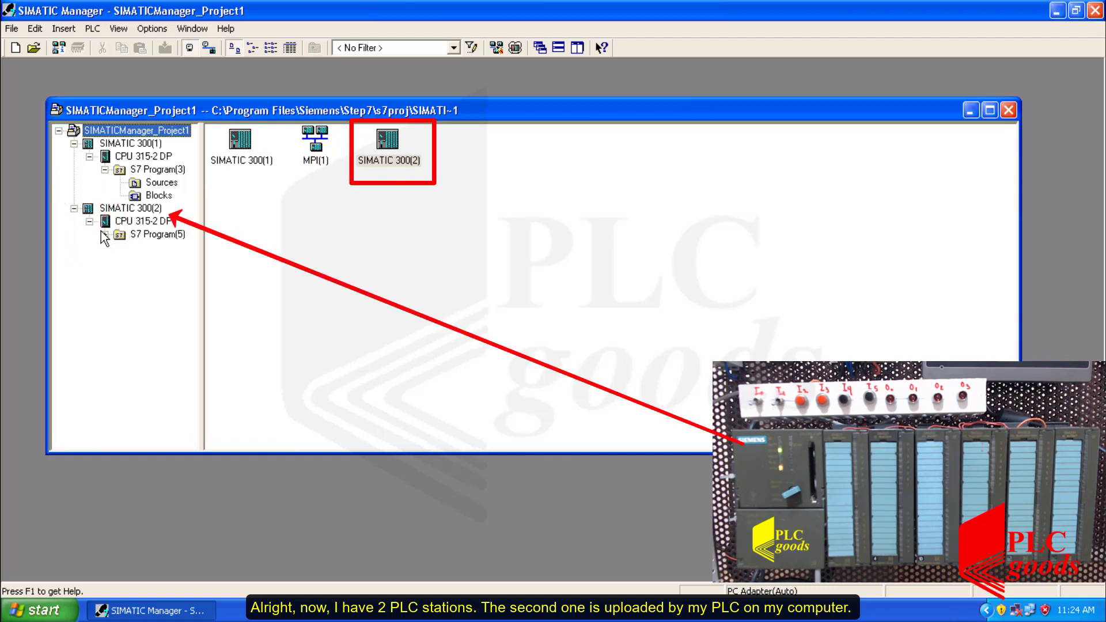
{"action": "left_click", "coordinate": [153, 261]}
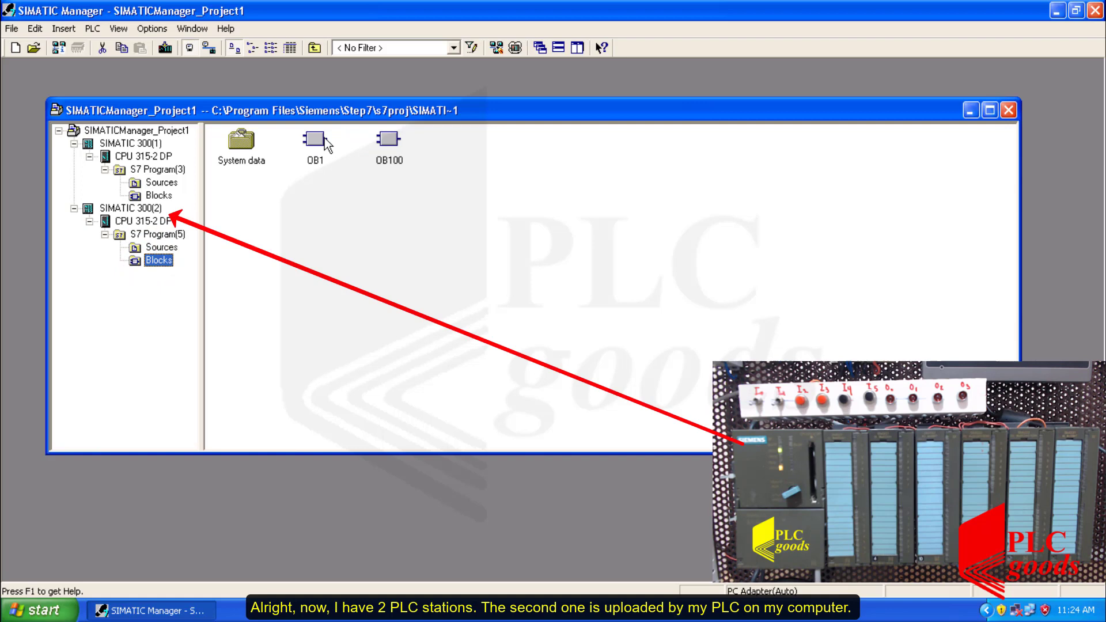
{"action": "double_click", "coordinate": [315, 141]}
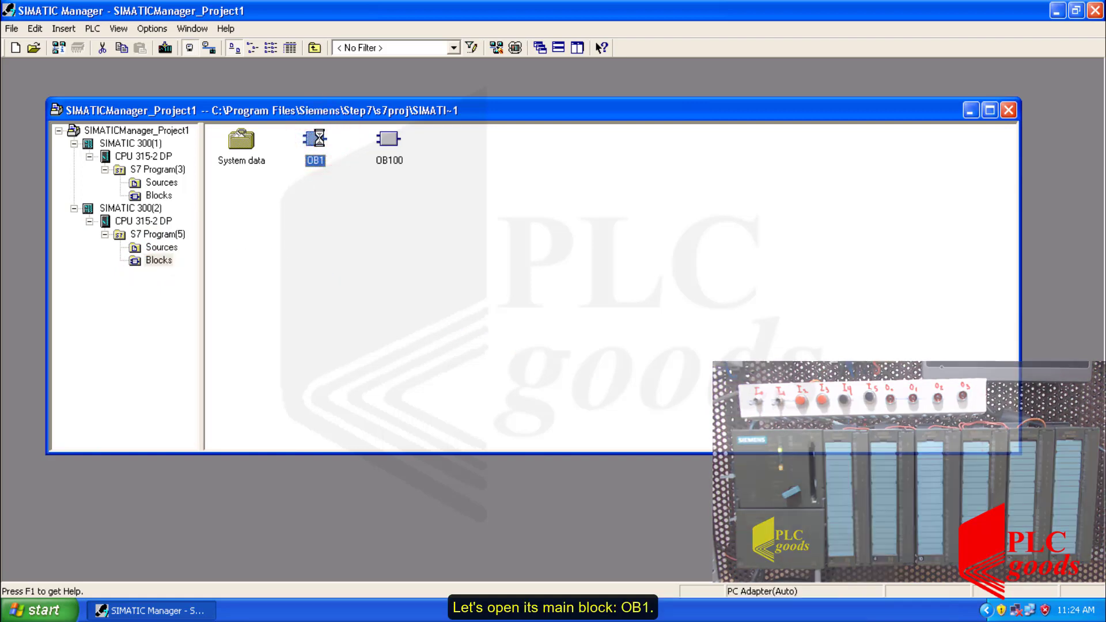
{"action": "double_click", "coordinate": [314, 138]}
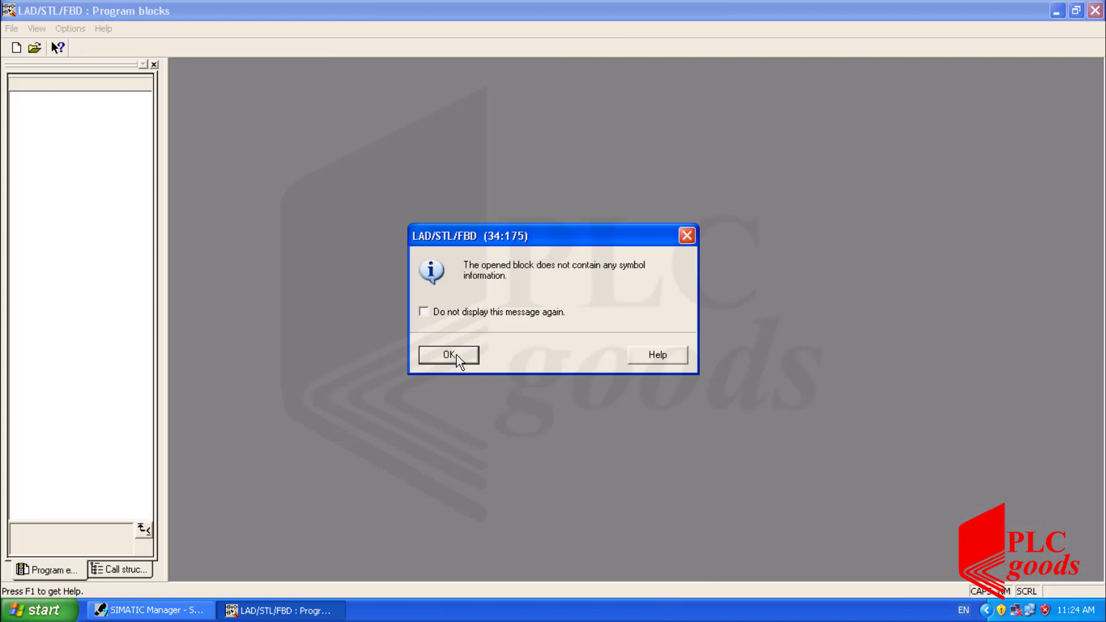
- Dismiss the missing-symbols notice, check the Symbol Table, then close the Symbol Editor and OB1 editor
{"action": "left_click", "coordinate": [448, 355]}
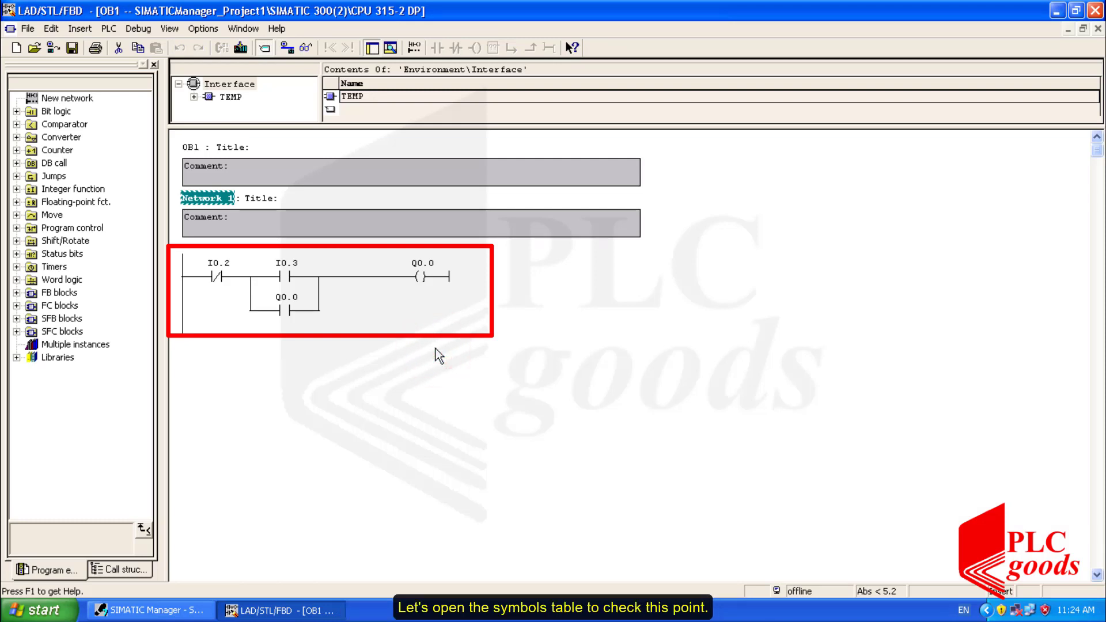
{"action": "left_click", "coordinate": [203, 29]}
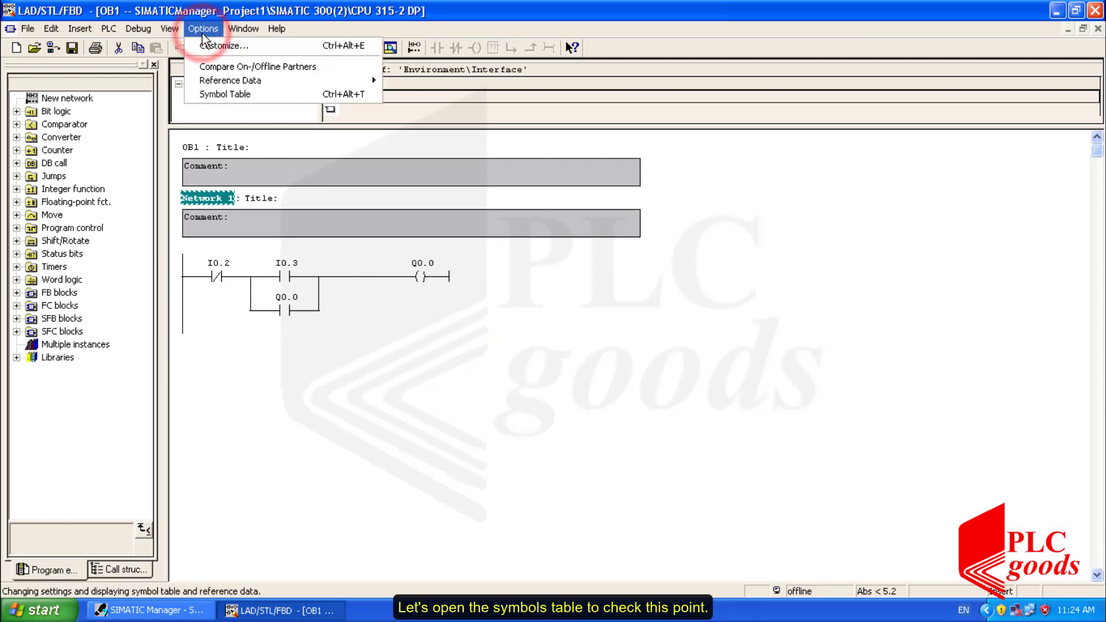
{"action": "left_click", "coordinate": [224, 93]}
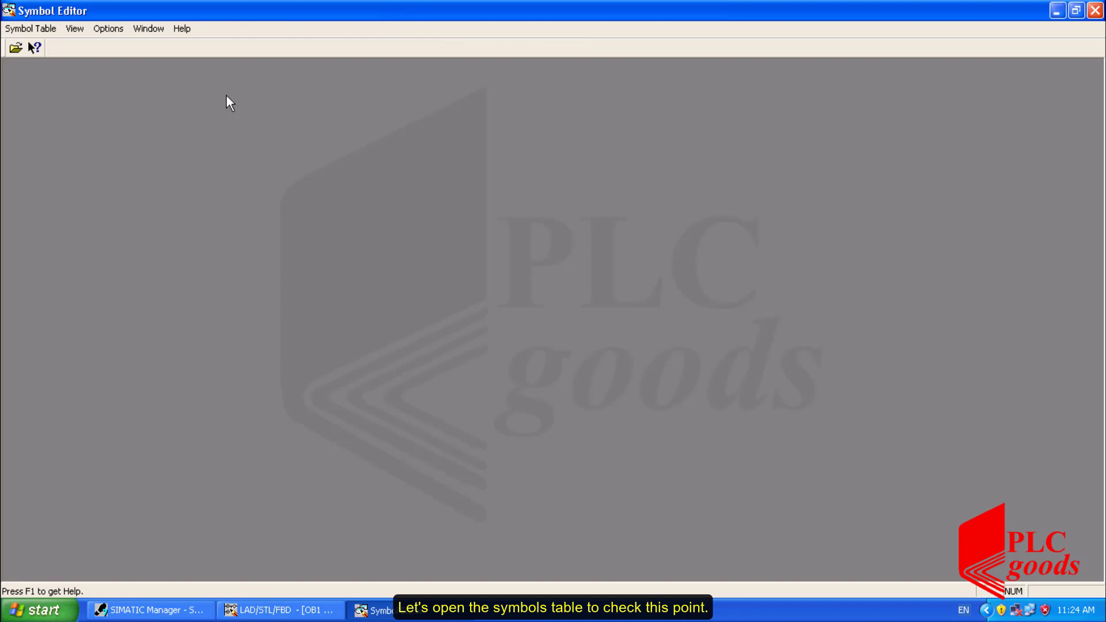
{"action": "left_click", "coordinate": [16, 46]}
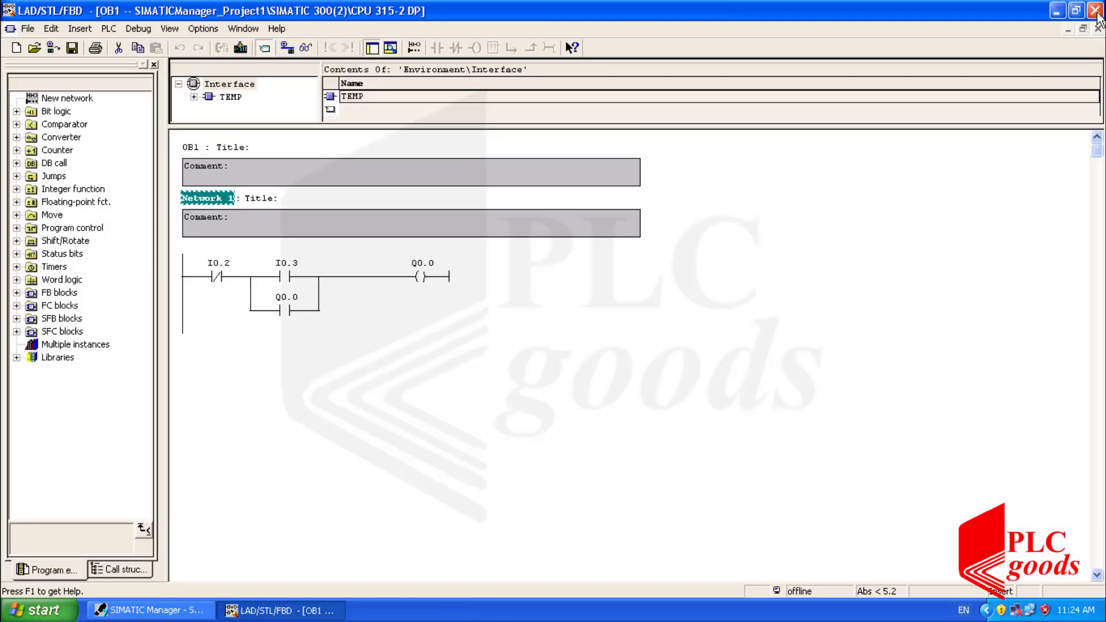
{"action": "left_click", "coordinate": [1095, 12]}
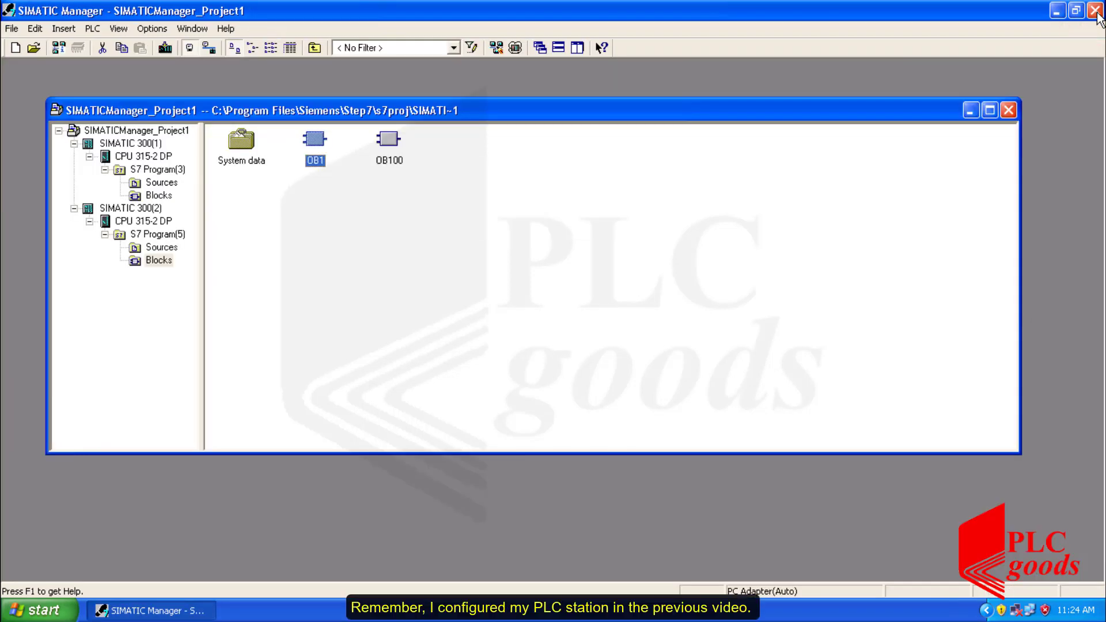
{"action": "mouse_move", "coordinate": [591, 82]}
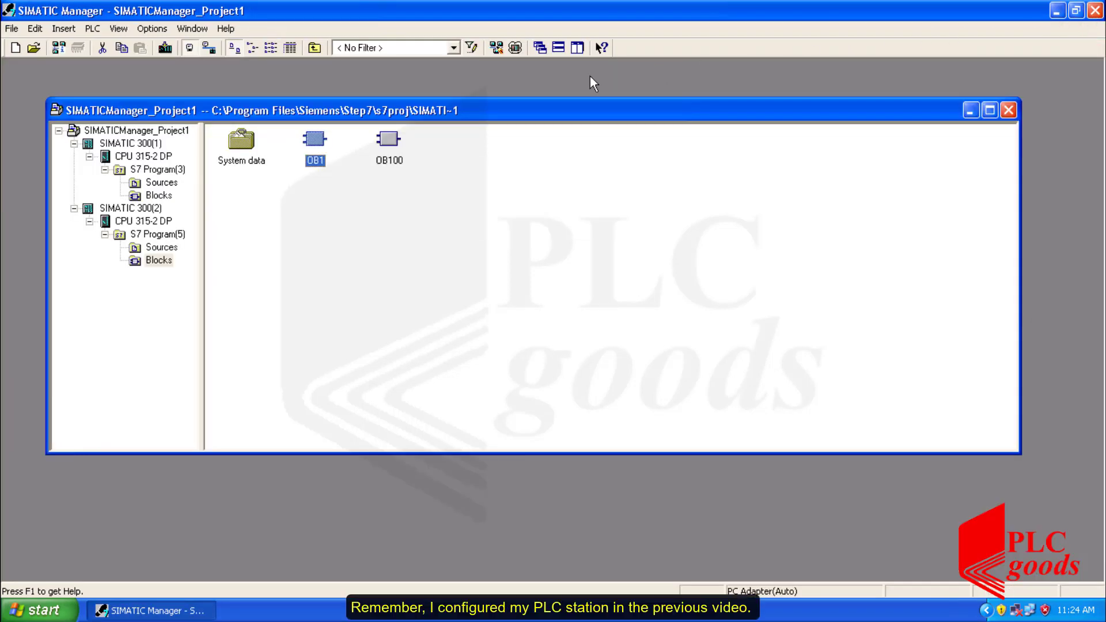
- Open SIMATIC 300(2)'s hardware configuration, review its CPU and I/O rack, then close it
{"action": "left_click", "coordinate": [129, 208]}
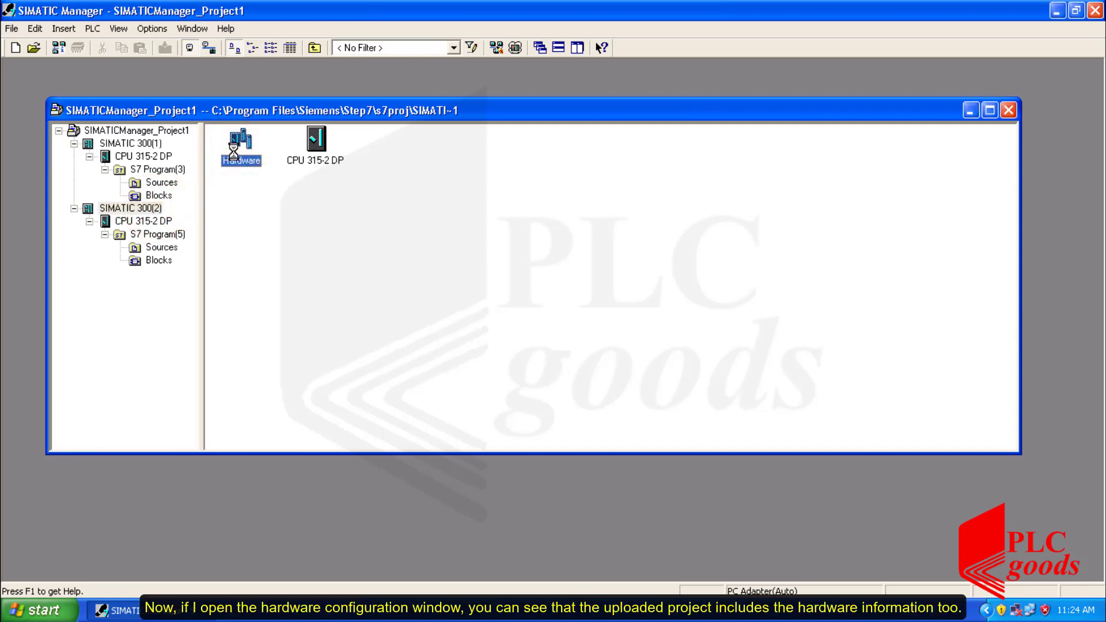
{"action": "double_click", "coordinate": [239, 147]}
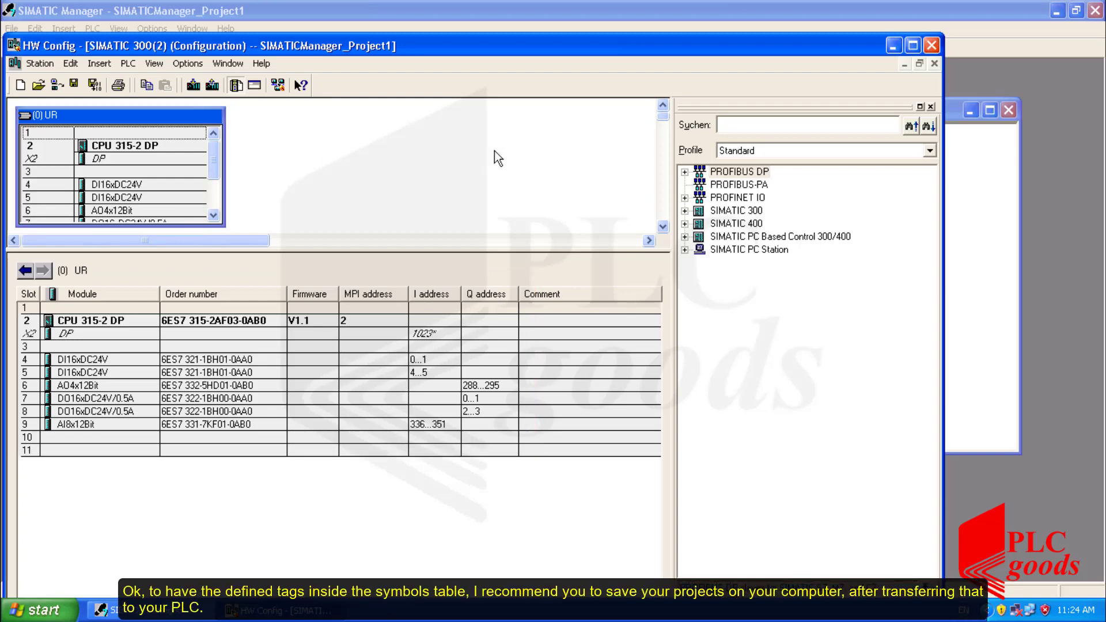
{"action": "mouse_move", "coordinate": [929, 47]}
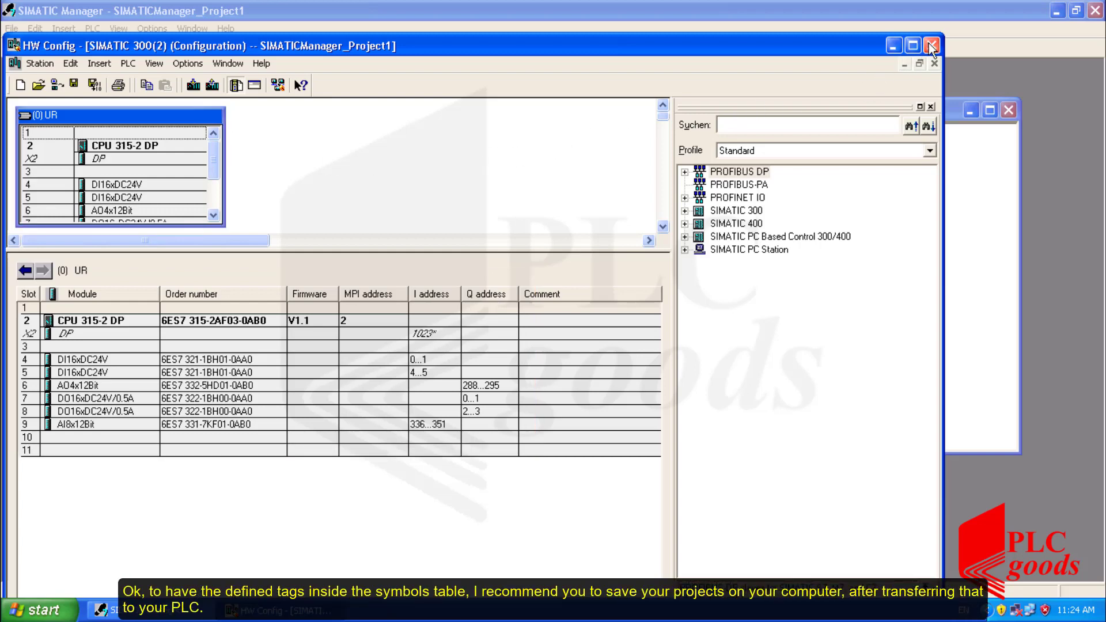
{"action": "left_click", "coordinate": [929, 44]}
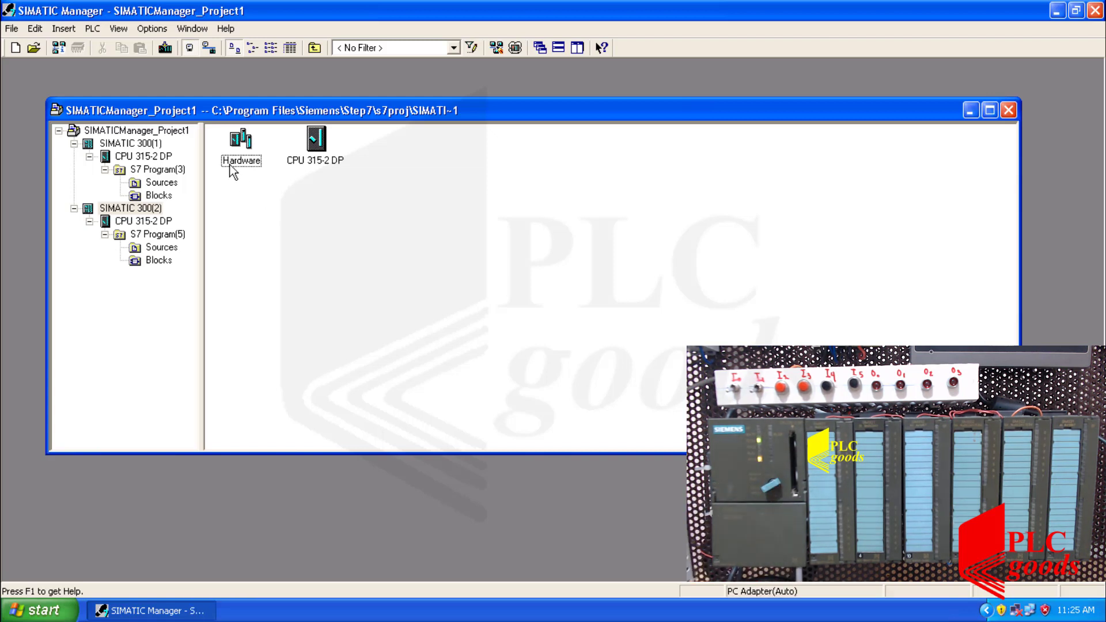
- Upload the PLC station at MPI address 2 again, then select the new SIMATIC 300(3)
{"action": "left_click", "coordinate": [91, 29]}
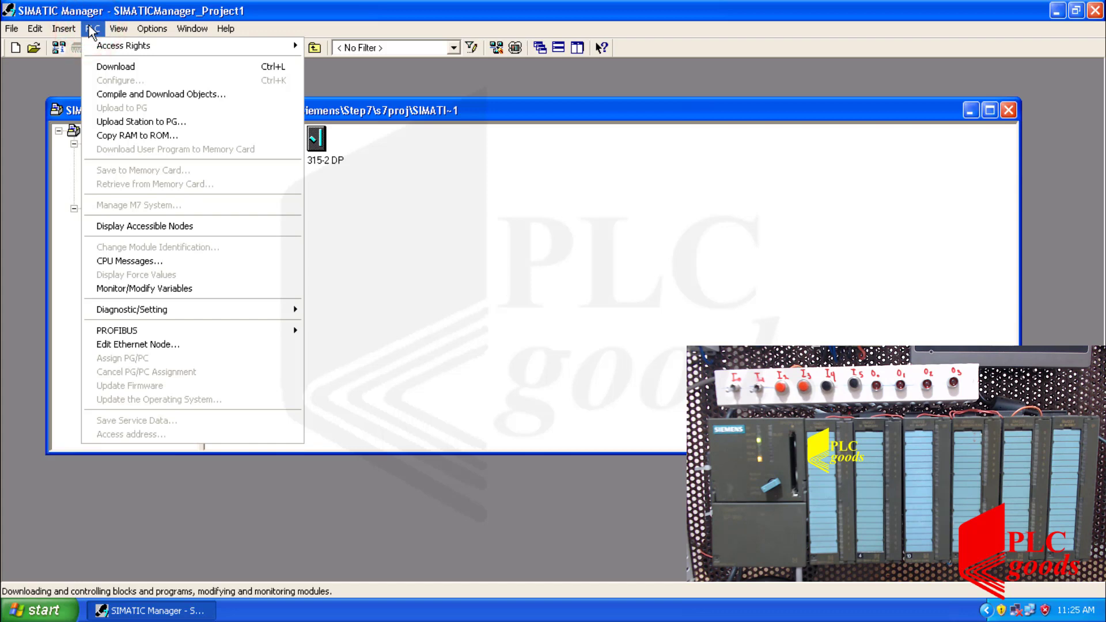
{"action": "mouse_move", "coordinate": [127, 125]}
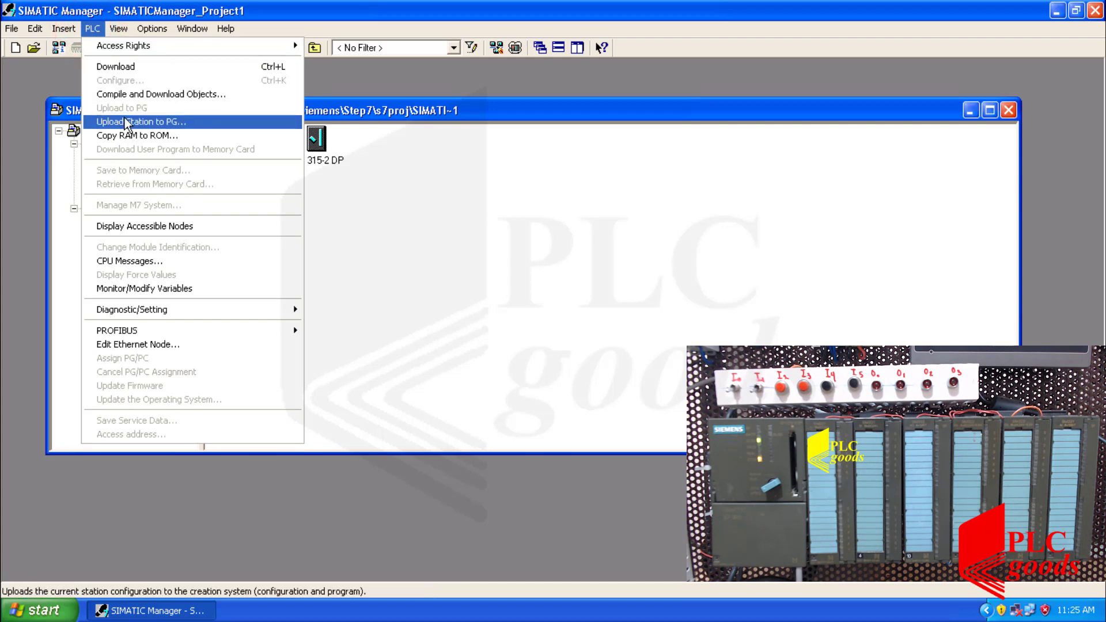
{"action": "left_click", "coordinate": [143, 122]}
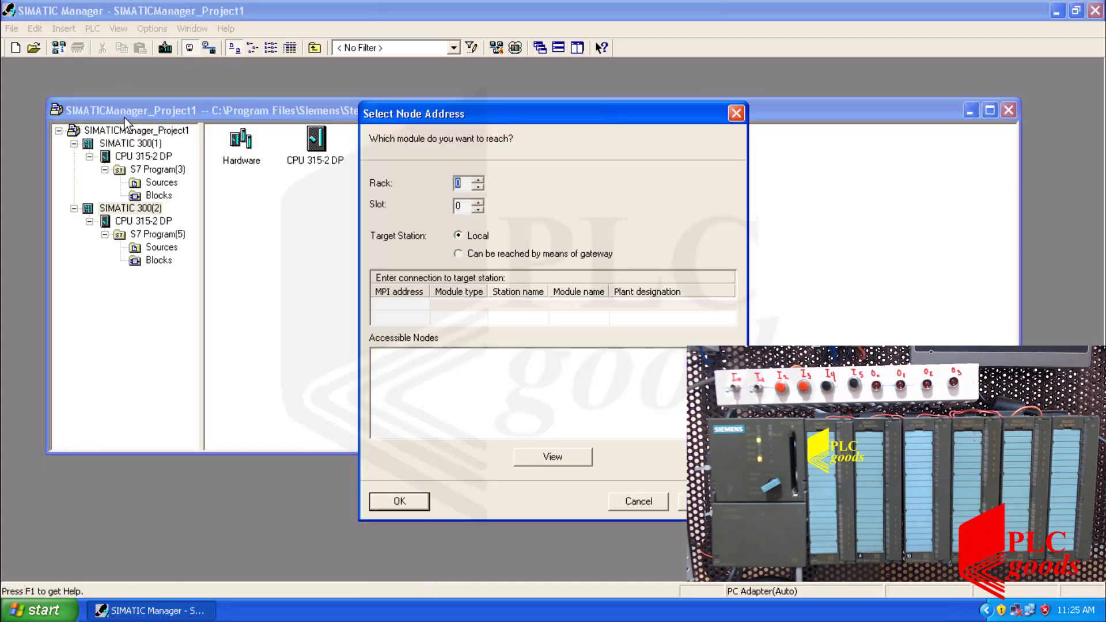
{"action": "mouse_move", "coordinate": [527, 403]}
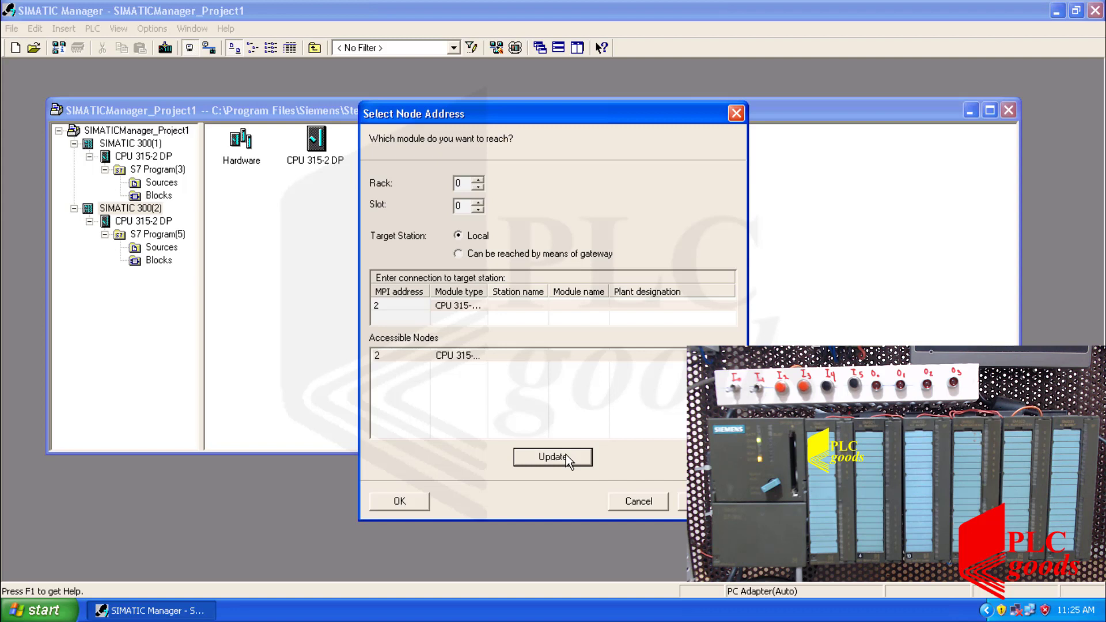
{"action": "mouse_move", "coordinate": [450, 538]}
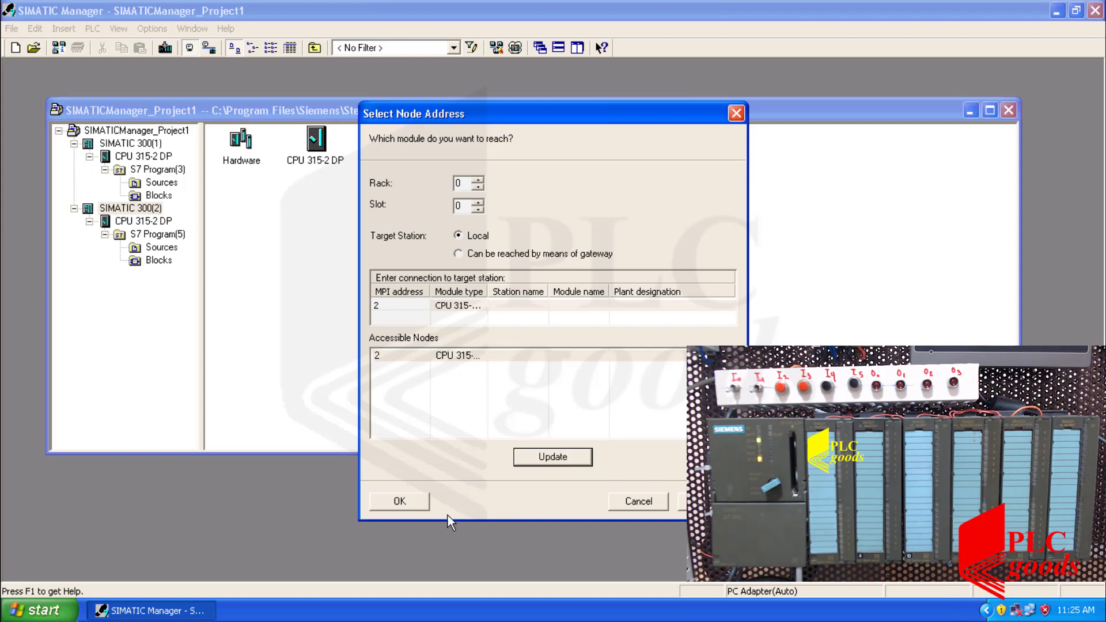
{"action": "left_click", "coordinate": [402, 501]}
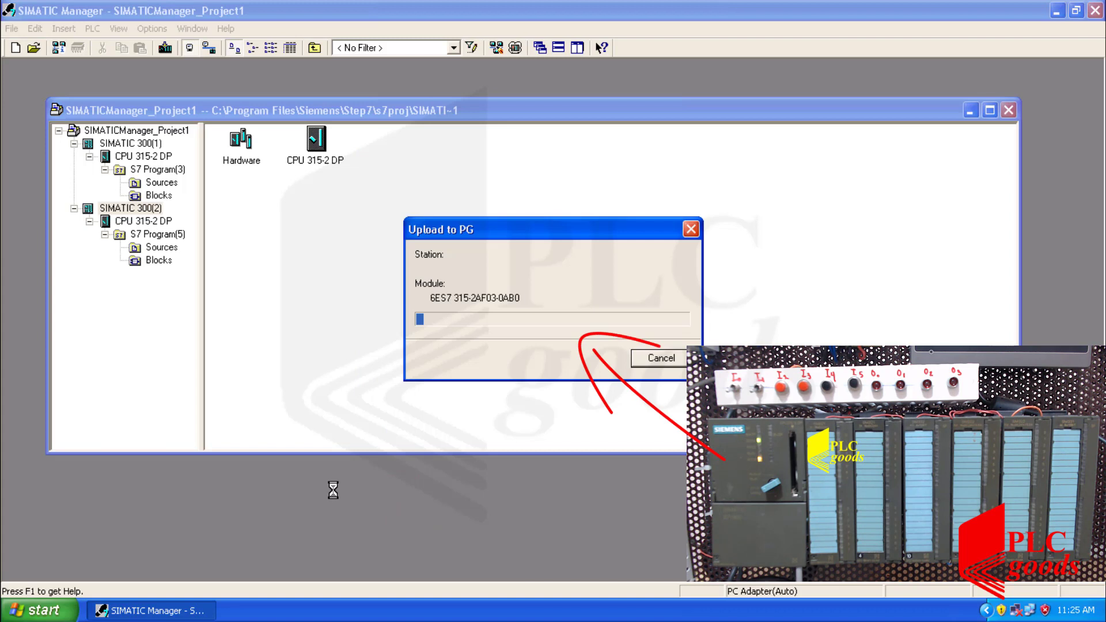
{"action": "left_click", "coordinate": [661, 358]}
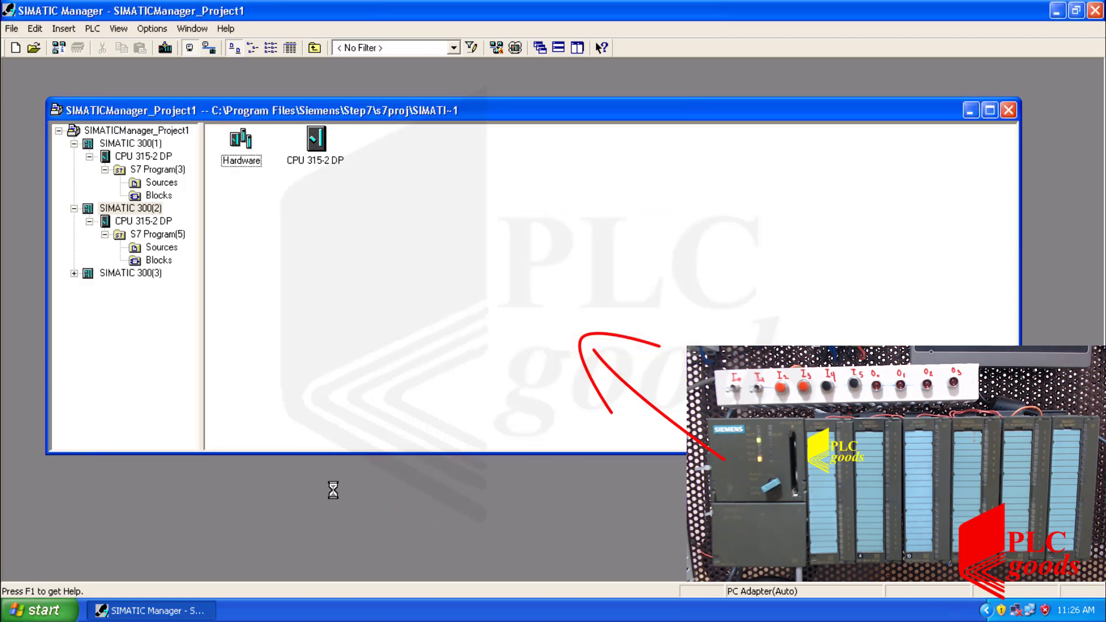
{"action": "left_click", "coordinate": [129, 273]}
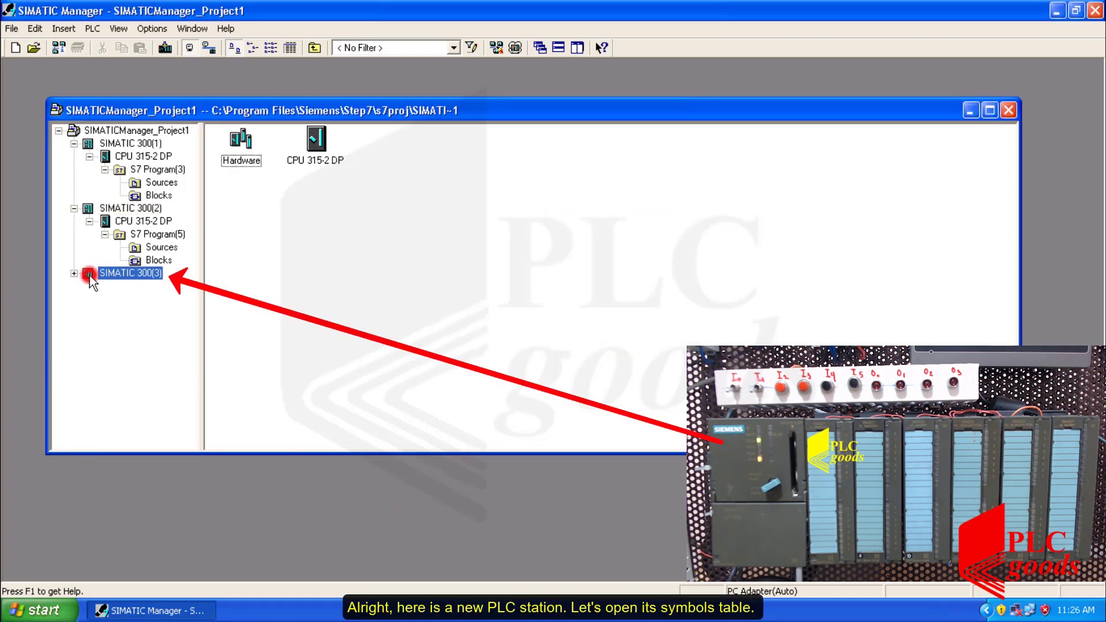
- Browse SIMATIC 300(3)'s CPU program, opening and closing its empty symbol table
{"action": "left_click", "coordinate": [74, 274]}
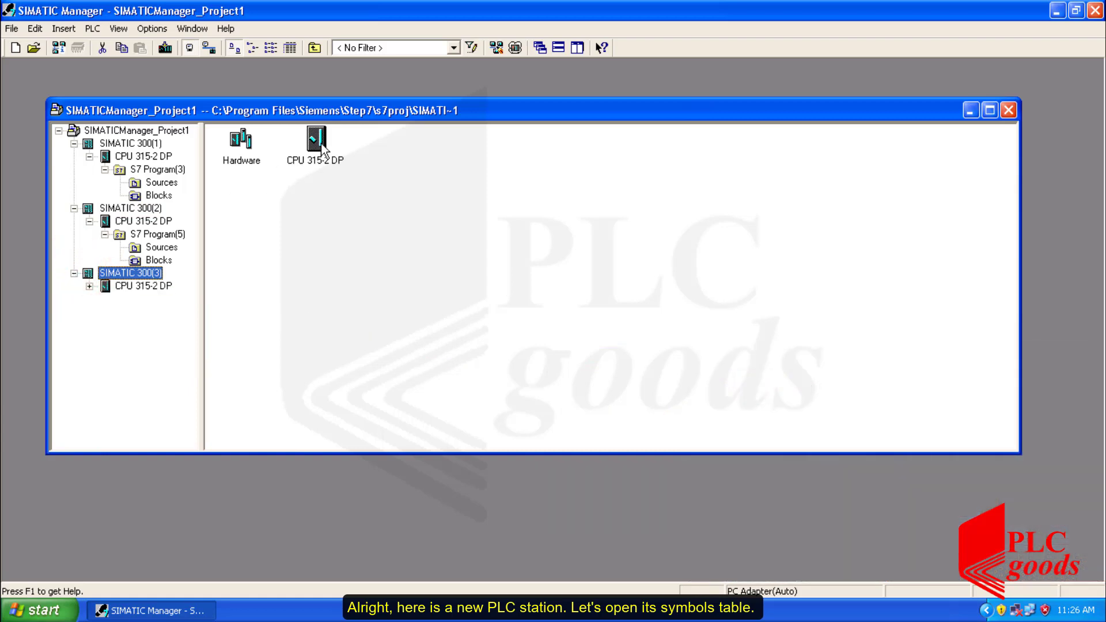
{"action": "left_click", "coordinate": [124, 286]}
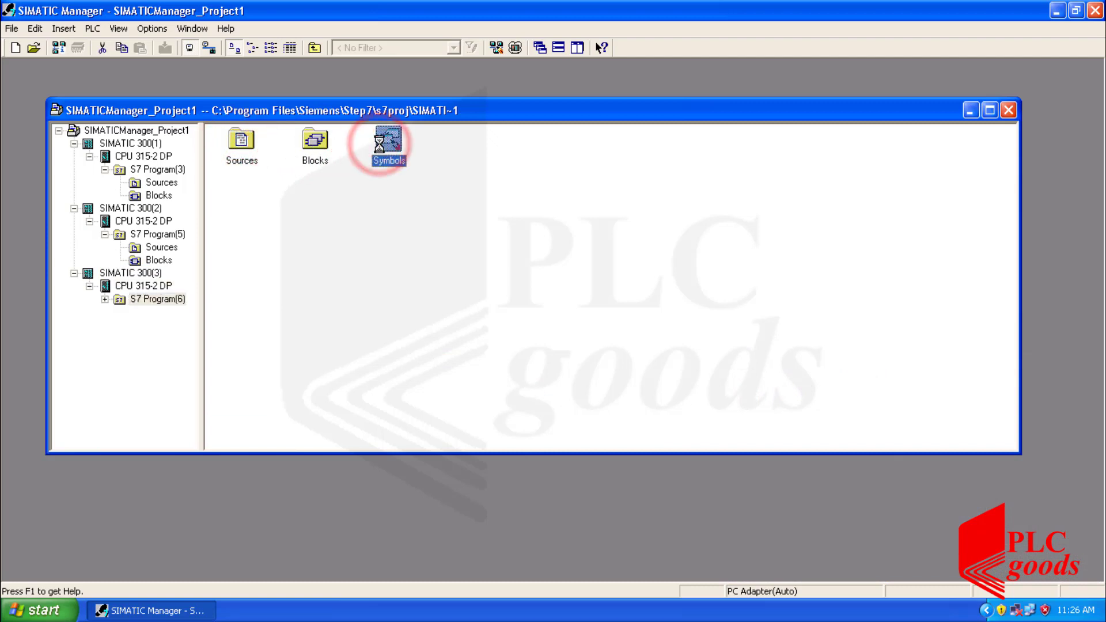
{"action": "double_click", "coordinate": [389, 143]}
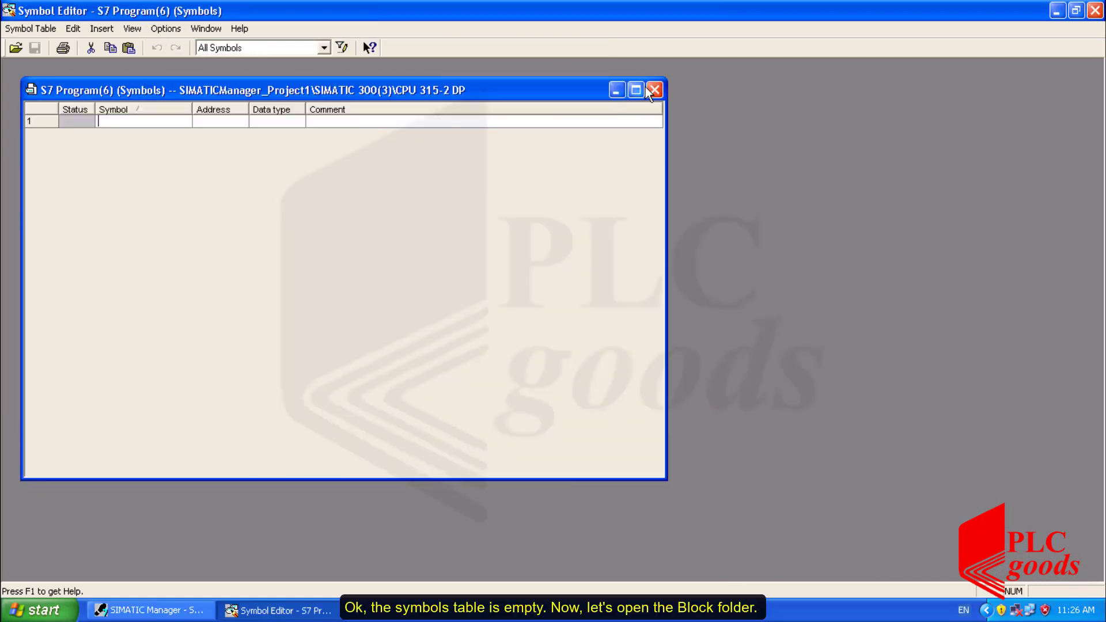
{"action": "left_click", "coordinate": [653, 90]}
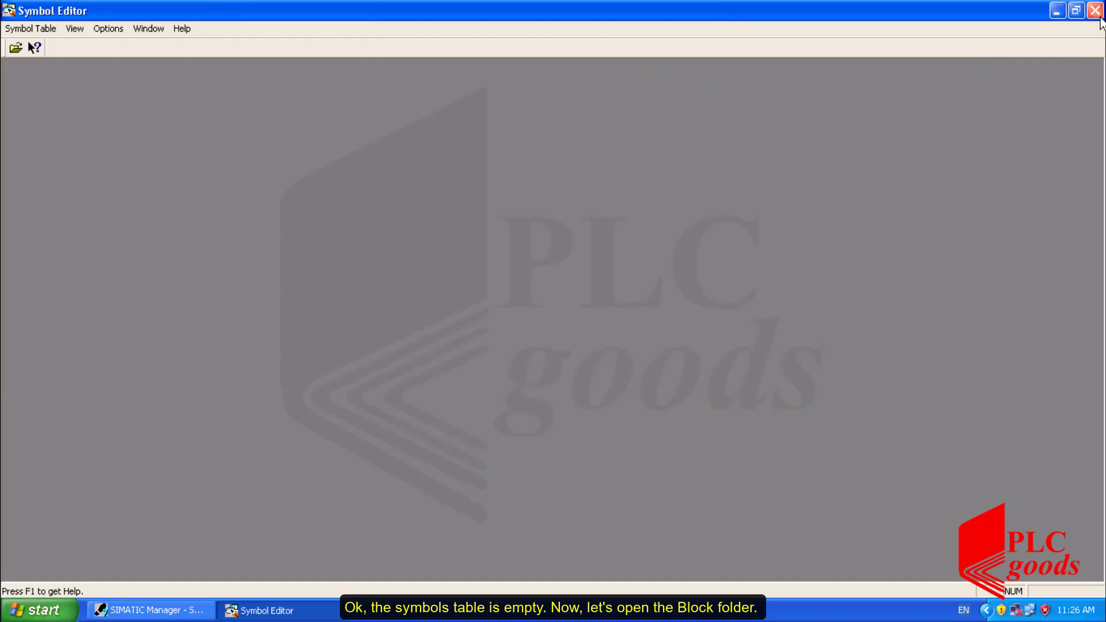
{"action": "left_click", "coordinate": [147, 611]}
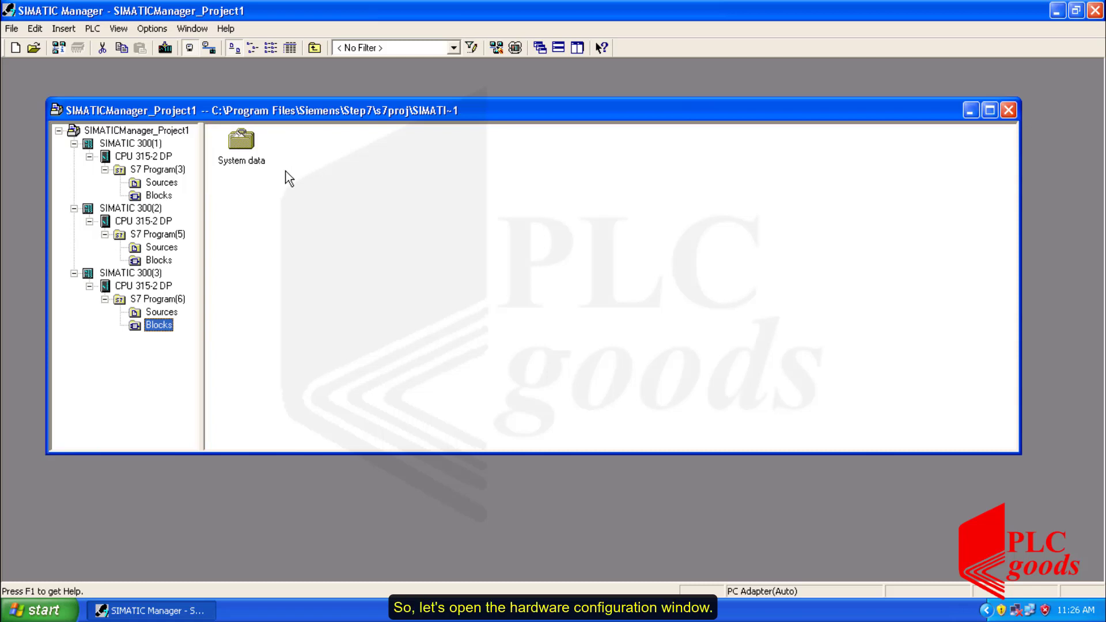
{"action": "left_click", "coordinate": [127, 273]}
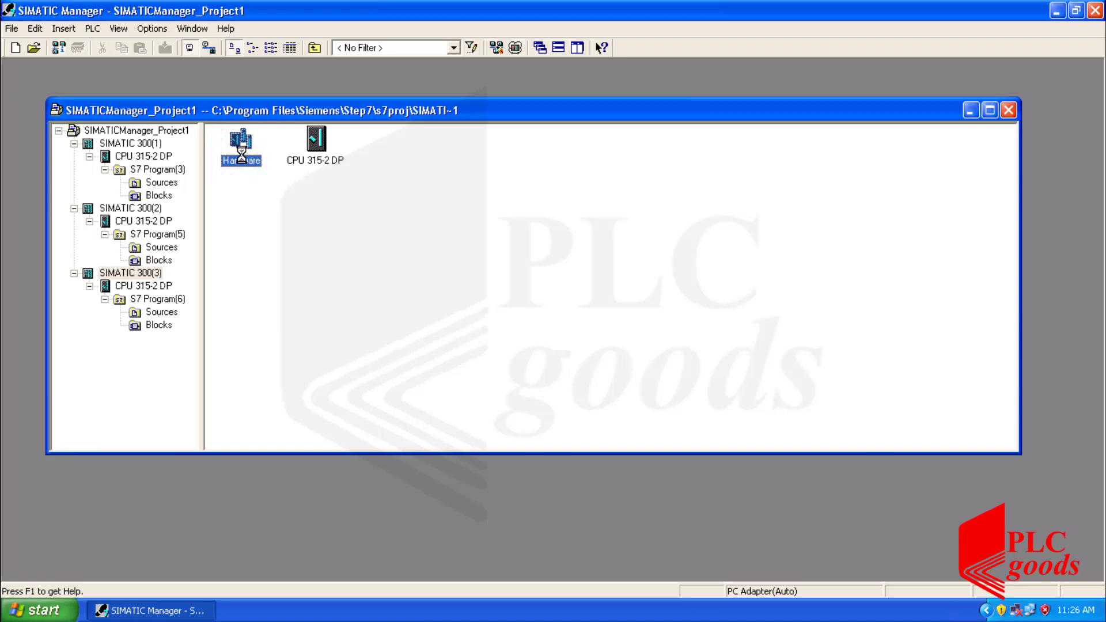
- In SIMATIC 300(3)'s HW Config, specify slot 5 as DI16xDC24V, 6ES7 321-1BH01-0AA0
{"action": "double_click", "coordinate": [240, 144]}
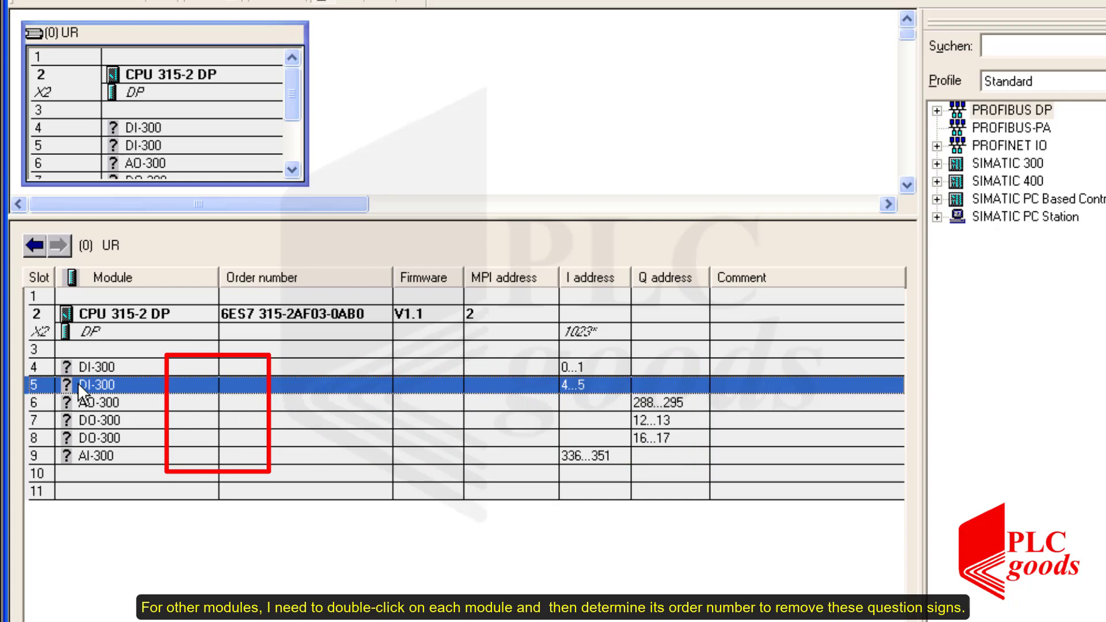
{"action": "double_click", "coordinate": [93, 384]}
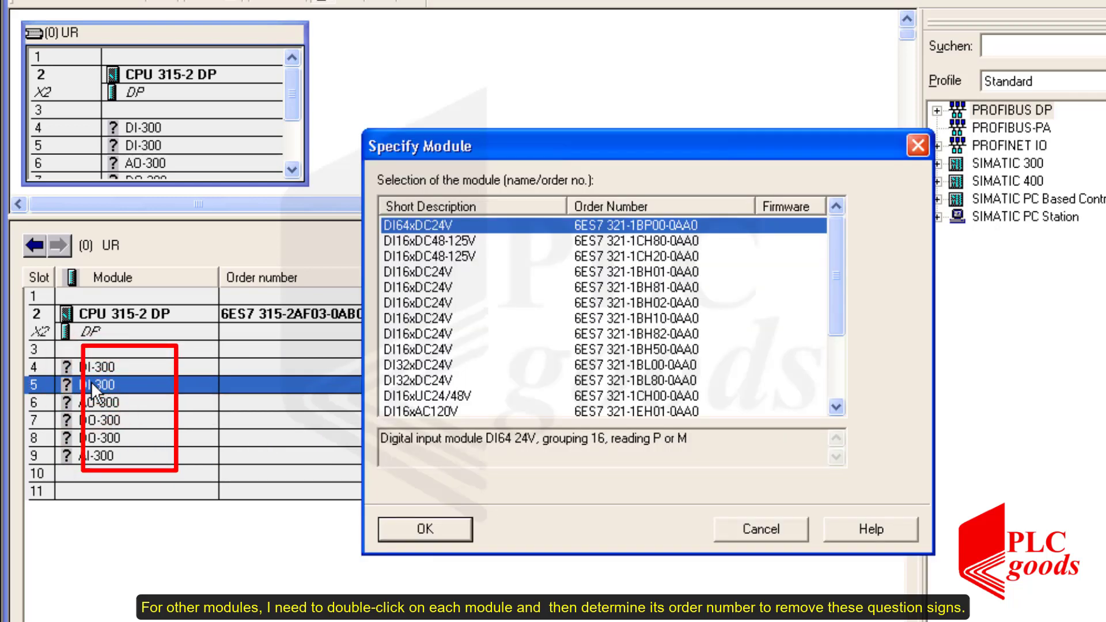
{"action": "left_click", "coordinate": [658, 271]}
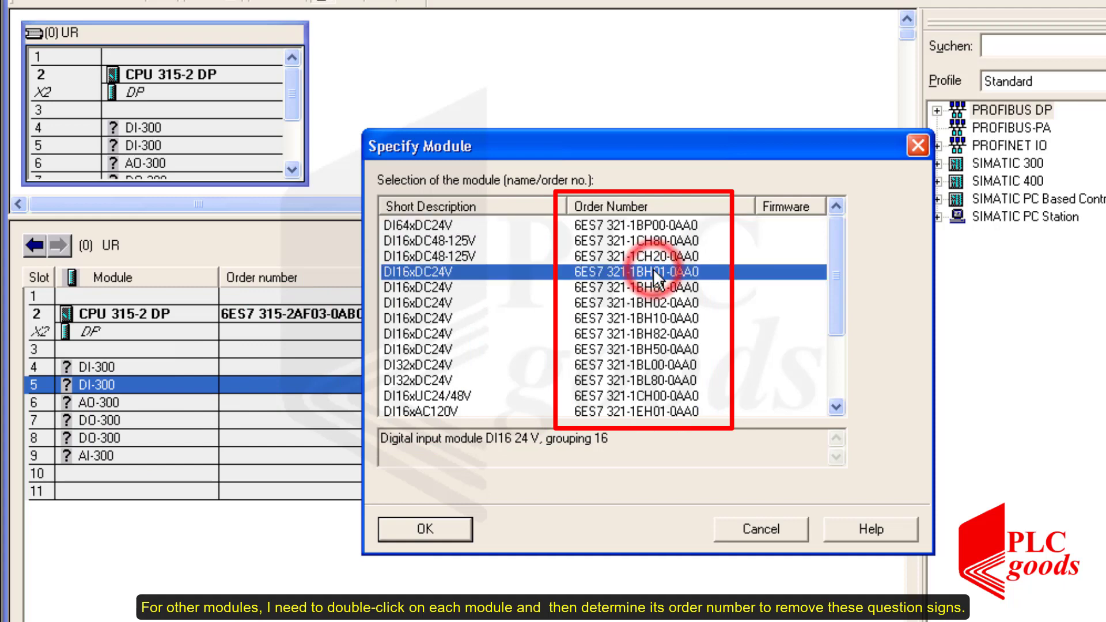
{"action": "left_click", "coordinate": [425, 529]}
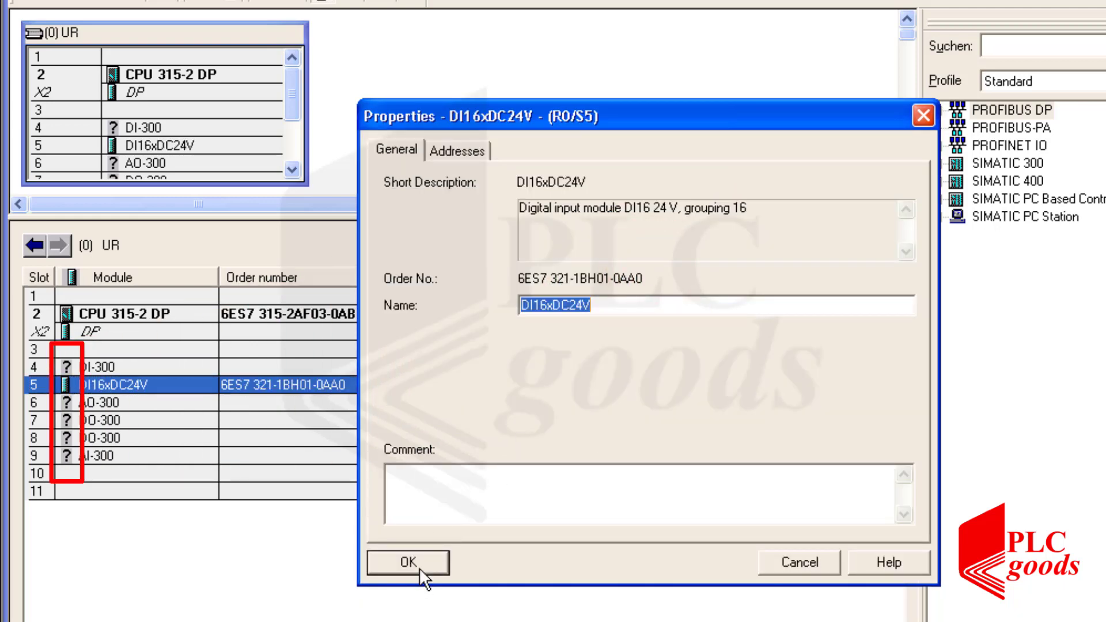
{"action": "left_click", "coordinate": [412, 562]}
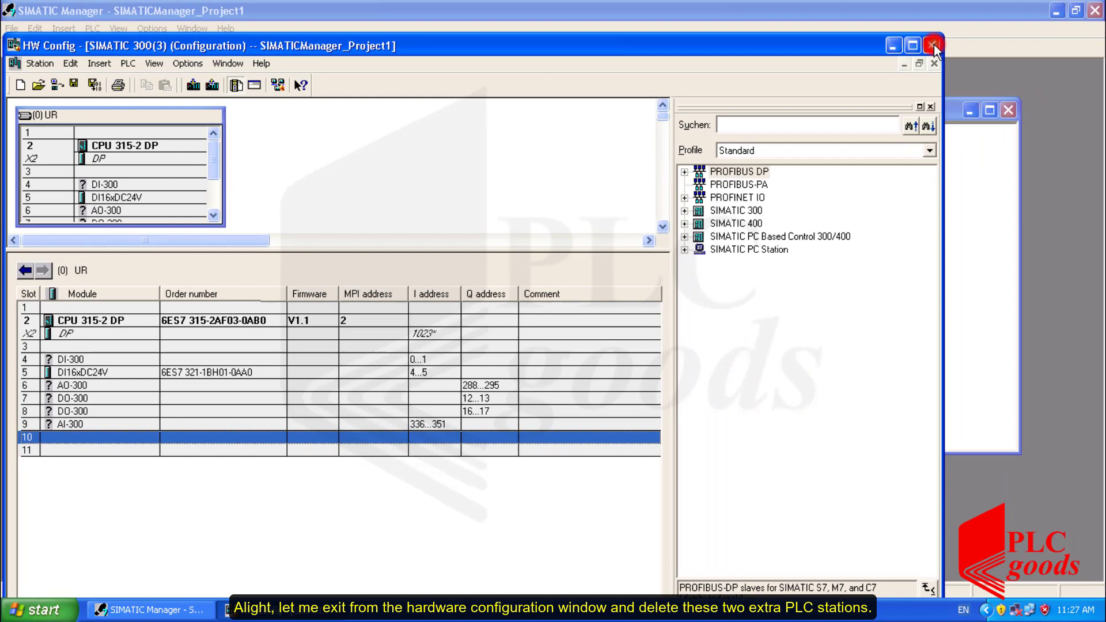
- Save HW Config, then delete SIMATIC 300(3) with its S7 program, and SIMATIC 300(2)
{"action": "left_click", "coordinate": [928, 43]}
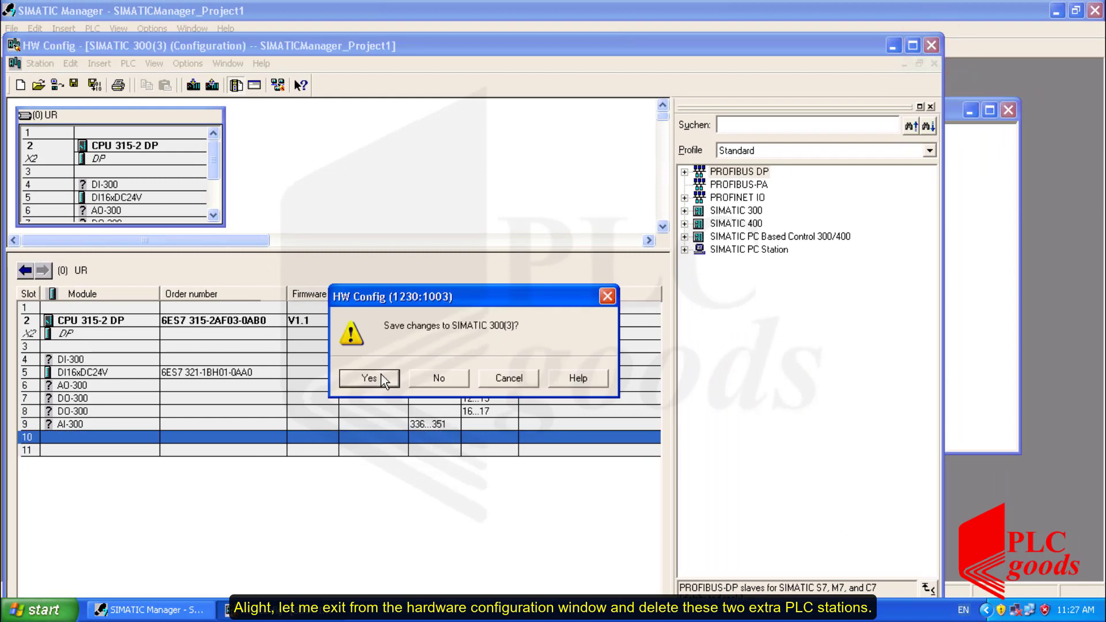
{"action": "left_click", "coordinate": [368, 378]}
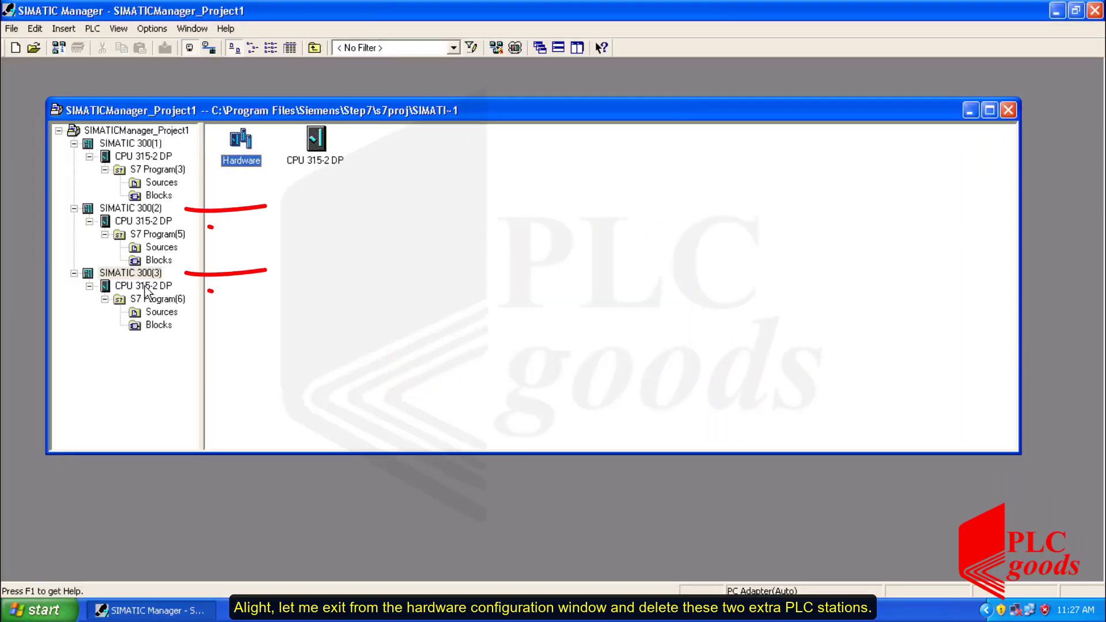
{"action": "right_click", "coordinate": [133, 272]}
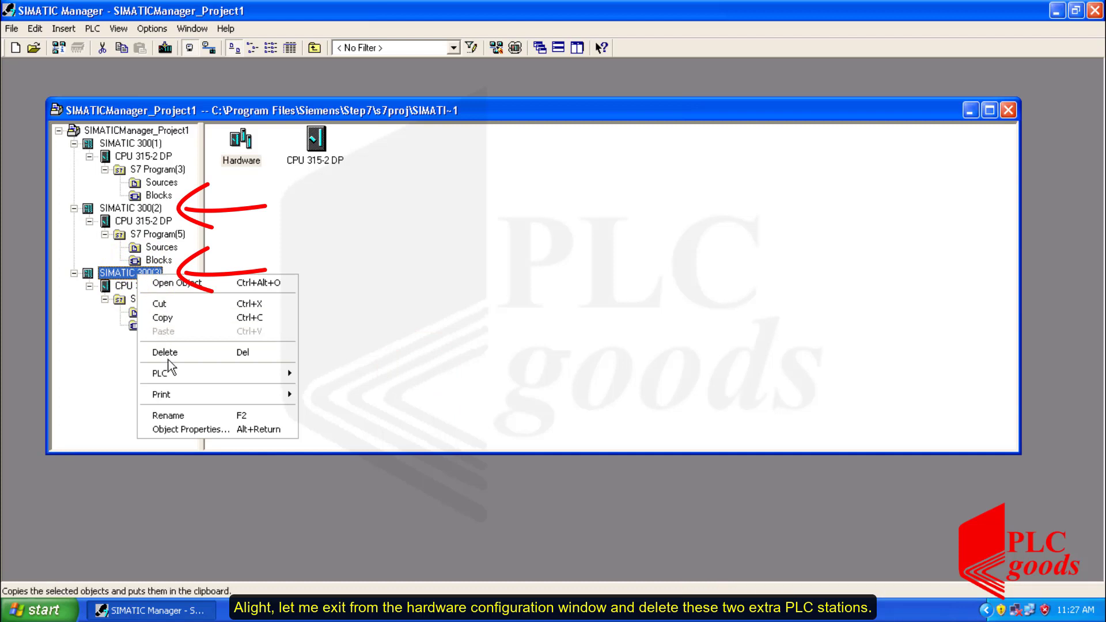
{"action": "left_click", "coordinate": [164, 353]}
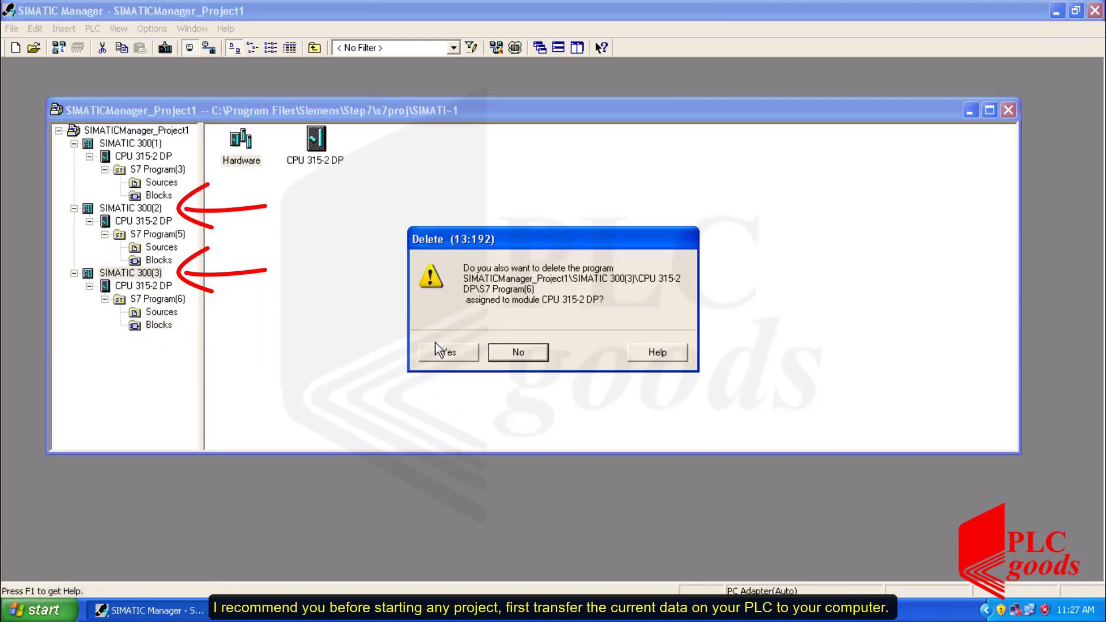
{"action": "left_click", "coordinate": [448, 352]}
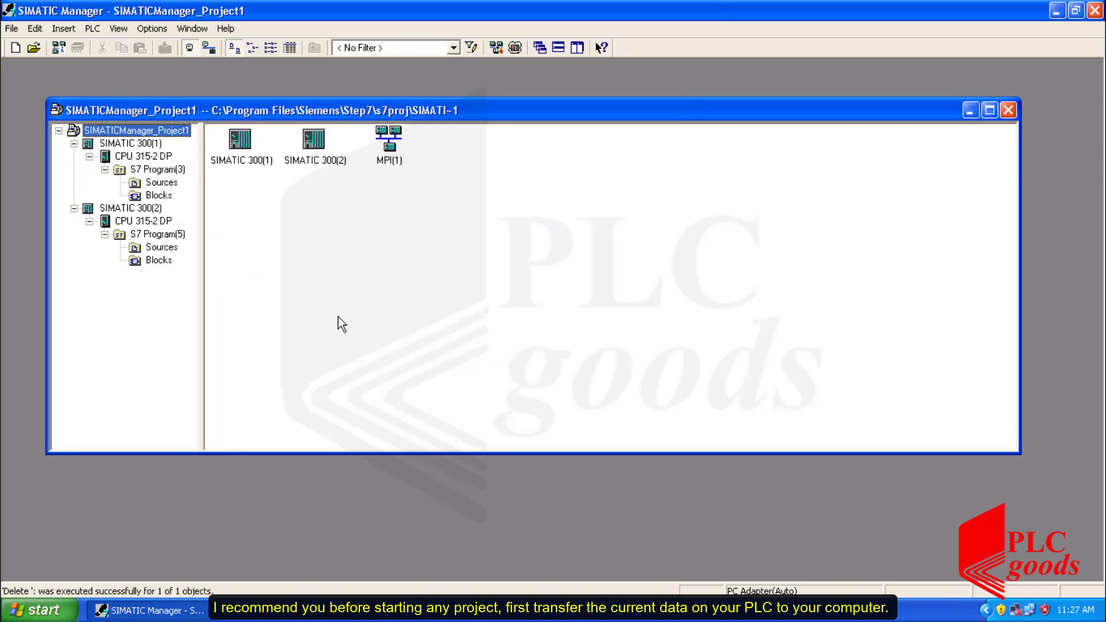
{"action": "right_click", "coordinate": [132, 208]}
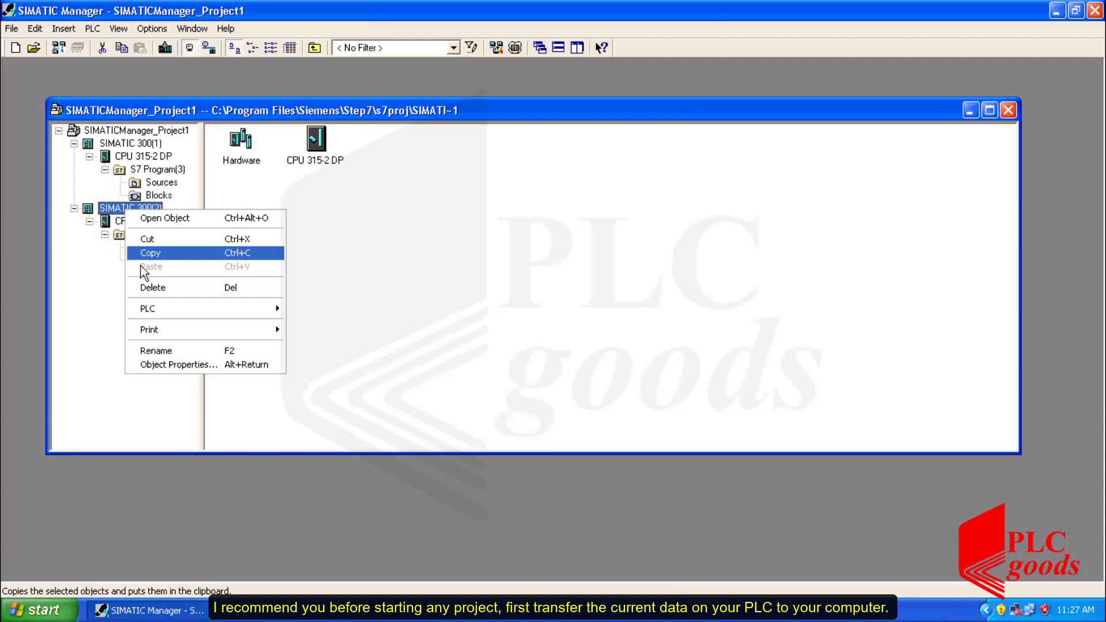
{"action": "left_click", "coordinate": [153, 287]}
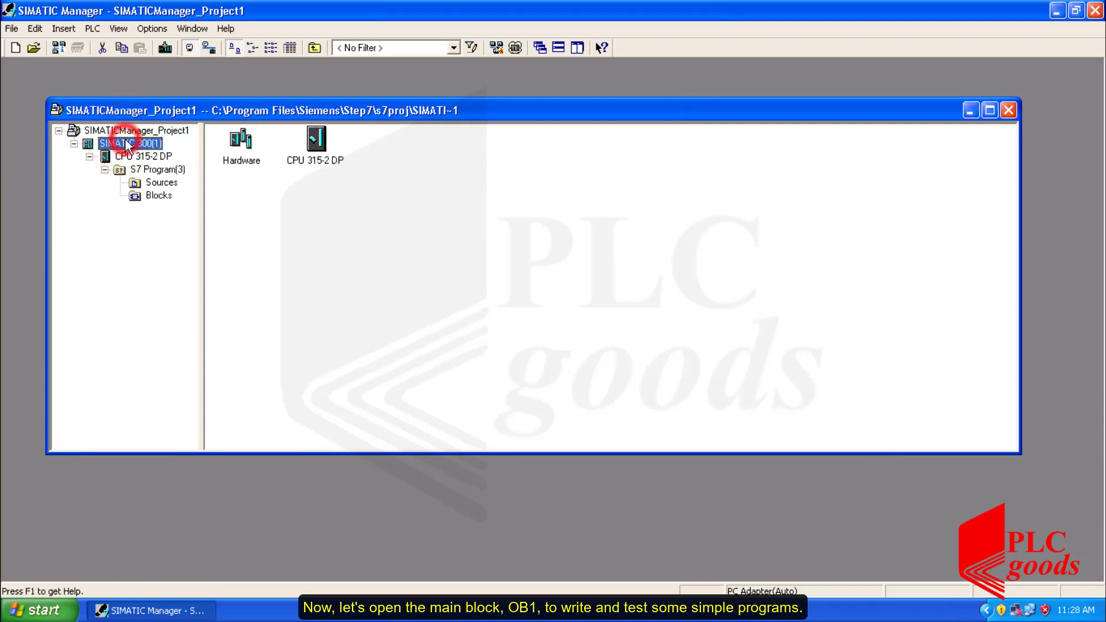
- Open OB1 from SIMATIC 300(1)'s Blocks and title Network 1 'First Network'
{"action": "left_click", "coordinate": [156, 196]}
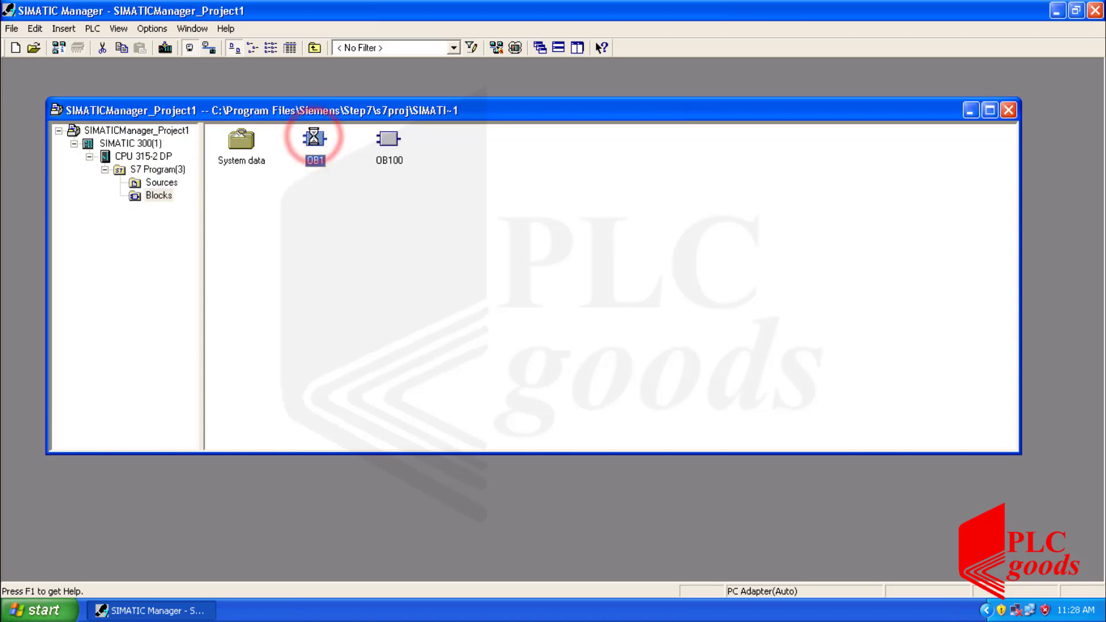
{"action": "double_click", "coordinate": [314, 140]}
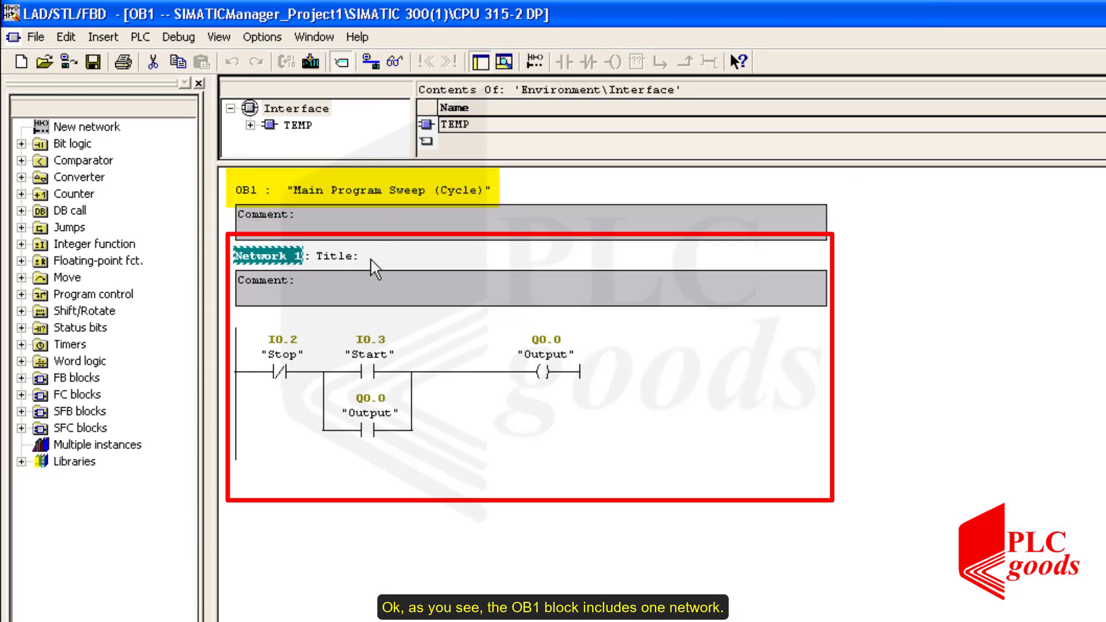
{"action": "left_click", "coordinate": [349, 257]}
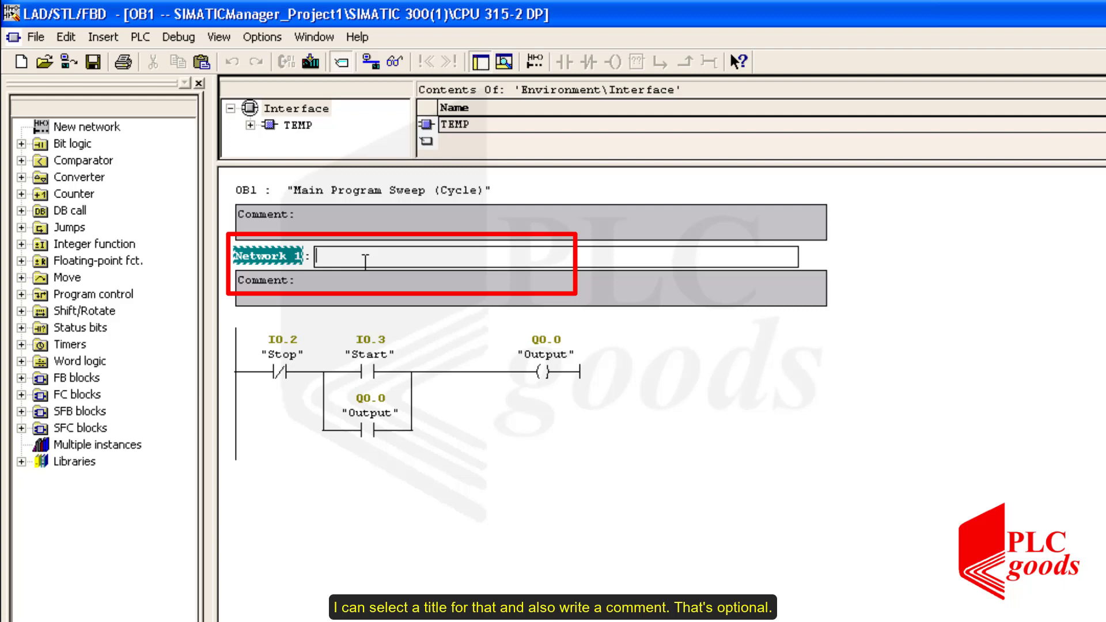
{"action": "type", "text": "F"}
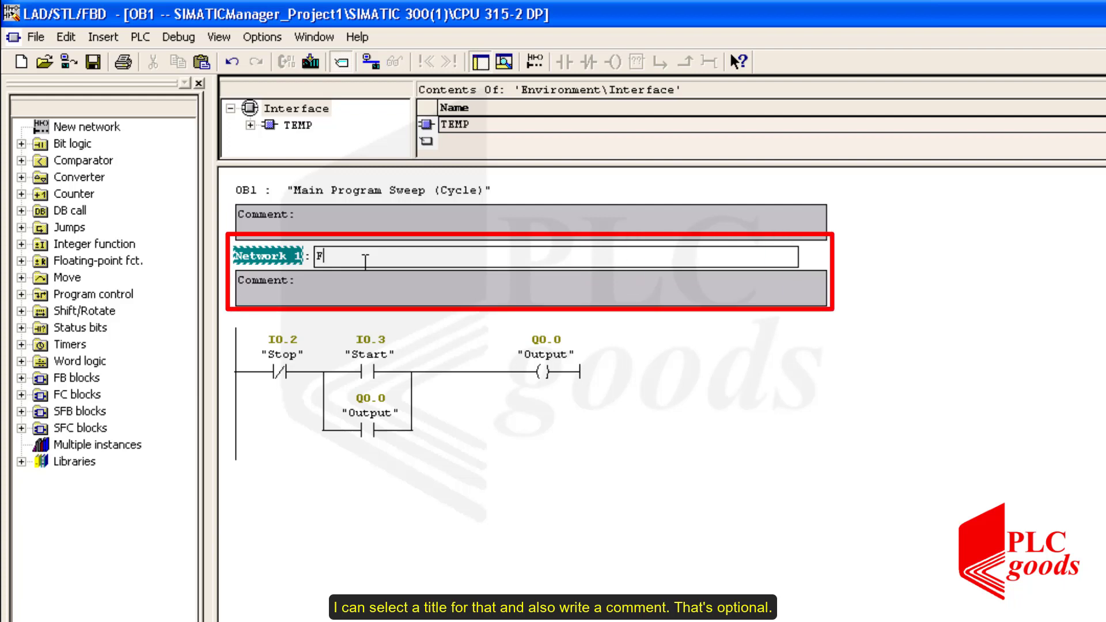
{"action": "type", "text": "irst Network"}
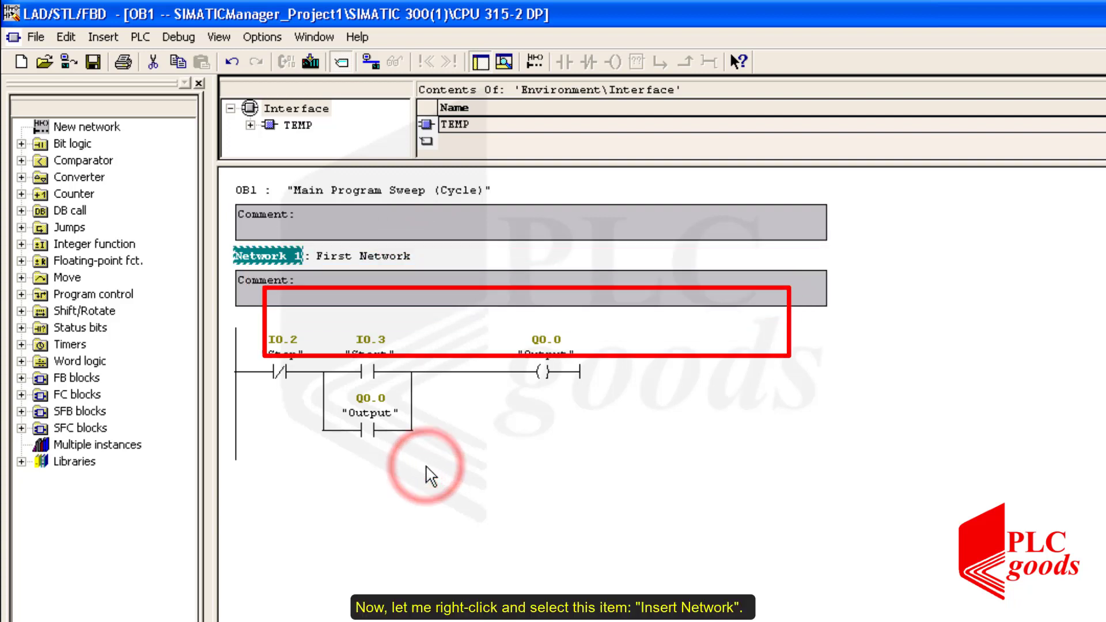
- Insert a network after Network 1 and title it 'Second Network'
{"action": "right_click", "coordinate": [429, 475]}
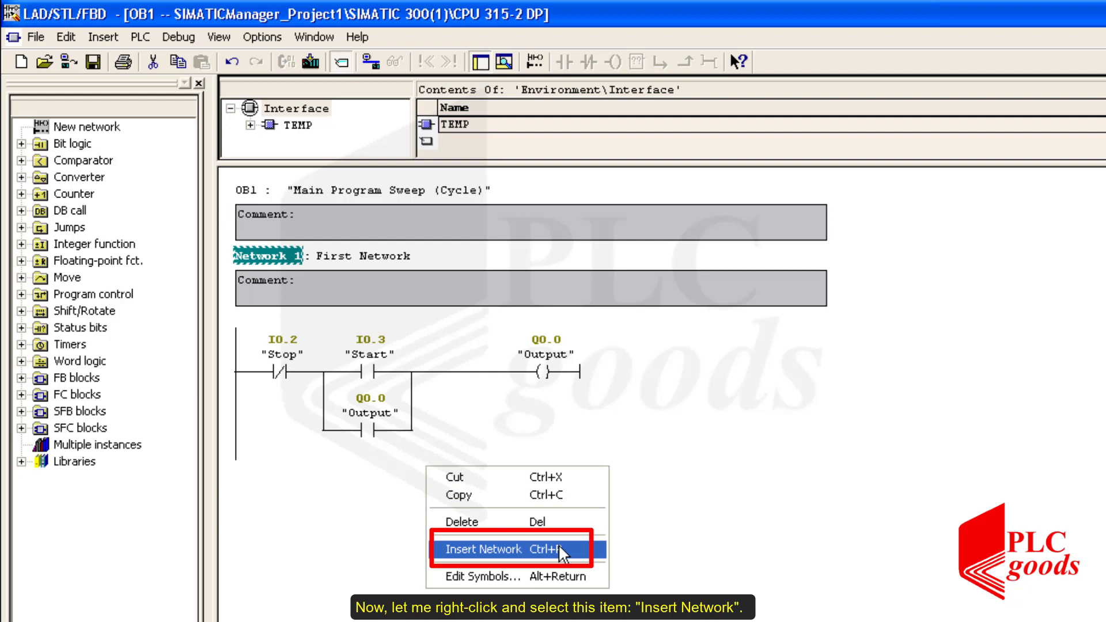
{"action": "left_click", "coordinate": [492, 549]}
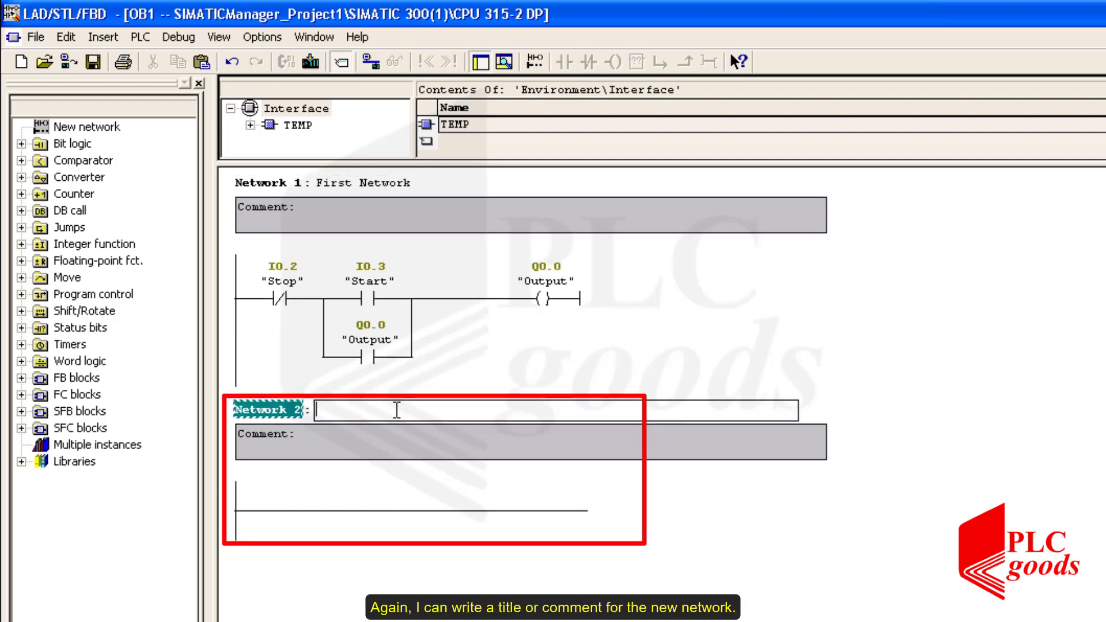
{"action": "type", "text": "Second N"}
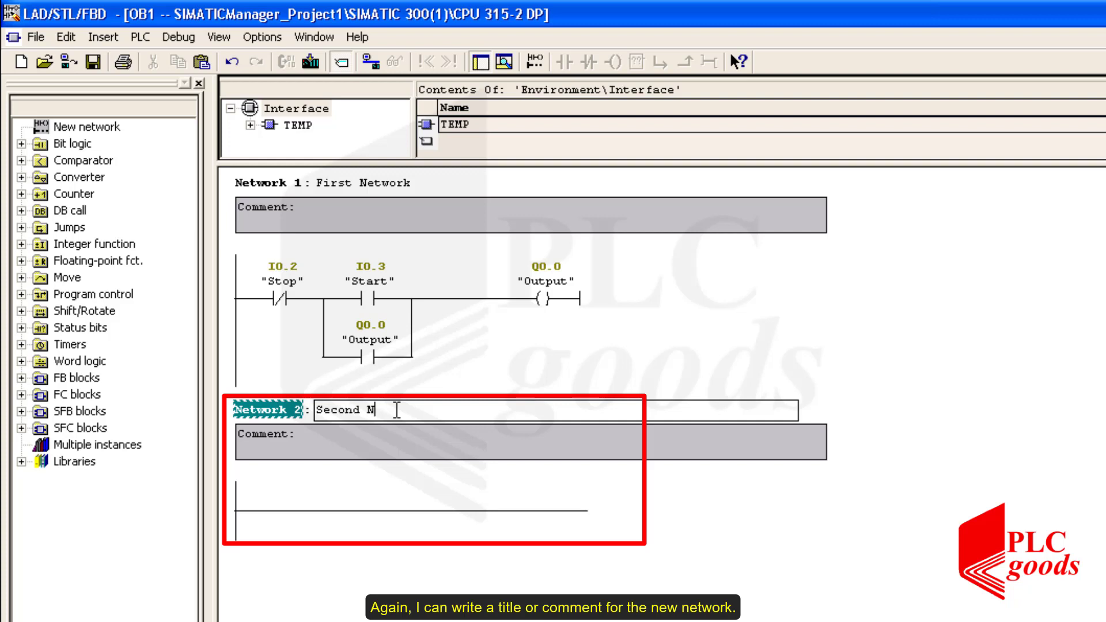
{"action": "left_click", "coordinate": [375, 458]}
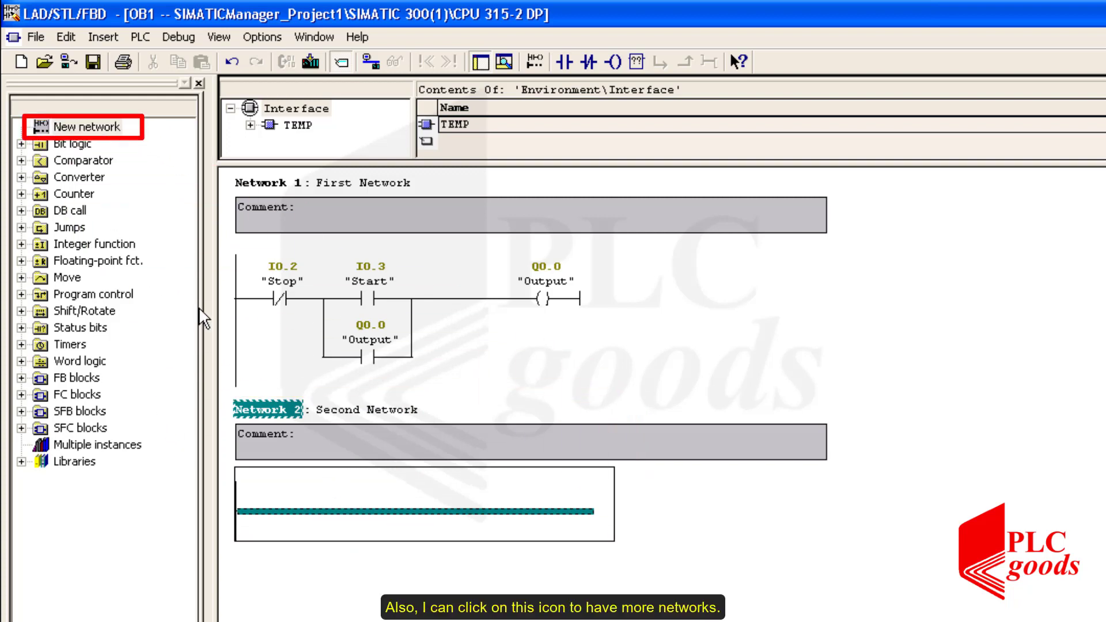
{"action": "left_click", "coordinate": [86, 127]}
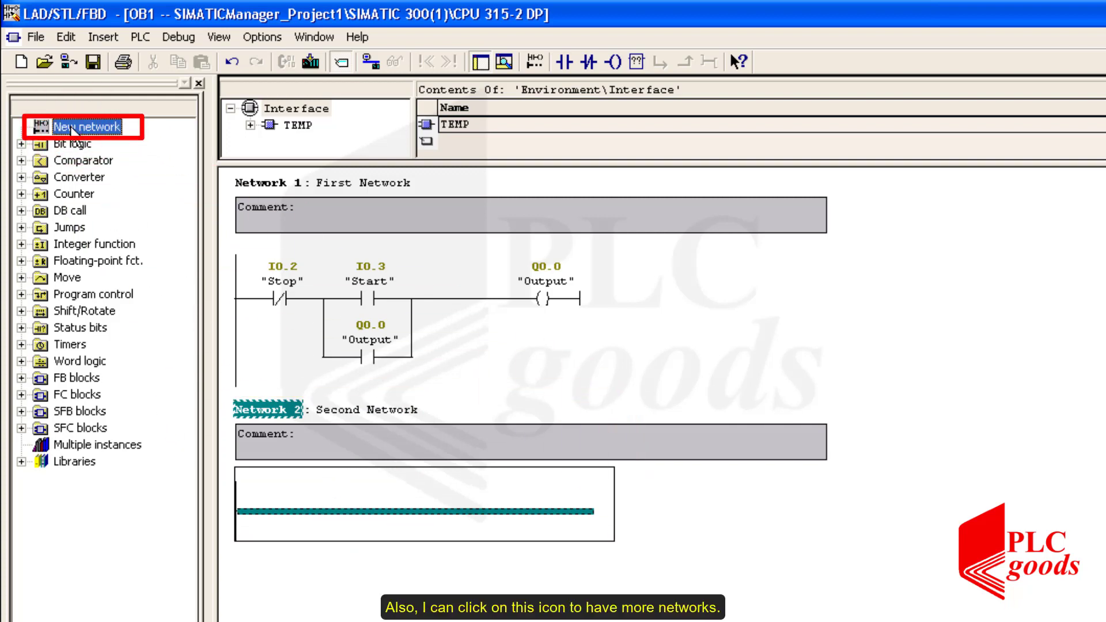
{"action": "left_click", "coordinate": [83, 126]}
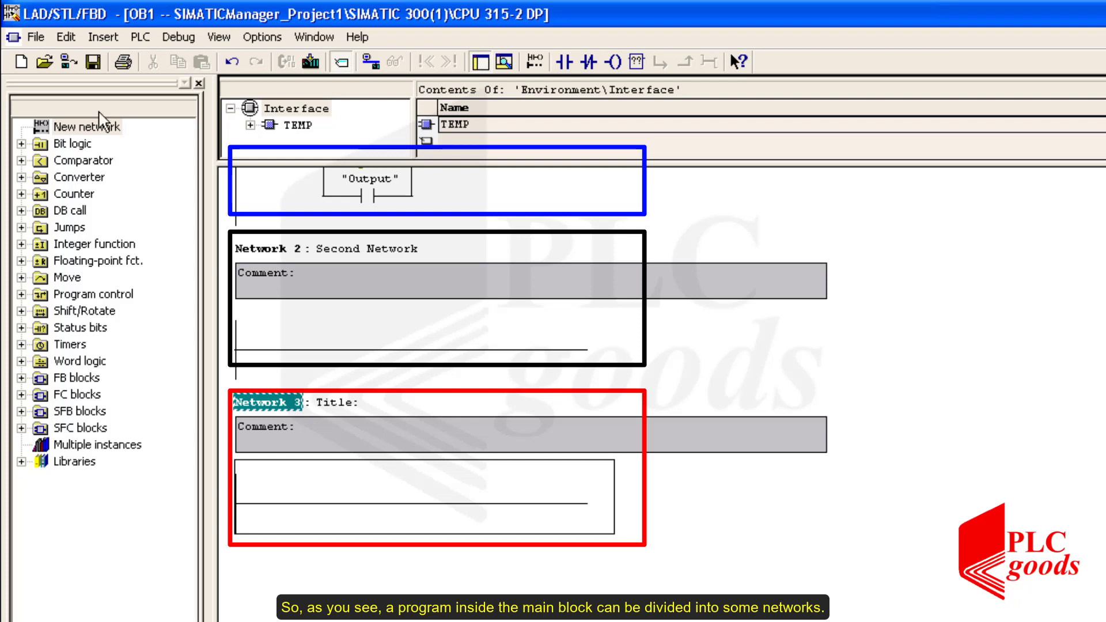
{"action": "left_click", "coordinate": [238, 61]}
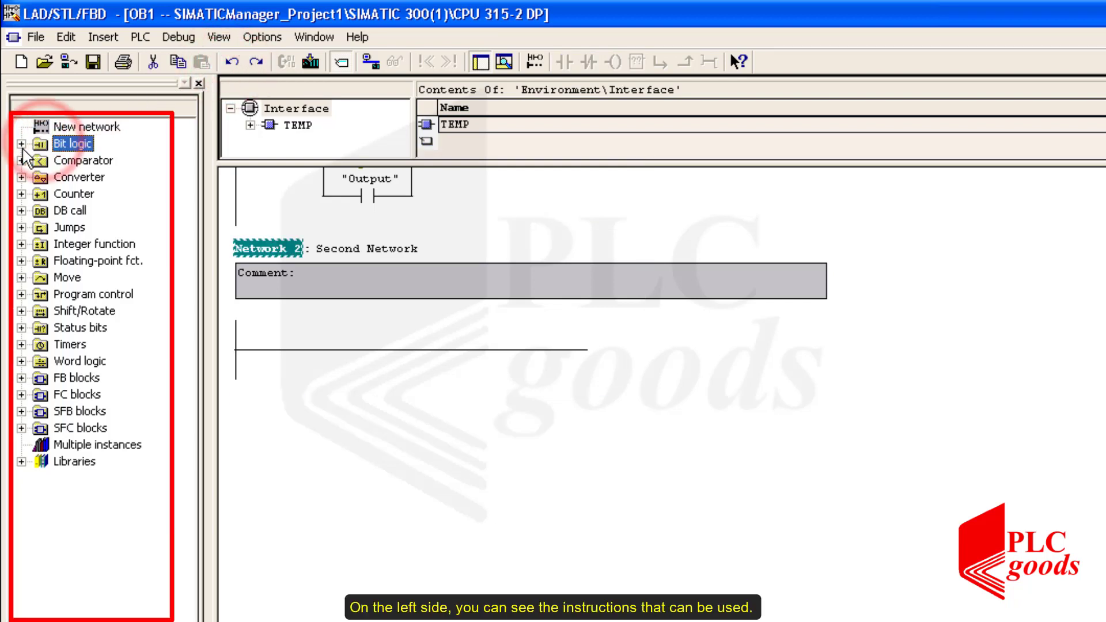
{"action": "left_click", "coordinate": [22, 144]}
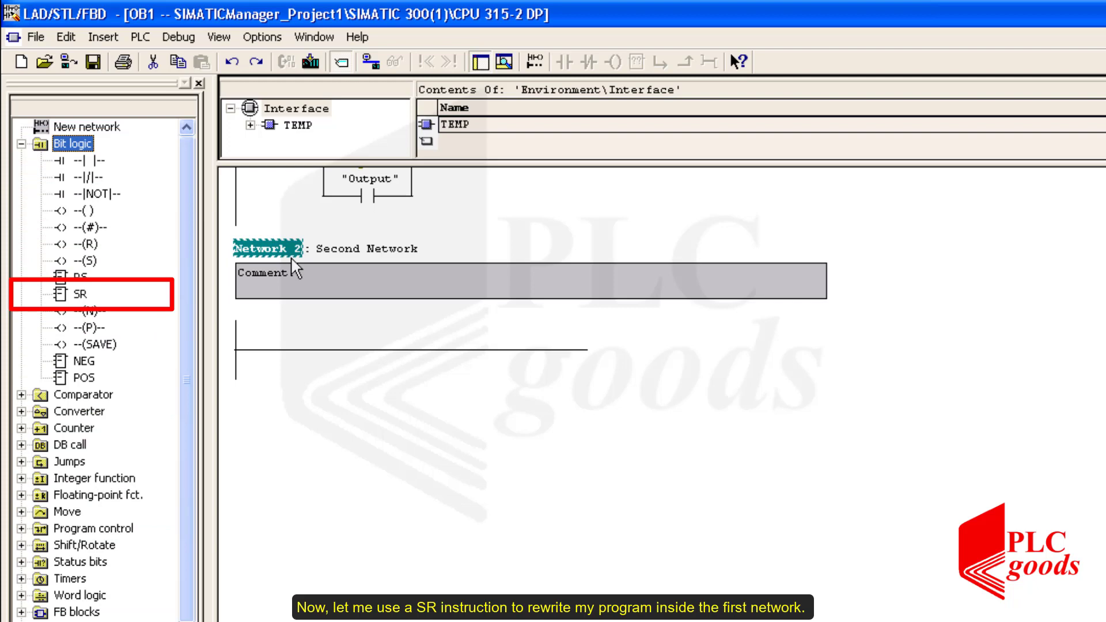
- Scroll through the Bit logic instructions and select the RS flip-flop
{"action": "scroll", "scroll_direction": "up", "scroll_amount": 3}
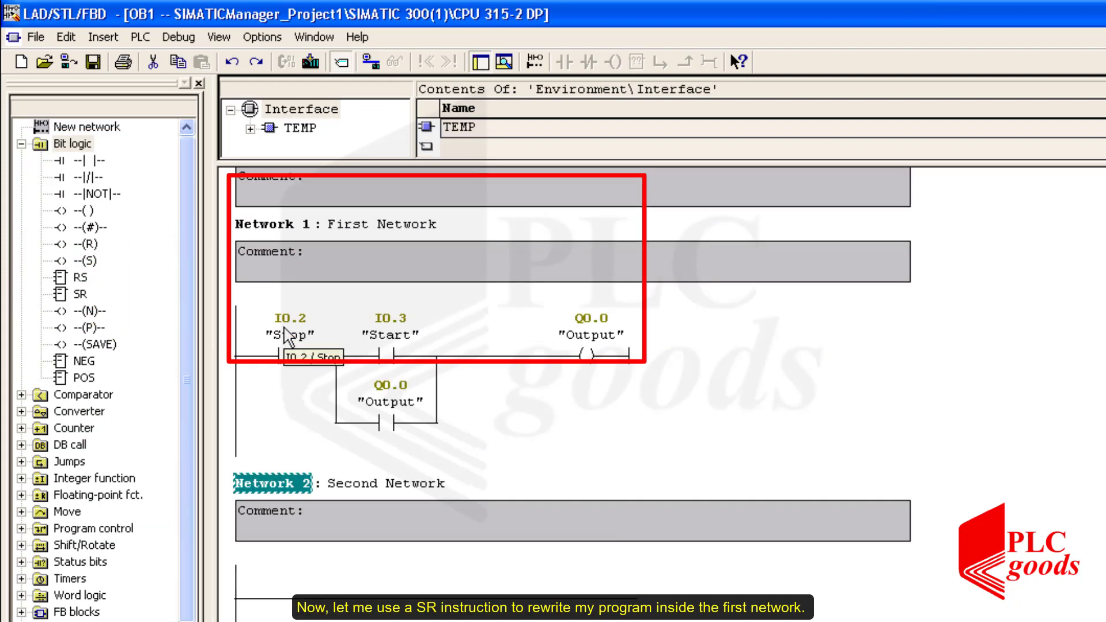
{"action": "scroll", "scroll_direction": "down", "scroll_amount": 3}
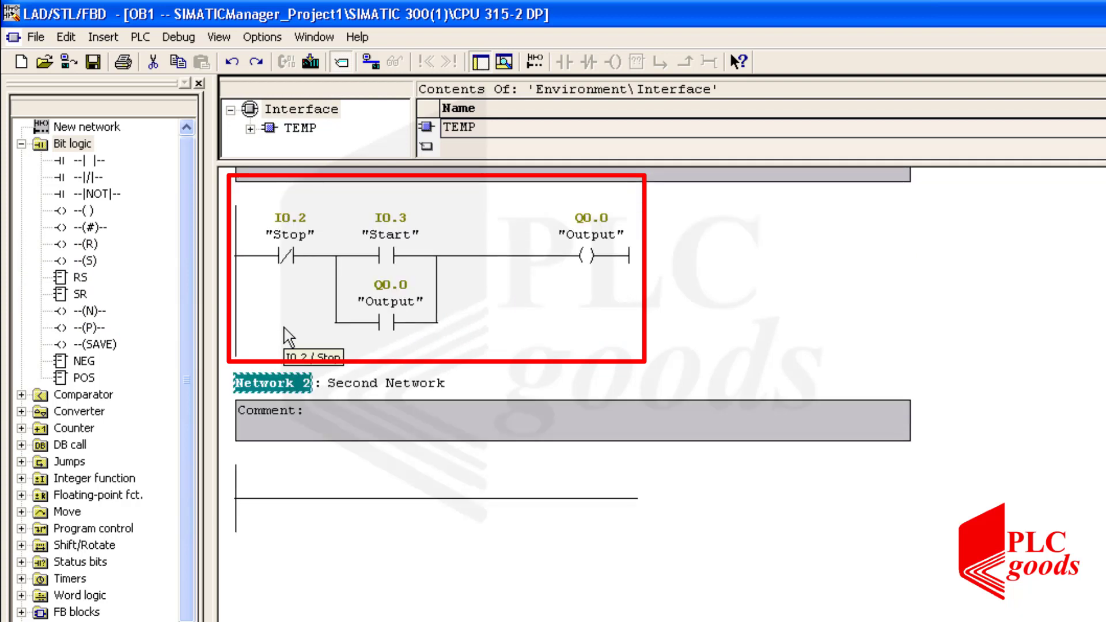
{"action": "left_click", "coordinate": [78, 277]}
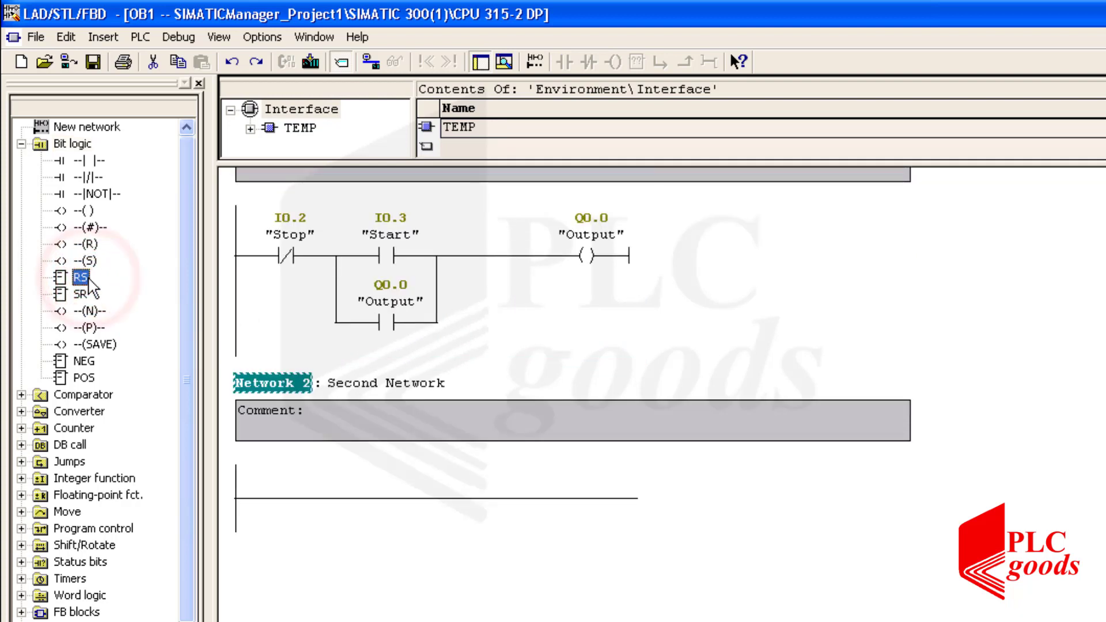
- Place an SR flip-flop on memory bit M0.0, set by Start and reset by Stop
{"action": "left_click", "coordinate": [80, 294]}
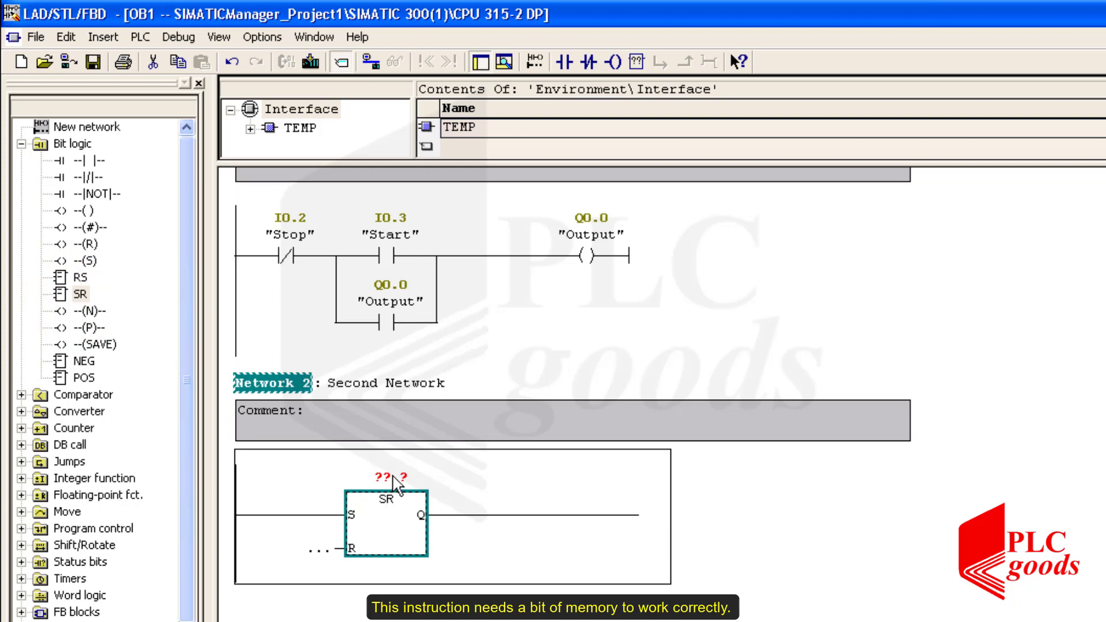
{"action": "left_click", "coordinate": [387, 482]}
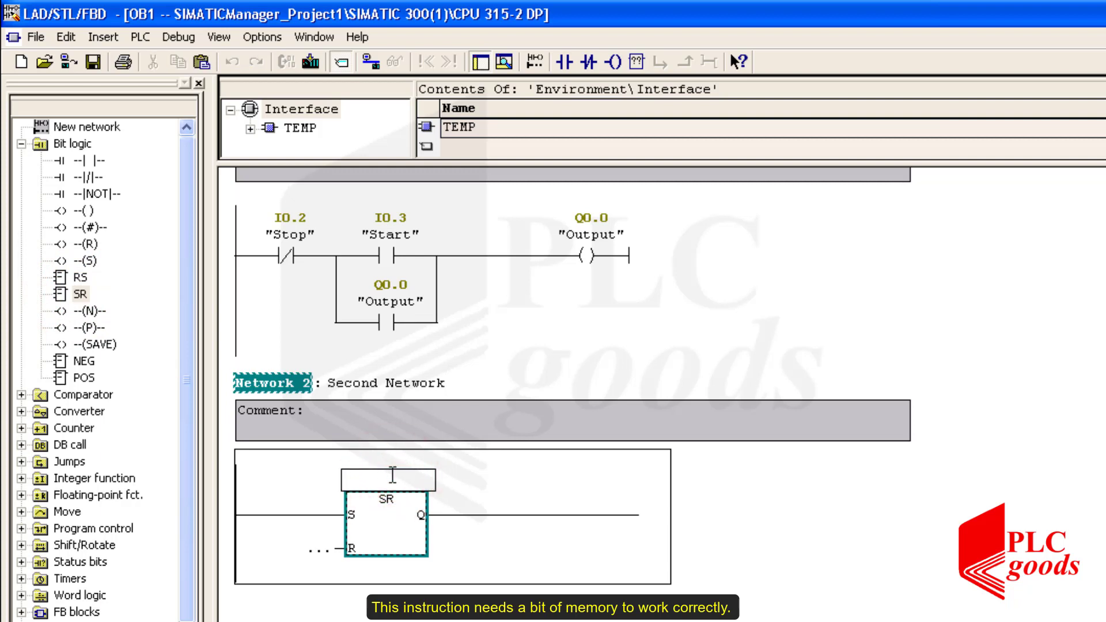
{"action": "type", "text": "m0"}
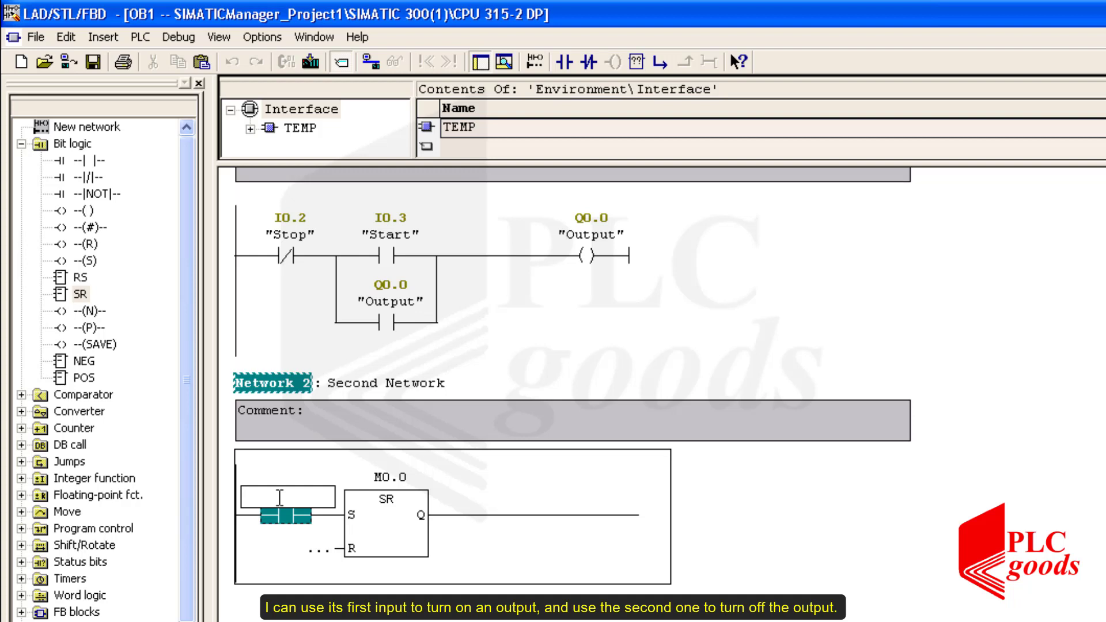
{"action": "type", "text": "S"}
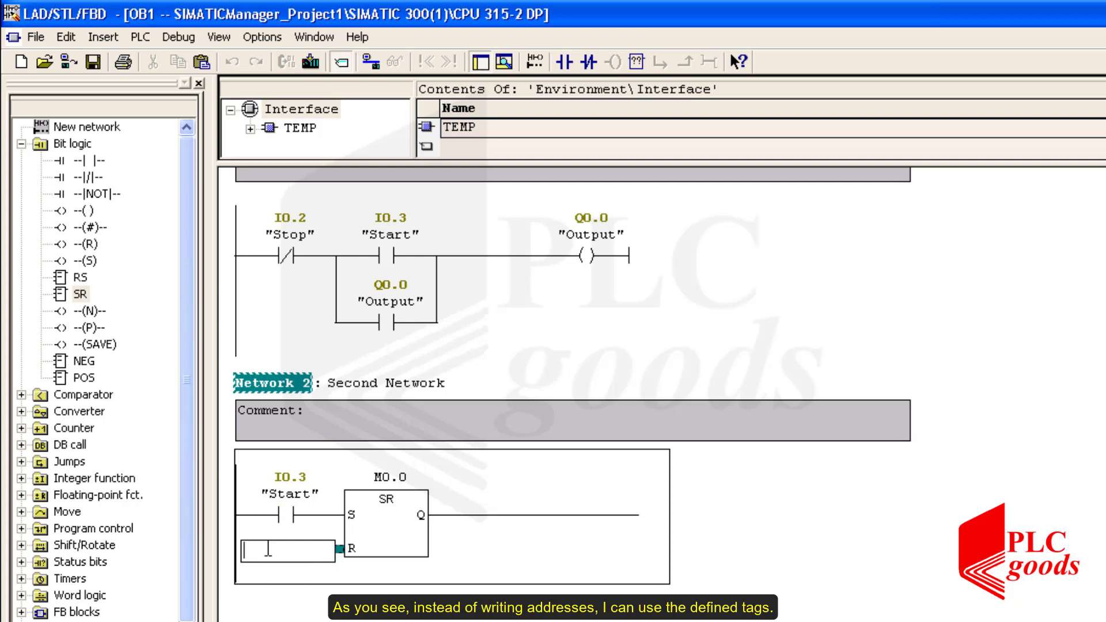
{"action": "type", "text": "Stop\""}
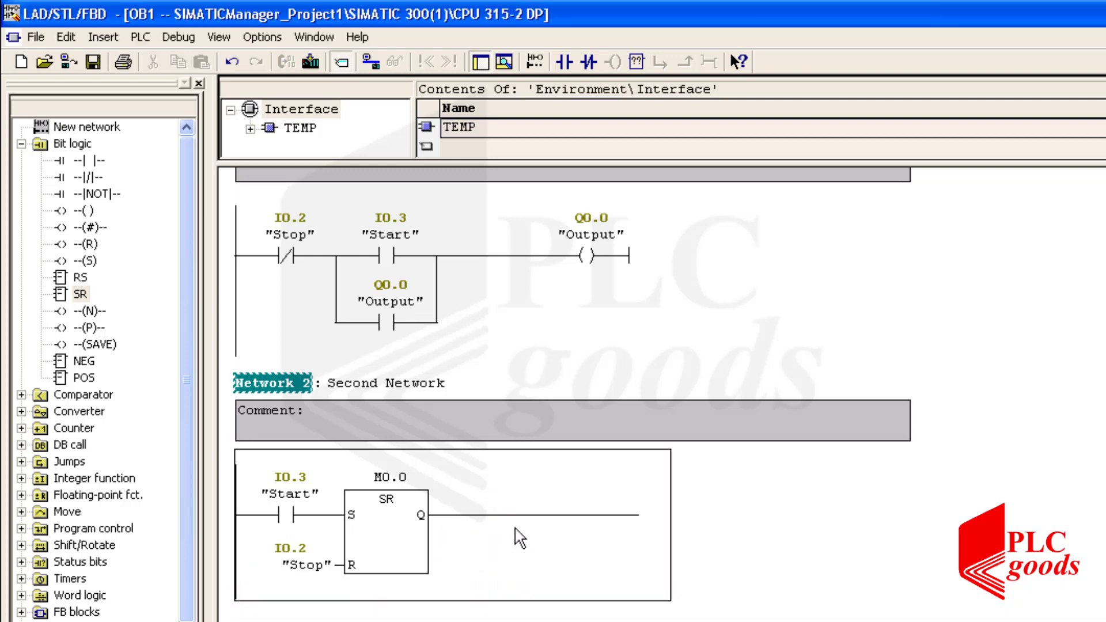
- Add coil Q0.1 to the SR output and switch on online monitoring of OB1
{"action": "left_click", "coordinate": [535, 532]}
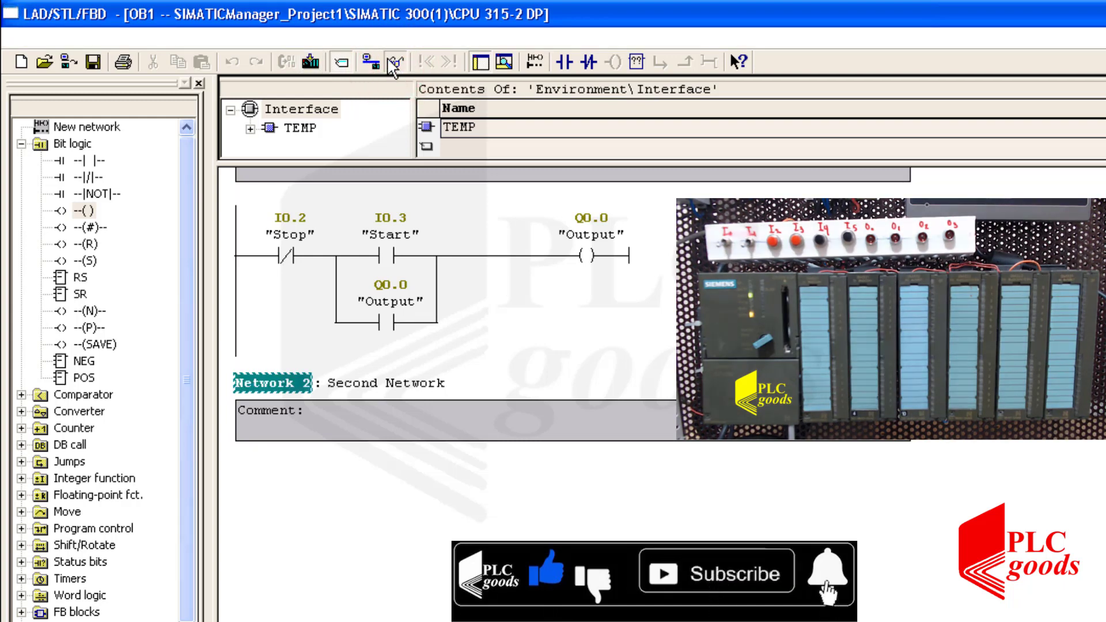
{"action": "left_click", "coordinate": [388, 63]}
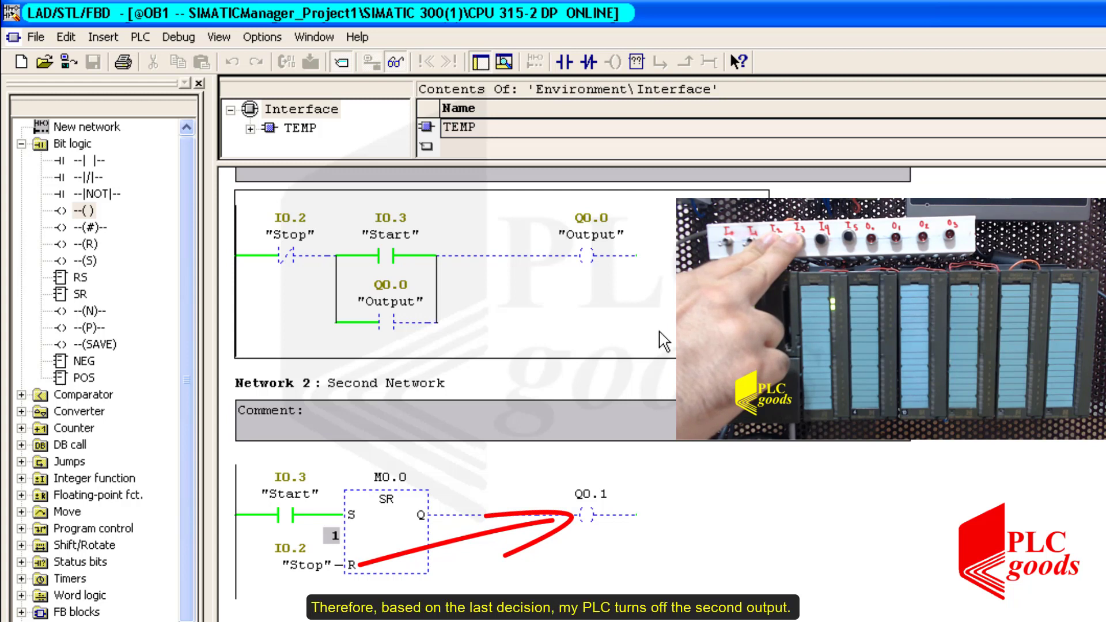
{"action": "mouse_move", "coordinate": [663, 347]}
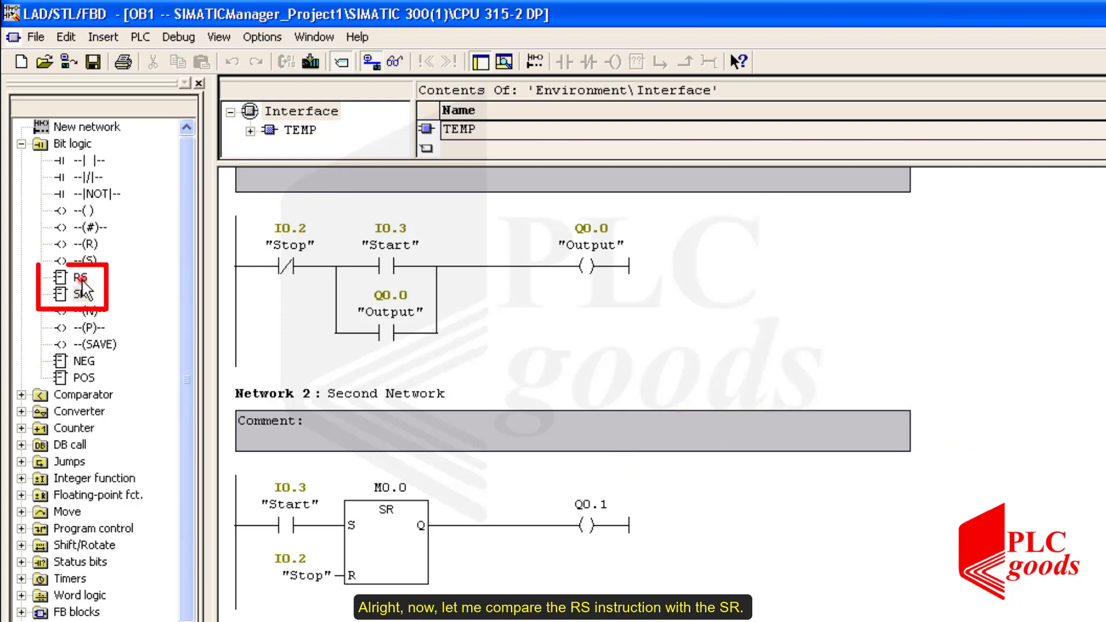
- Build network 1 as an RS flip-flop on M0.1, Stop at R, Start at S, driving Q0.0
{"action": "left_click", "coordinate": [79, 278]}
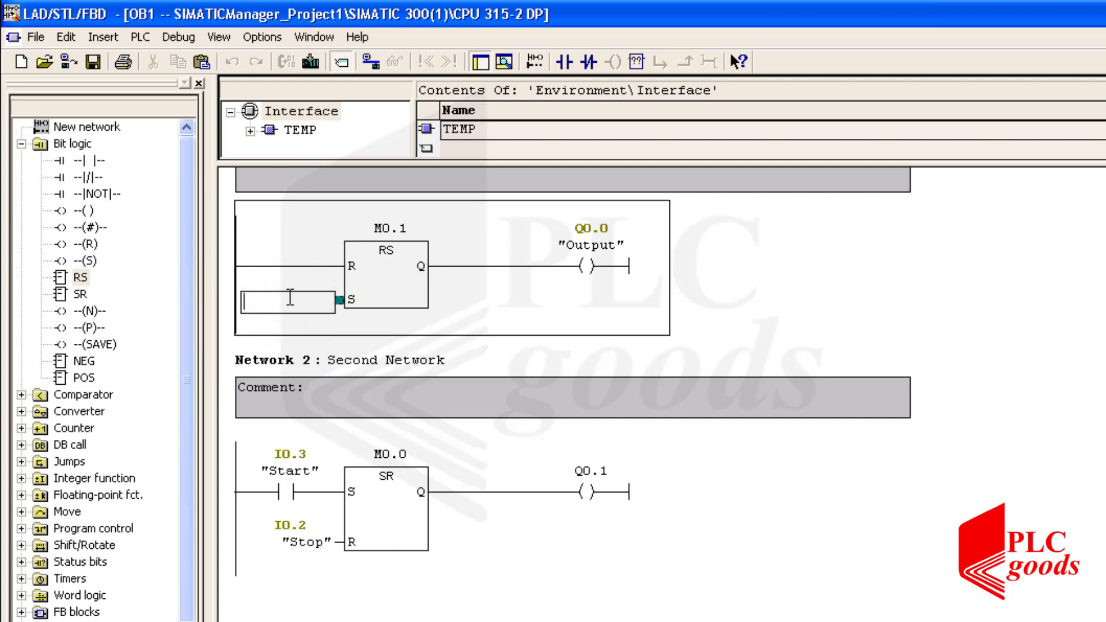
{"action": "type", "text": "start"}
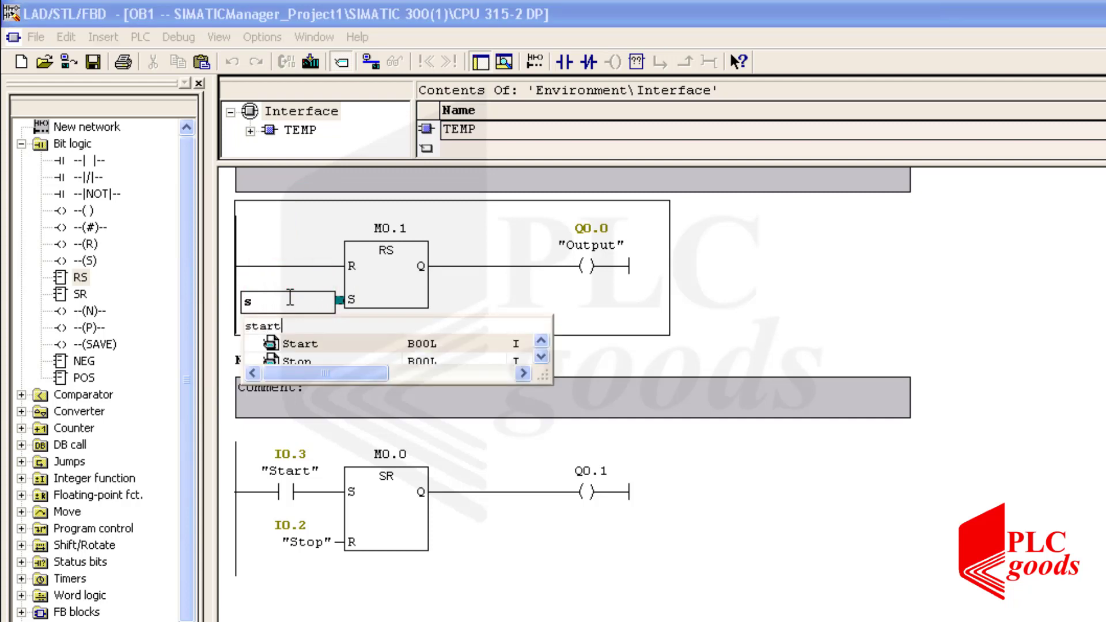
{"action": "left_click", "coordinate": [300, 339]}
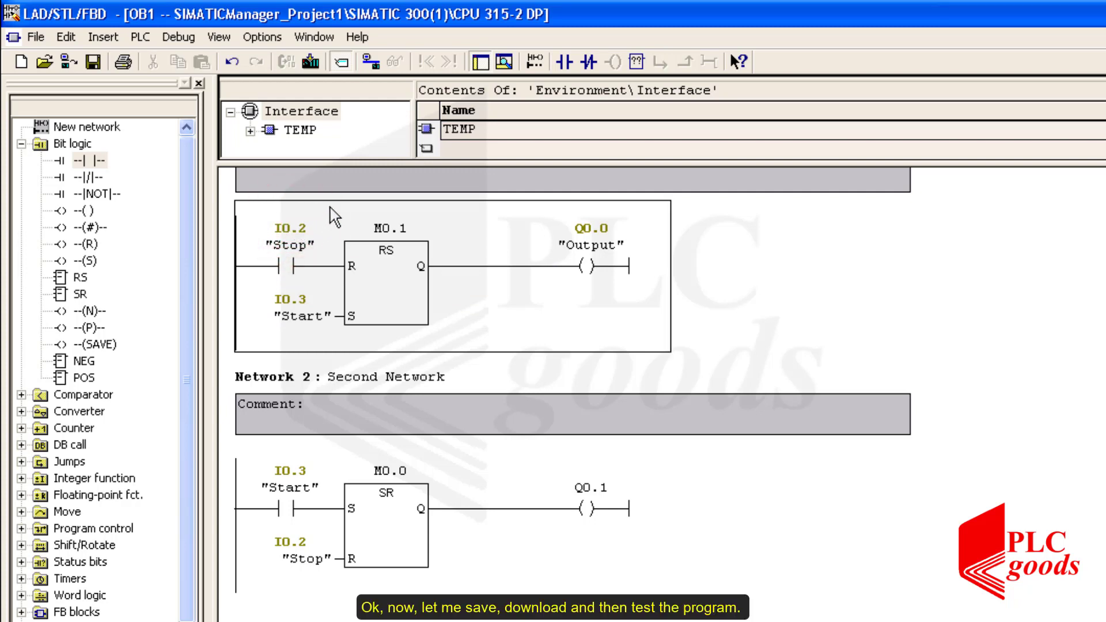
- Save OB1 and monitor it live: the RS block turns Q0.0 on, SR keeps Q0.1 off
{"action": "left_click", "coordinate": [100, 59]}
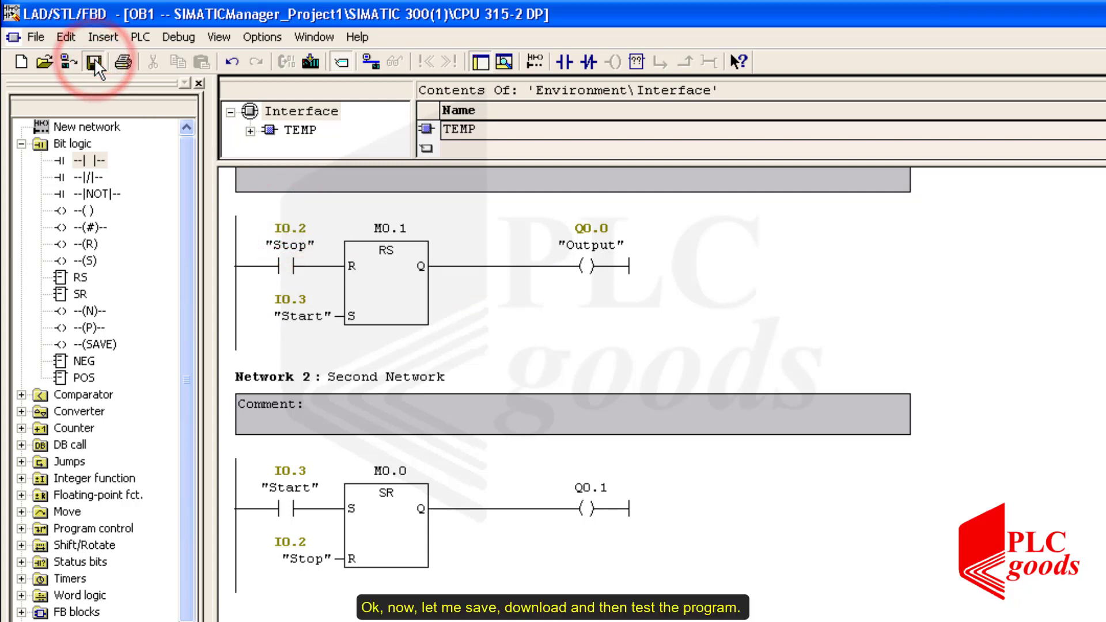
{"action": "left_click", "coordinate": [92, 60]}
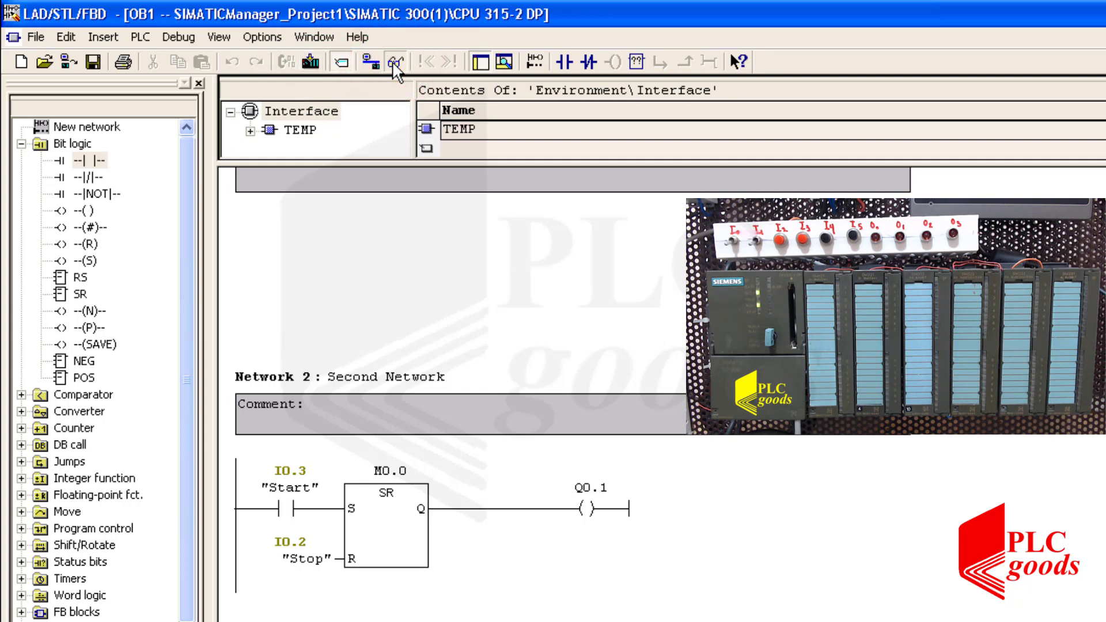
{"action": "left_click", "coordinate": [392, 62]}
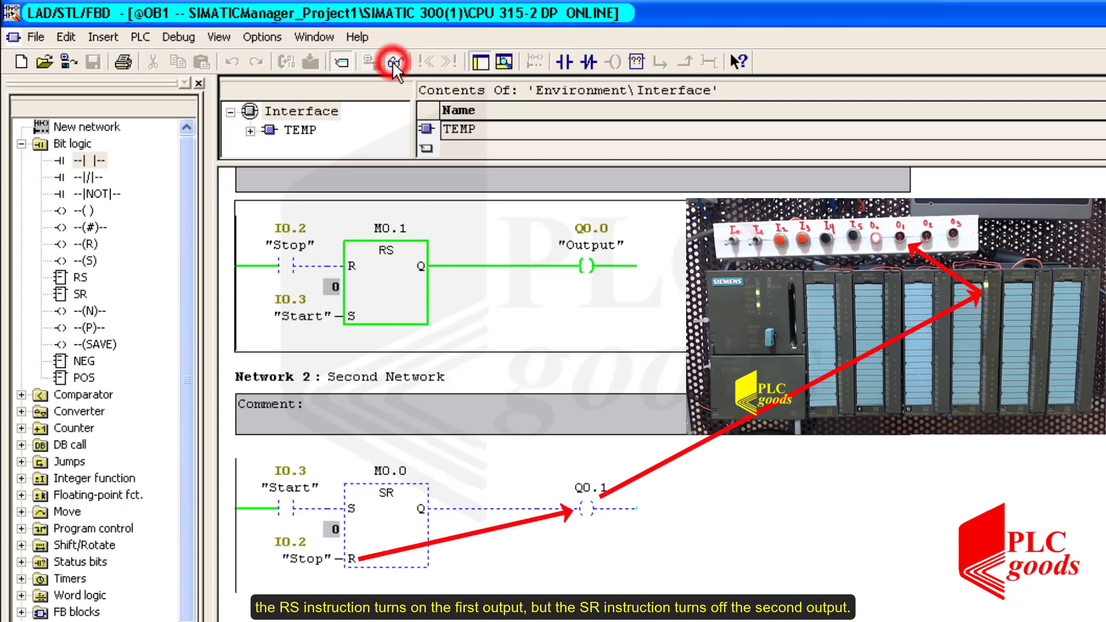
{"action": "left_click", "coordinate": [387, 63]}
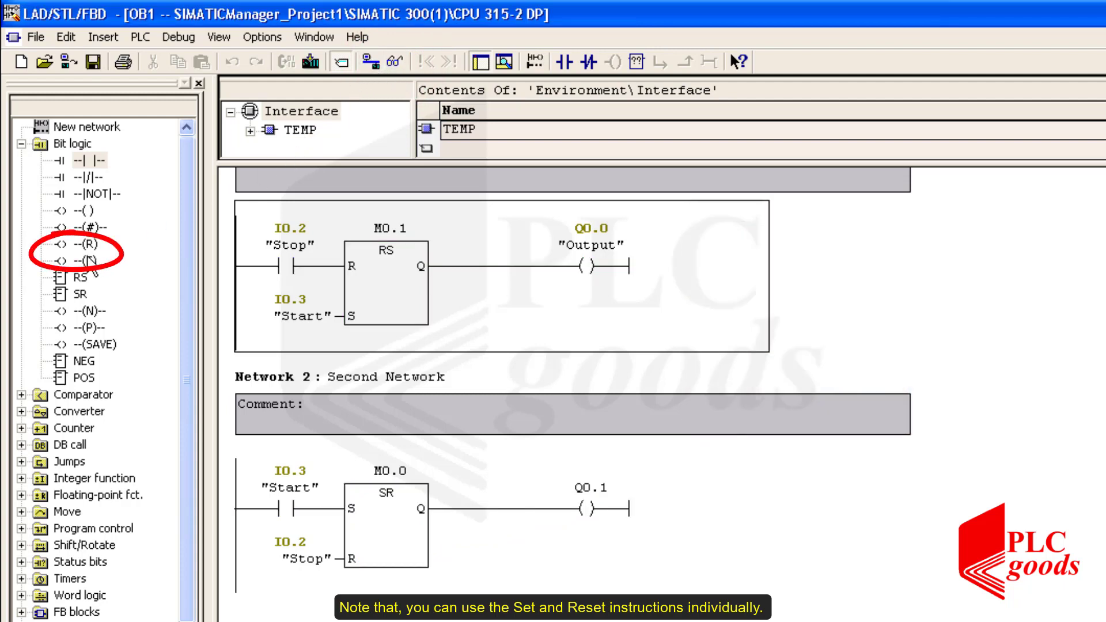
{"action": "left_click", "coordinate": [85, 244]}
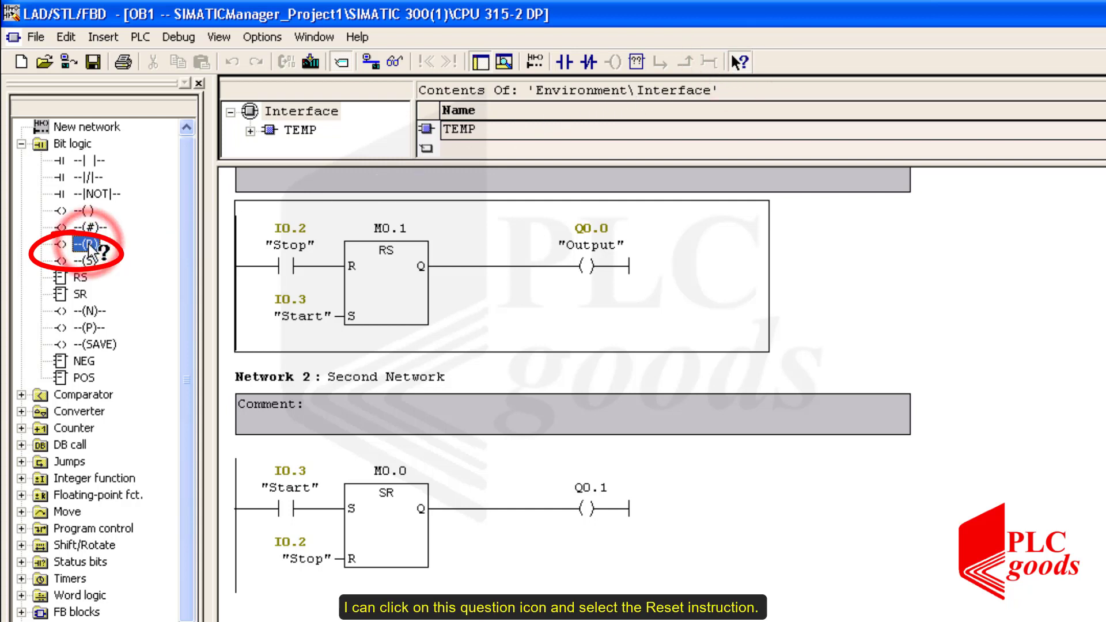
{"action": "left_click", "coordinate": [85, 244]}
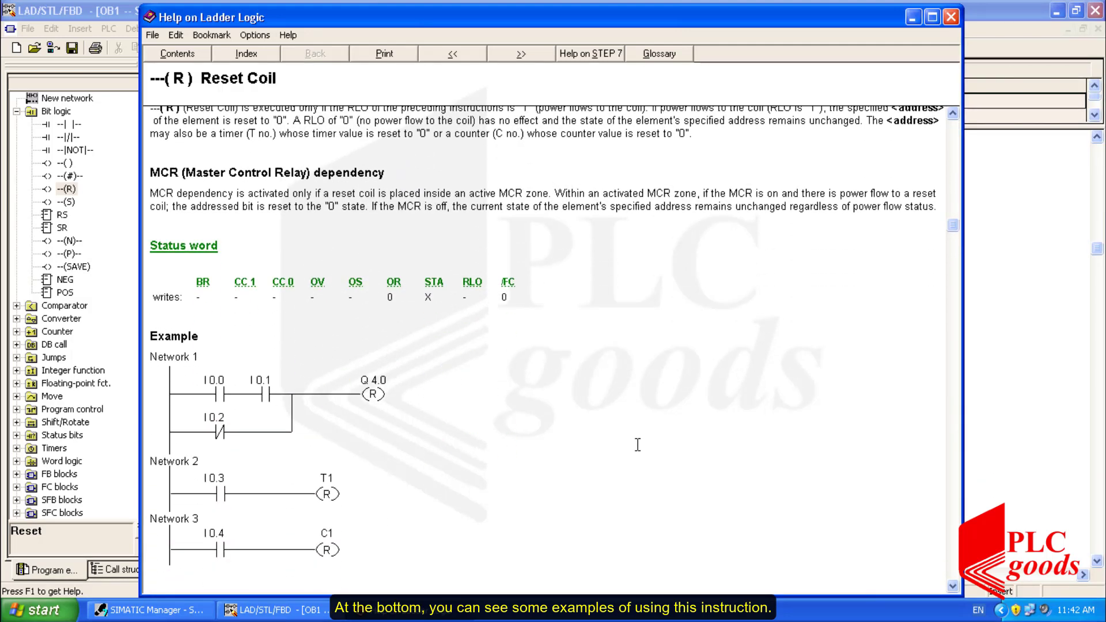
{"action": "scroll", "scroll_direction": "down", "scroll_amount": 3}
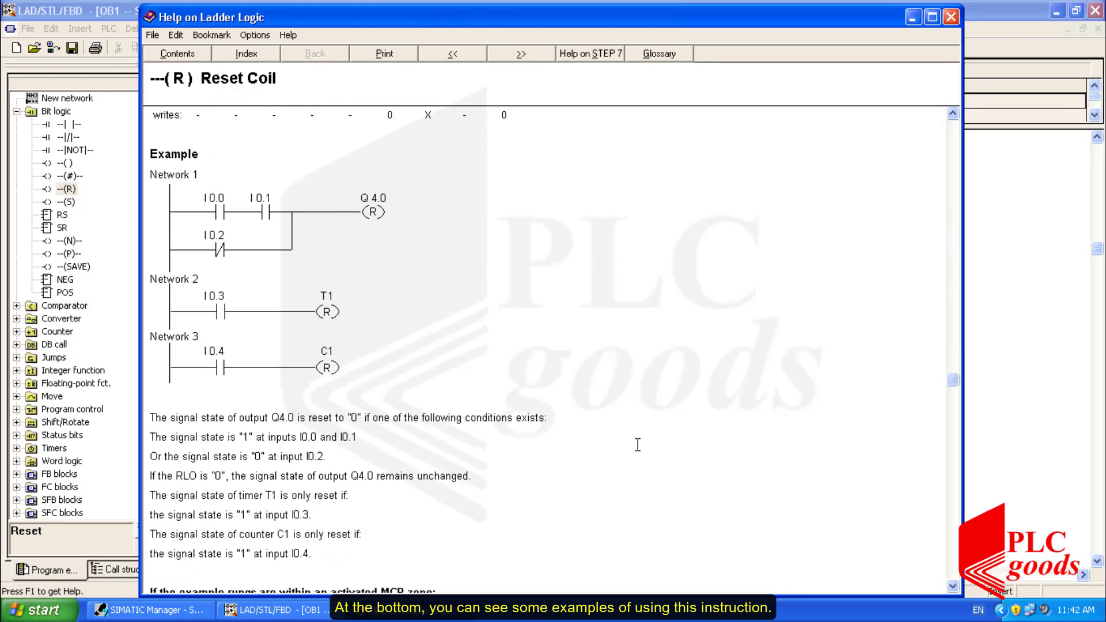
{"action": "scroll", "scroll_direction": "down", "scroll_amount": 3}
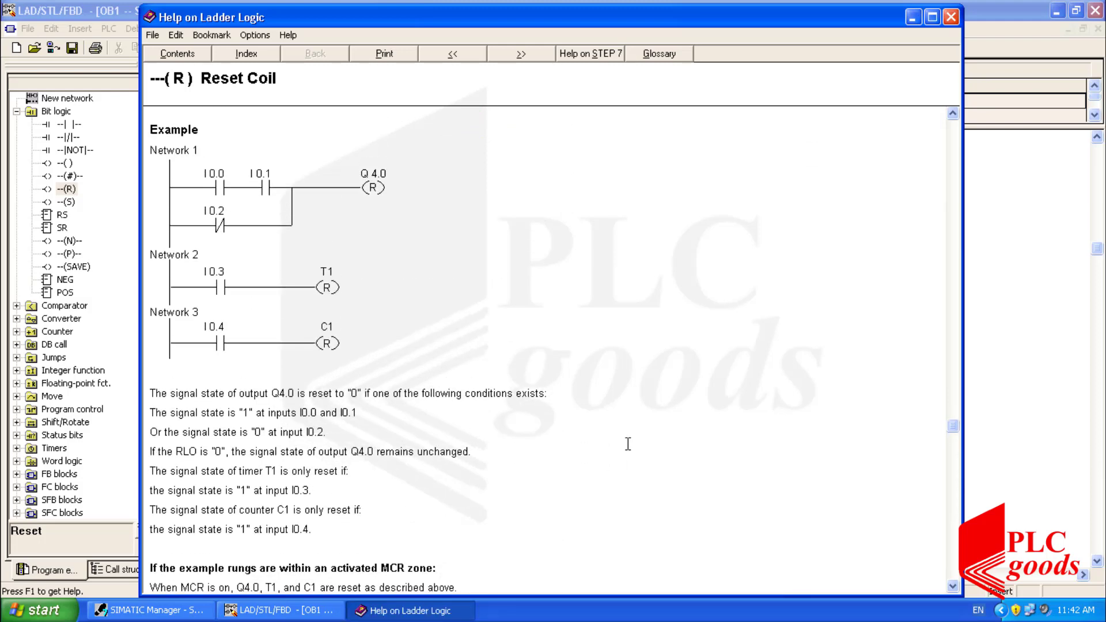
{"action": "scroll", "scroll_direction": "down", "scroll_amount": 3}
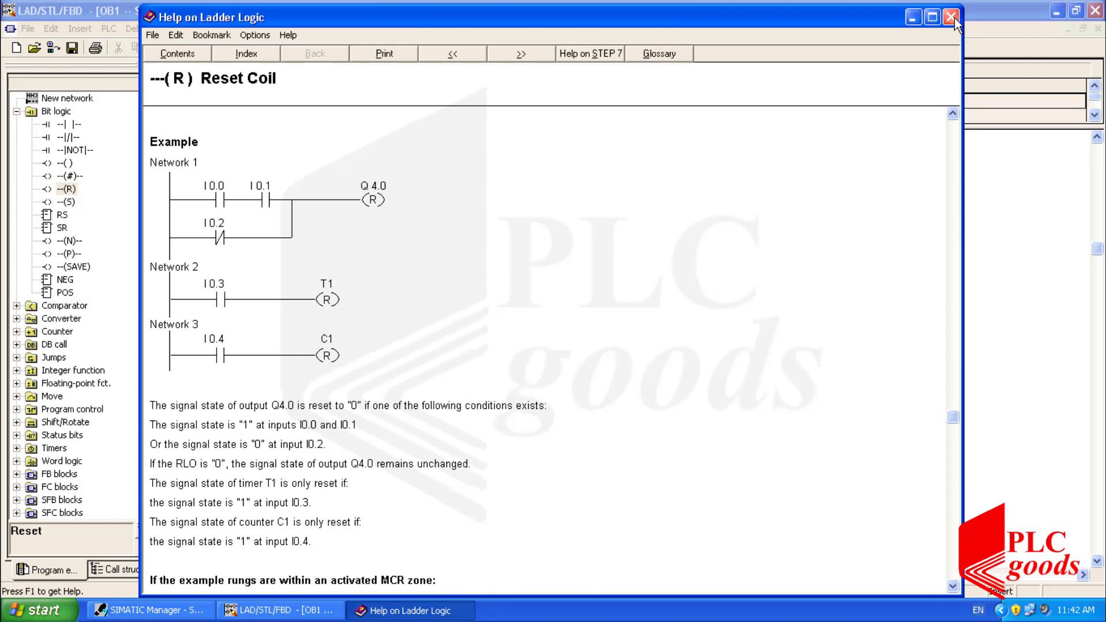
{"action": "left_click", "coordinate": [949, 17]}
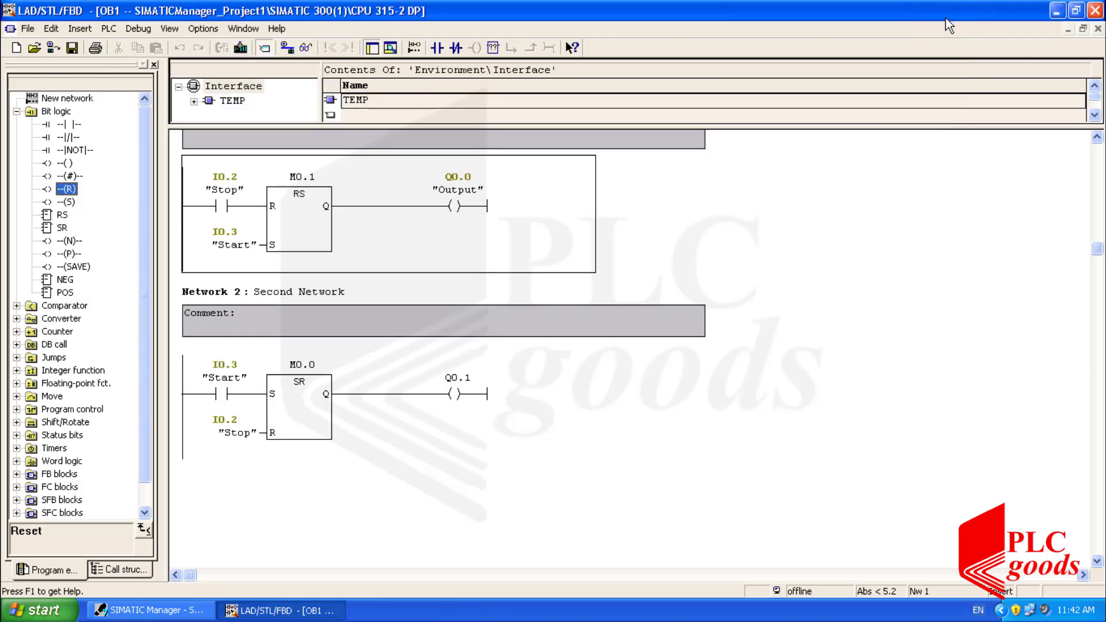
- Open context help for the --(S) Set coil and scroll through its description and example
{"action": "left_click", "coordinate": [571, 47]}
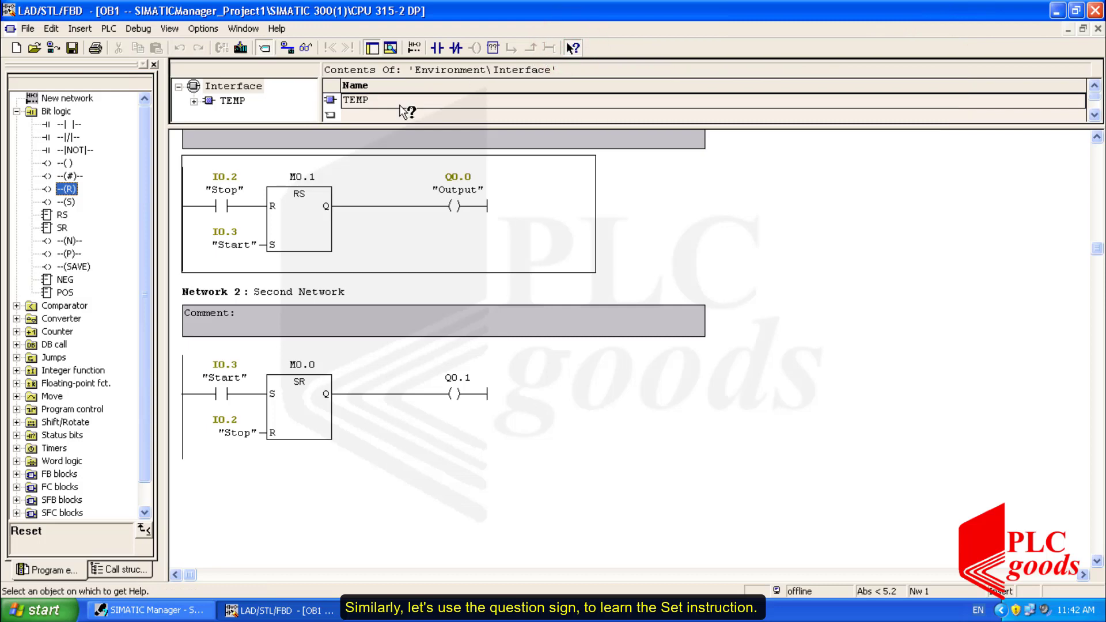
{"action": "left_click", "coordinate": [54, 203]}
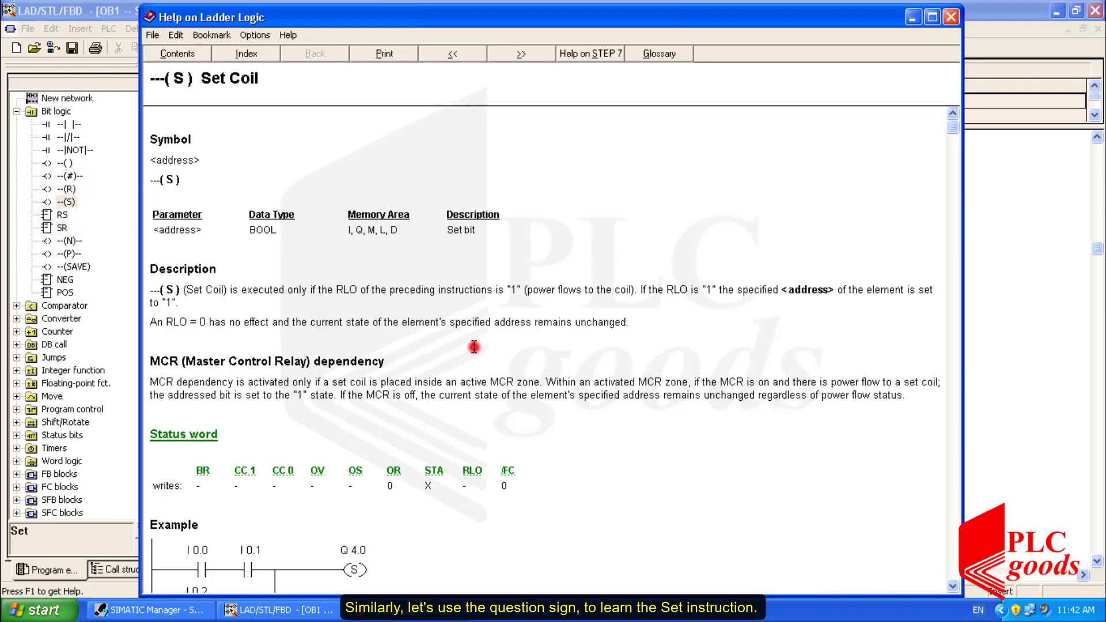
{"action": "mouse_move", "coordinate": [473, 363]}
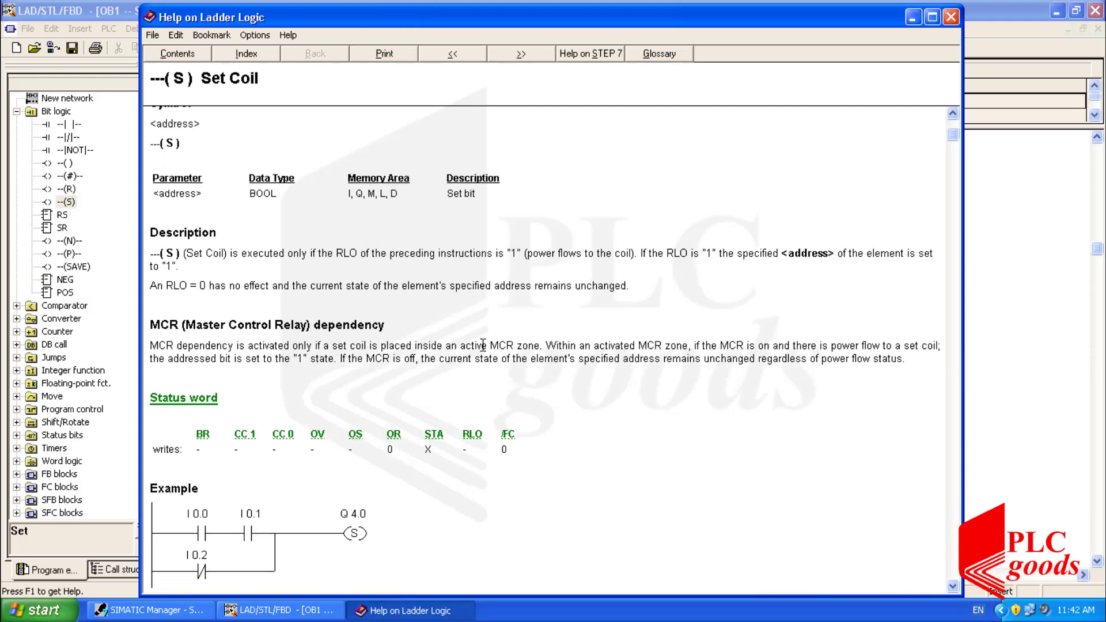
{"action": "scroll", "scroll_direction": "down", "scroll_amount": 3}
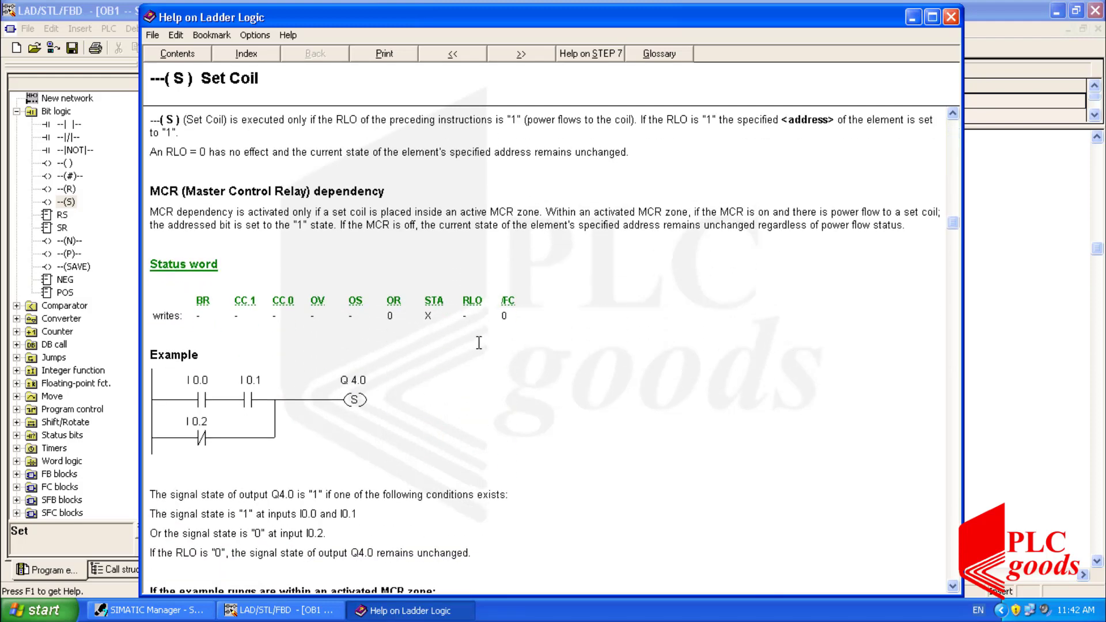
{"action": "scroll", "scroll_direction": "down", "scroll_amount": 3}
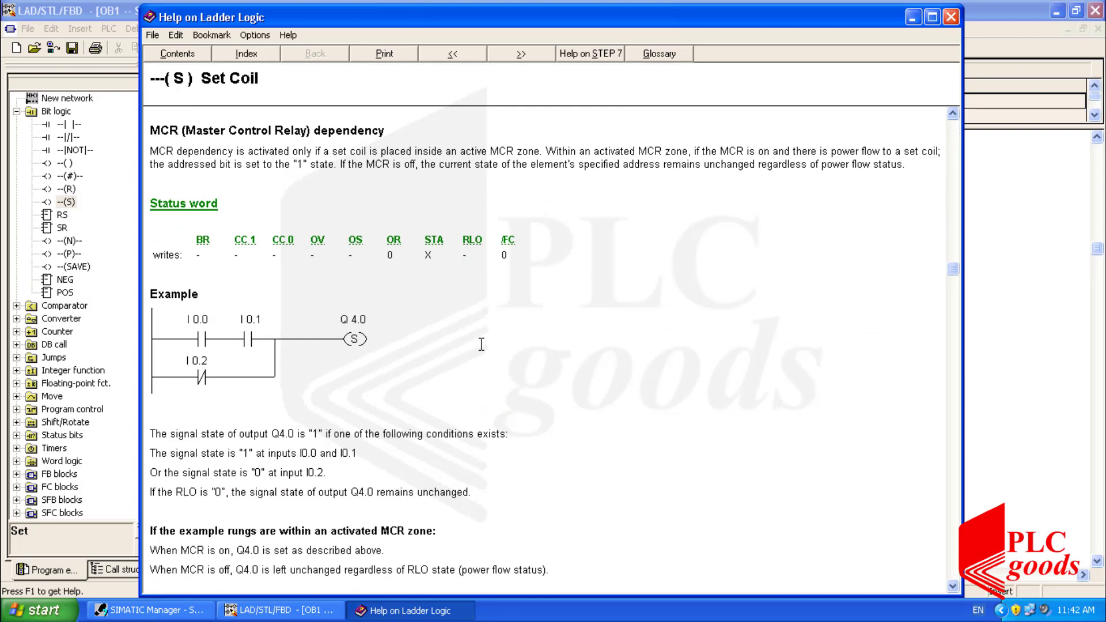
{"action": "mouse_move", "coordinate": [515, 347]}
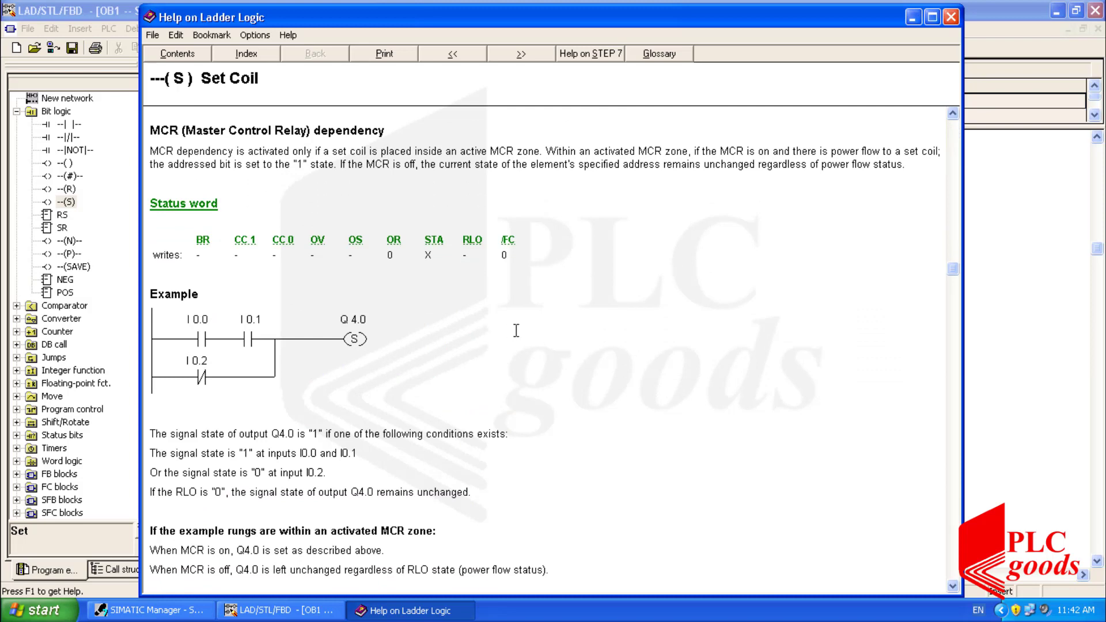